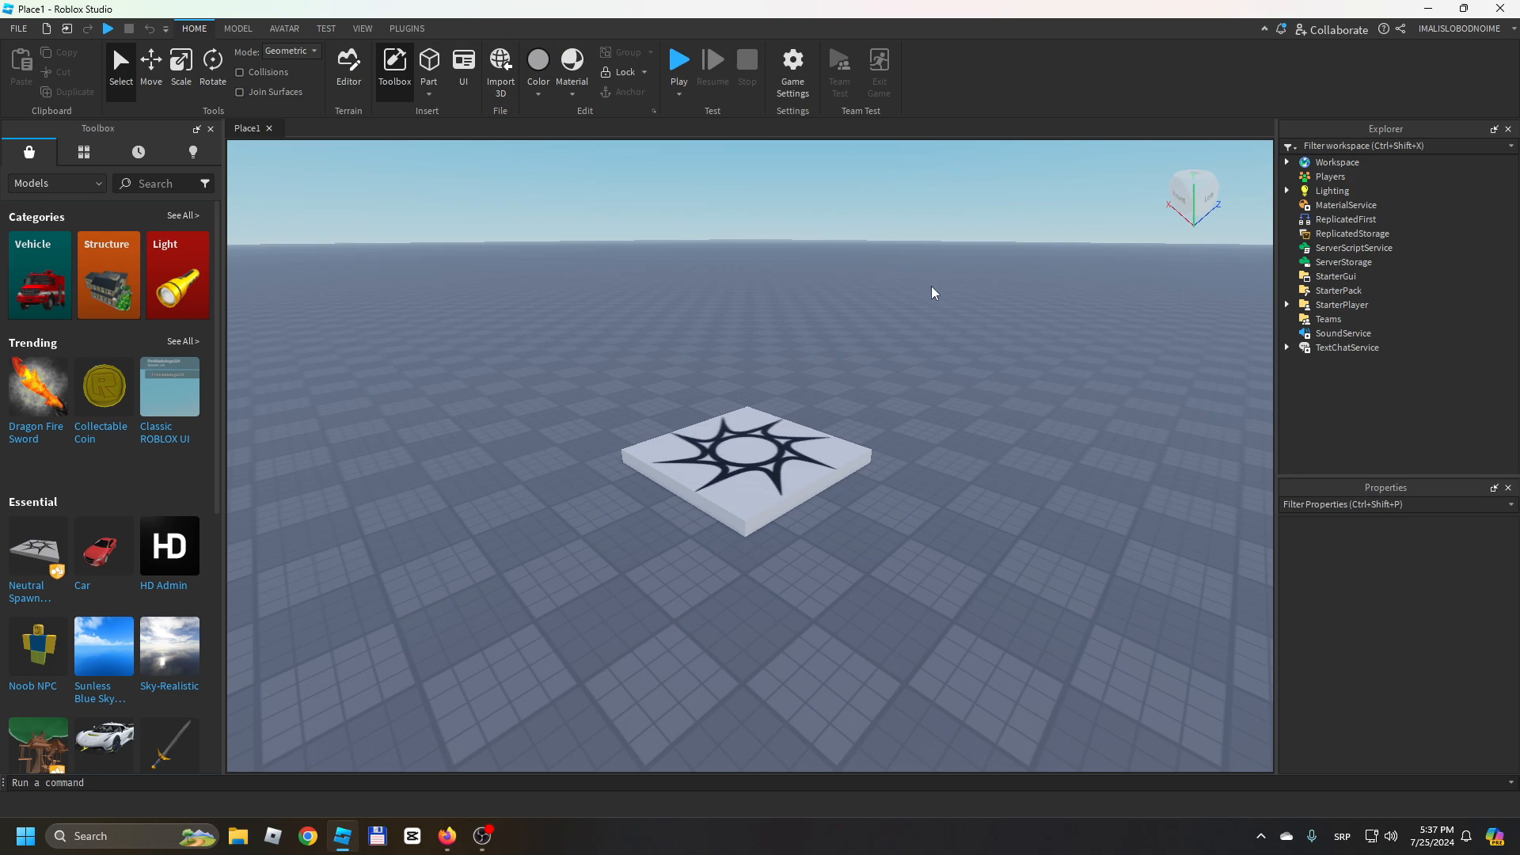
pyautogui.moveTo(880, 359)
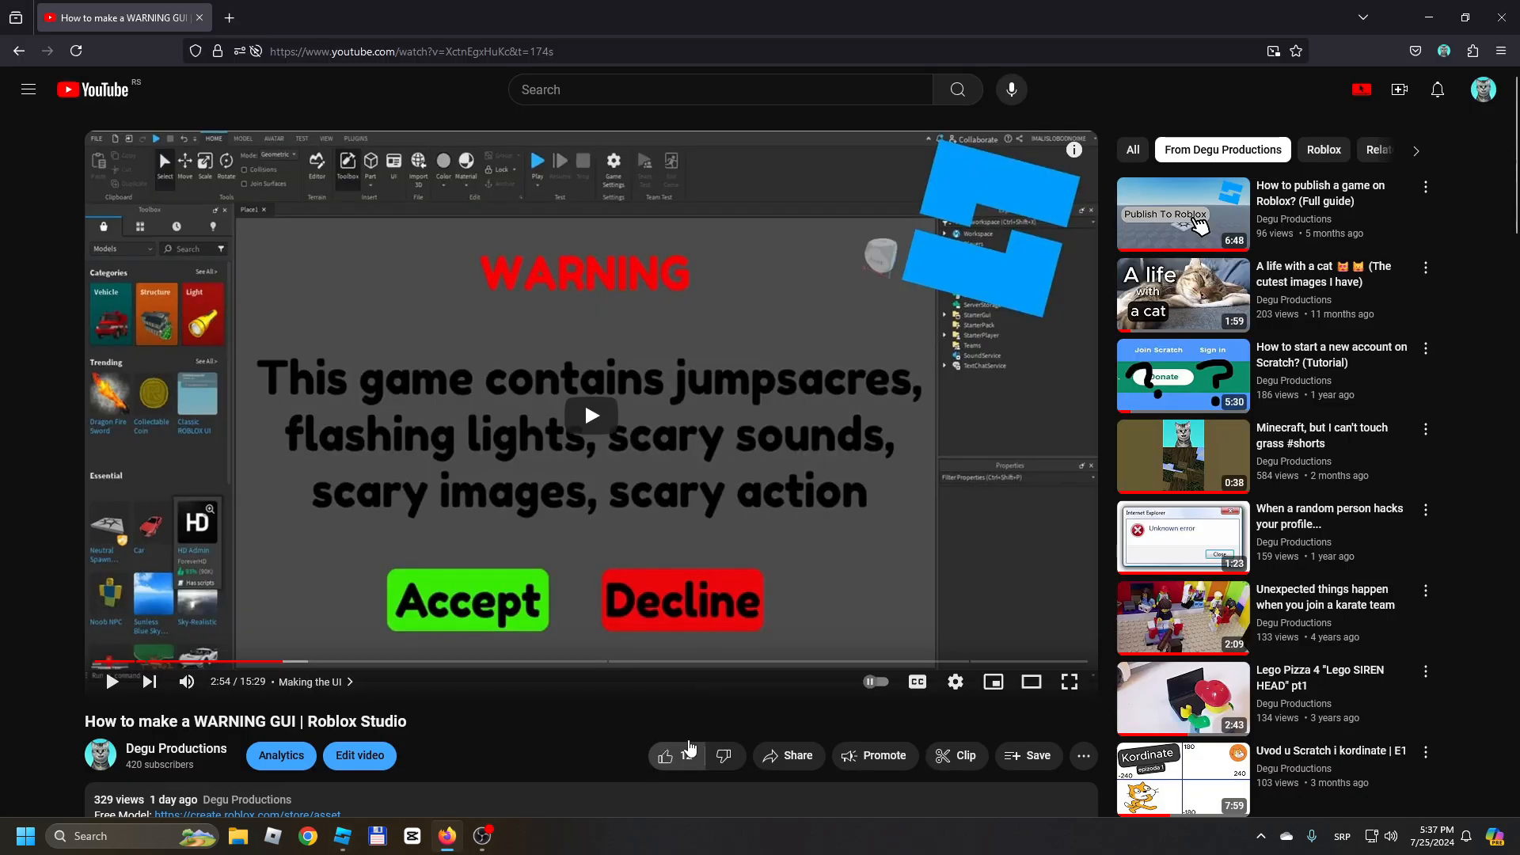
# Insert the Warning_Upgraded model from My Models in the Toolbox Inventory.
pyautogui.click(665, 755)
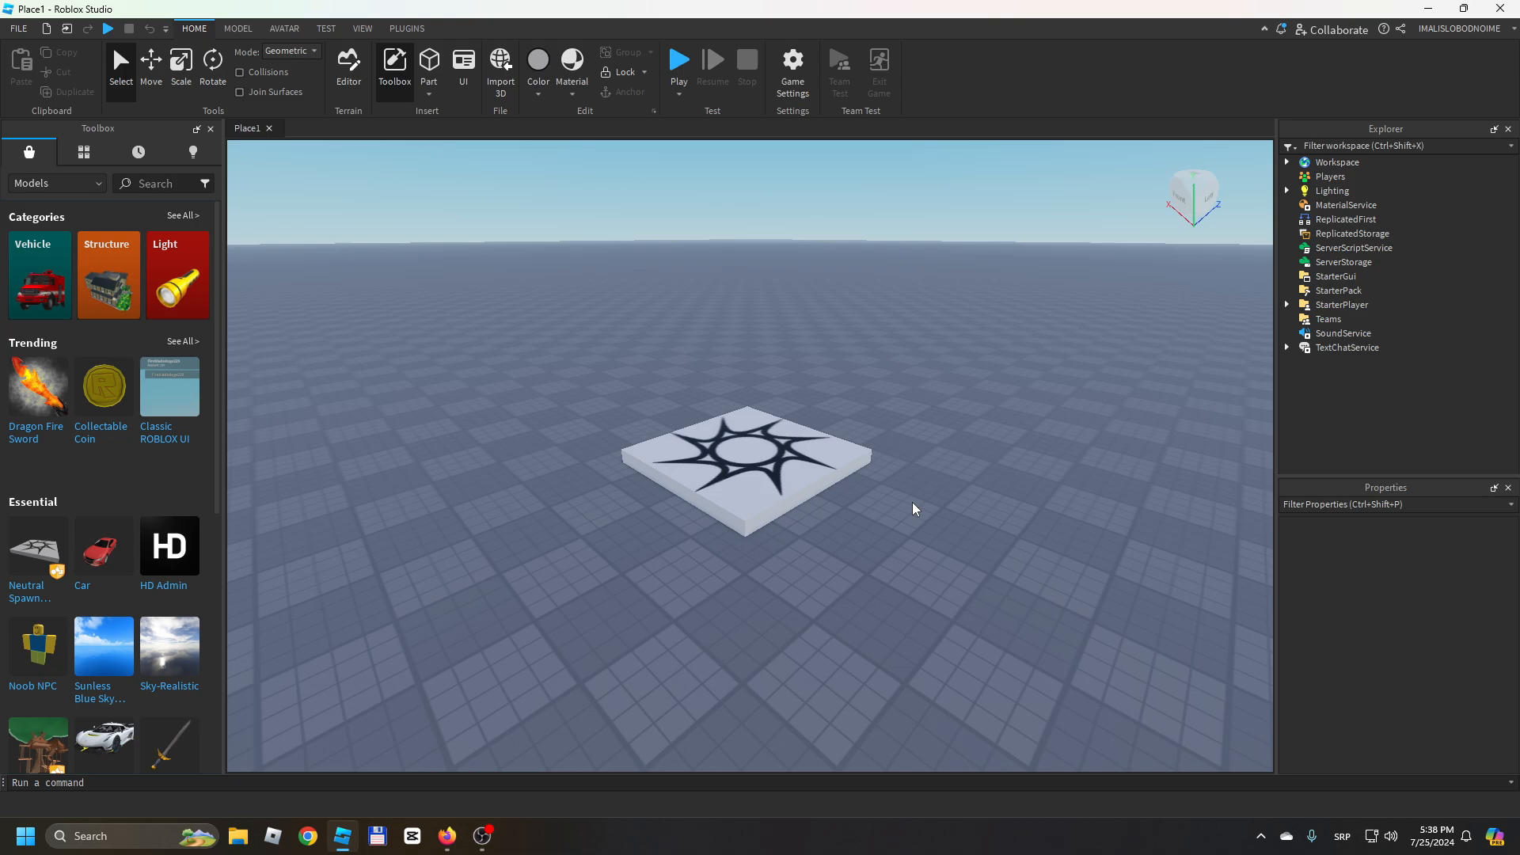
pyautogui.moveTo(869, 512)
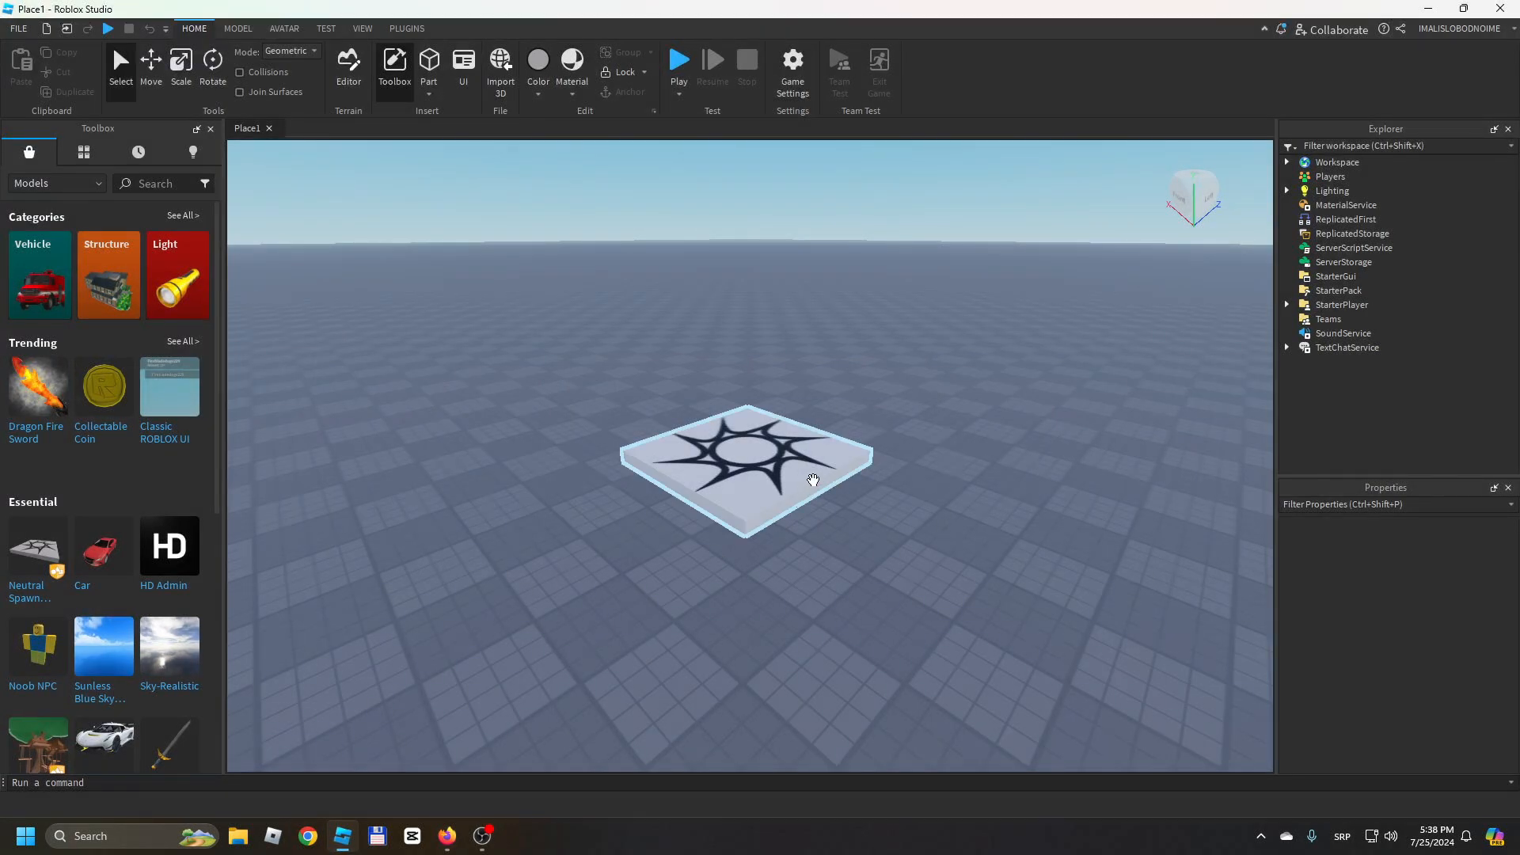
pyautogui.click(868, 523)
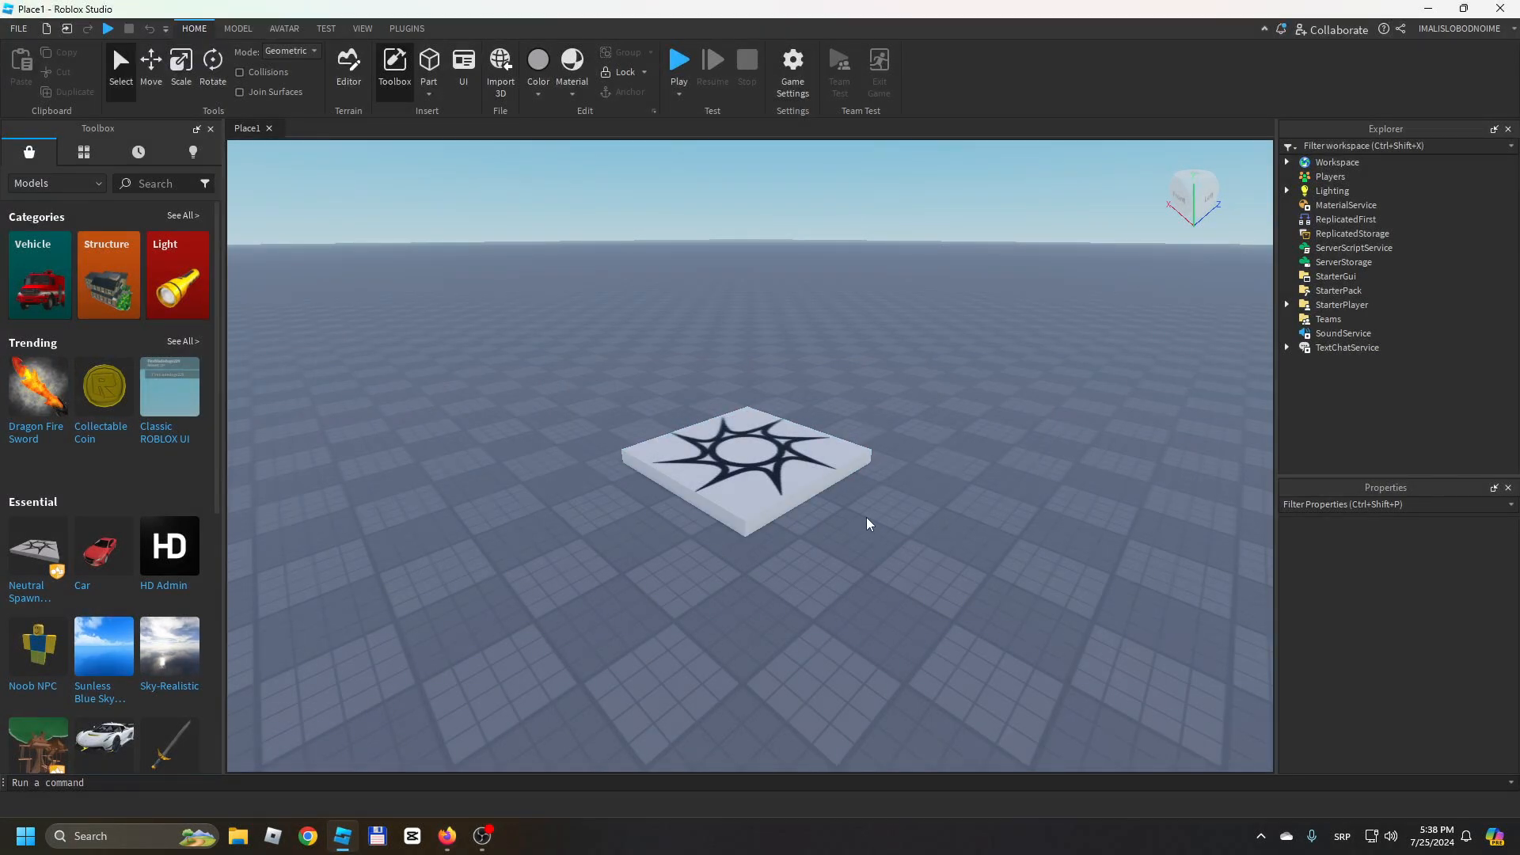
pyautogui.moveTo(820, 408)
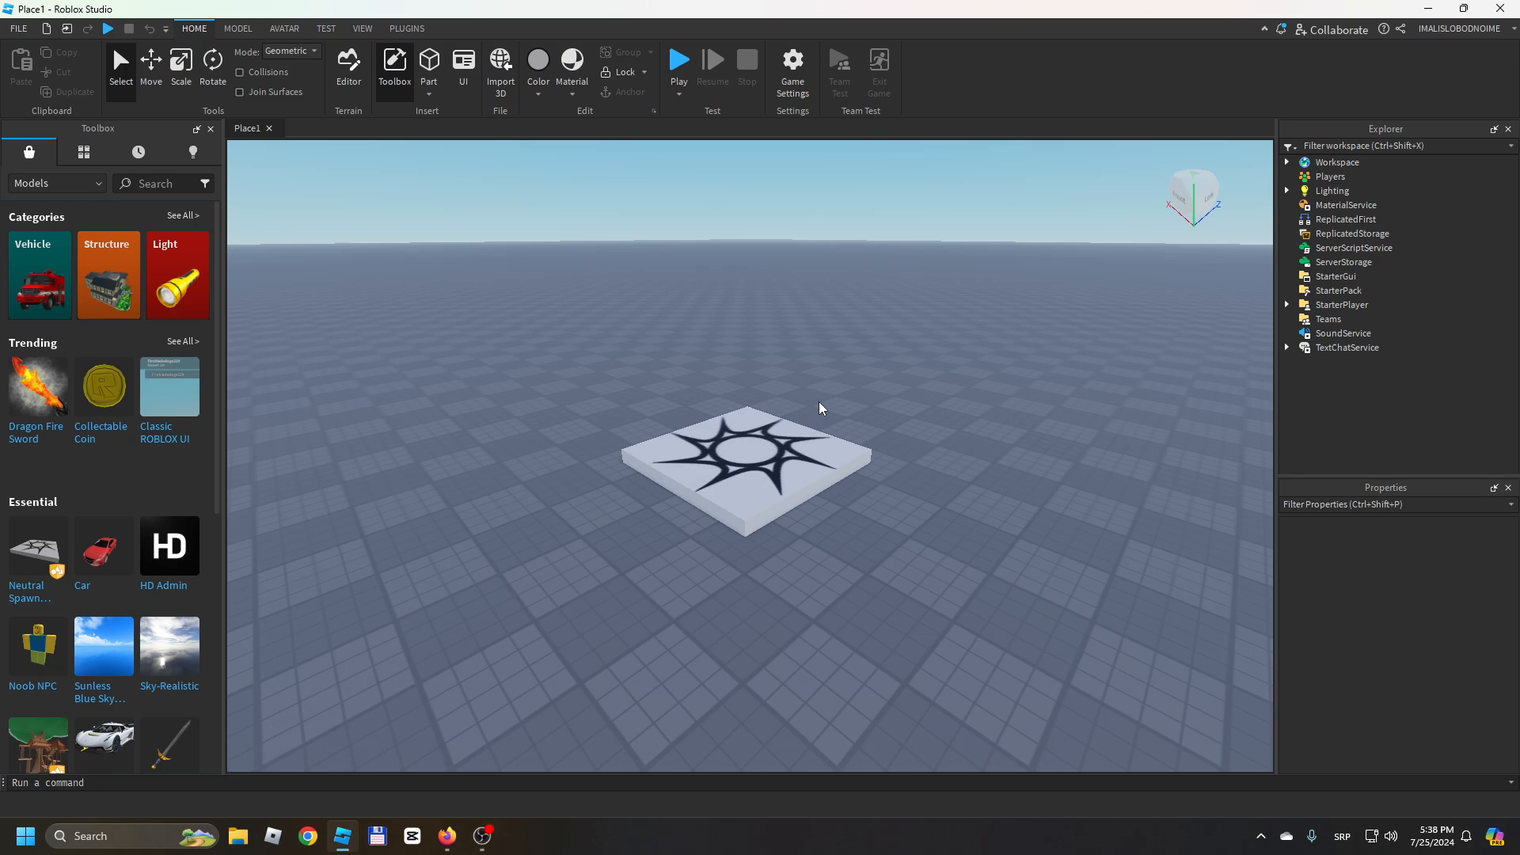
pyautogui.click(83, 152)
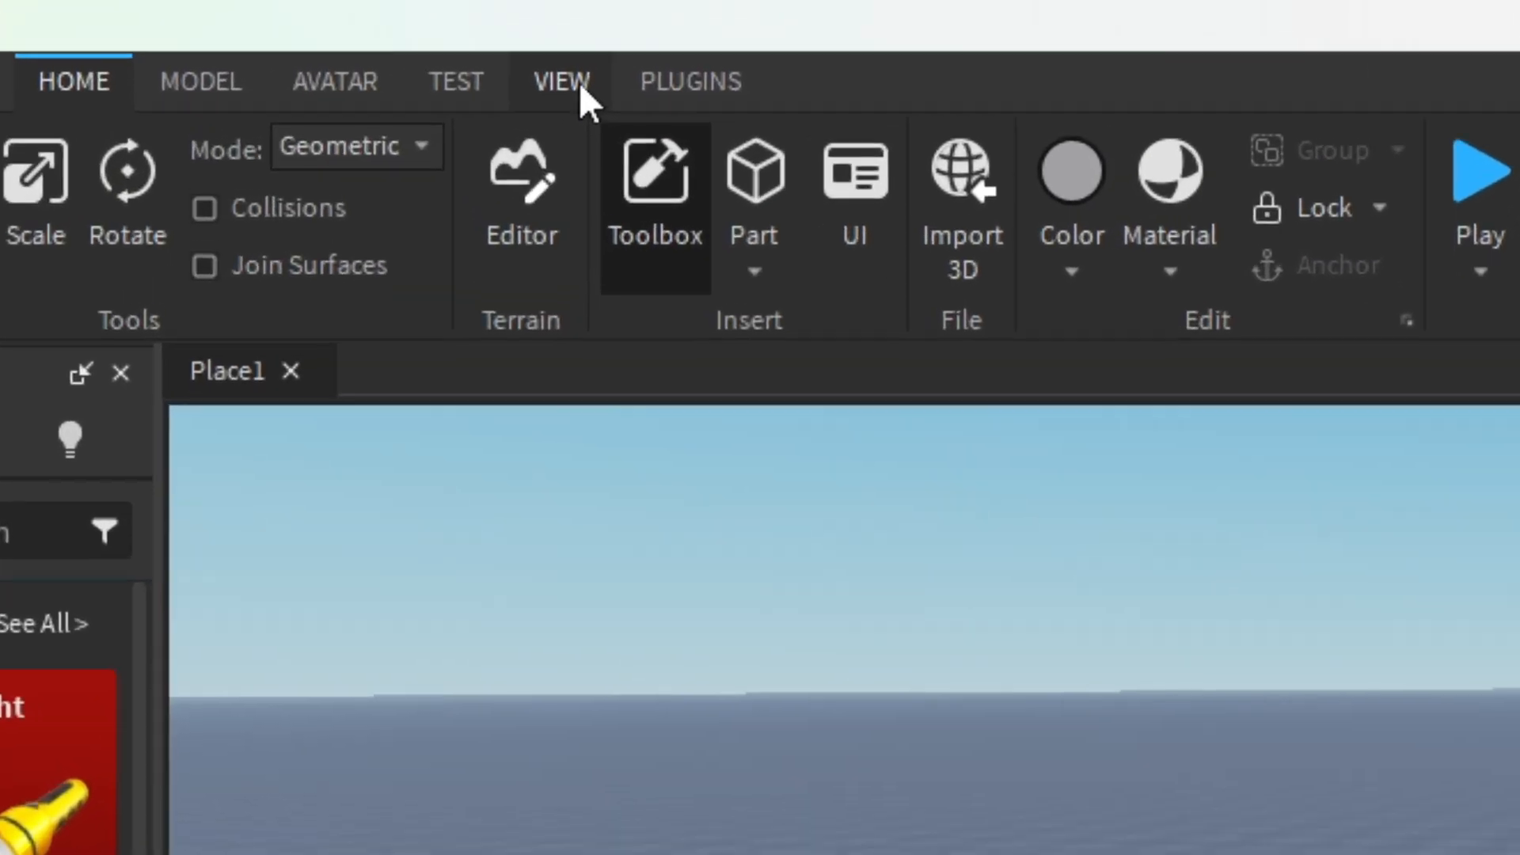
pyautogui.click(562, 82)
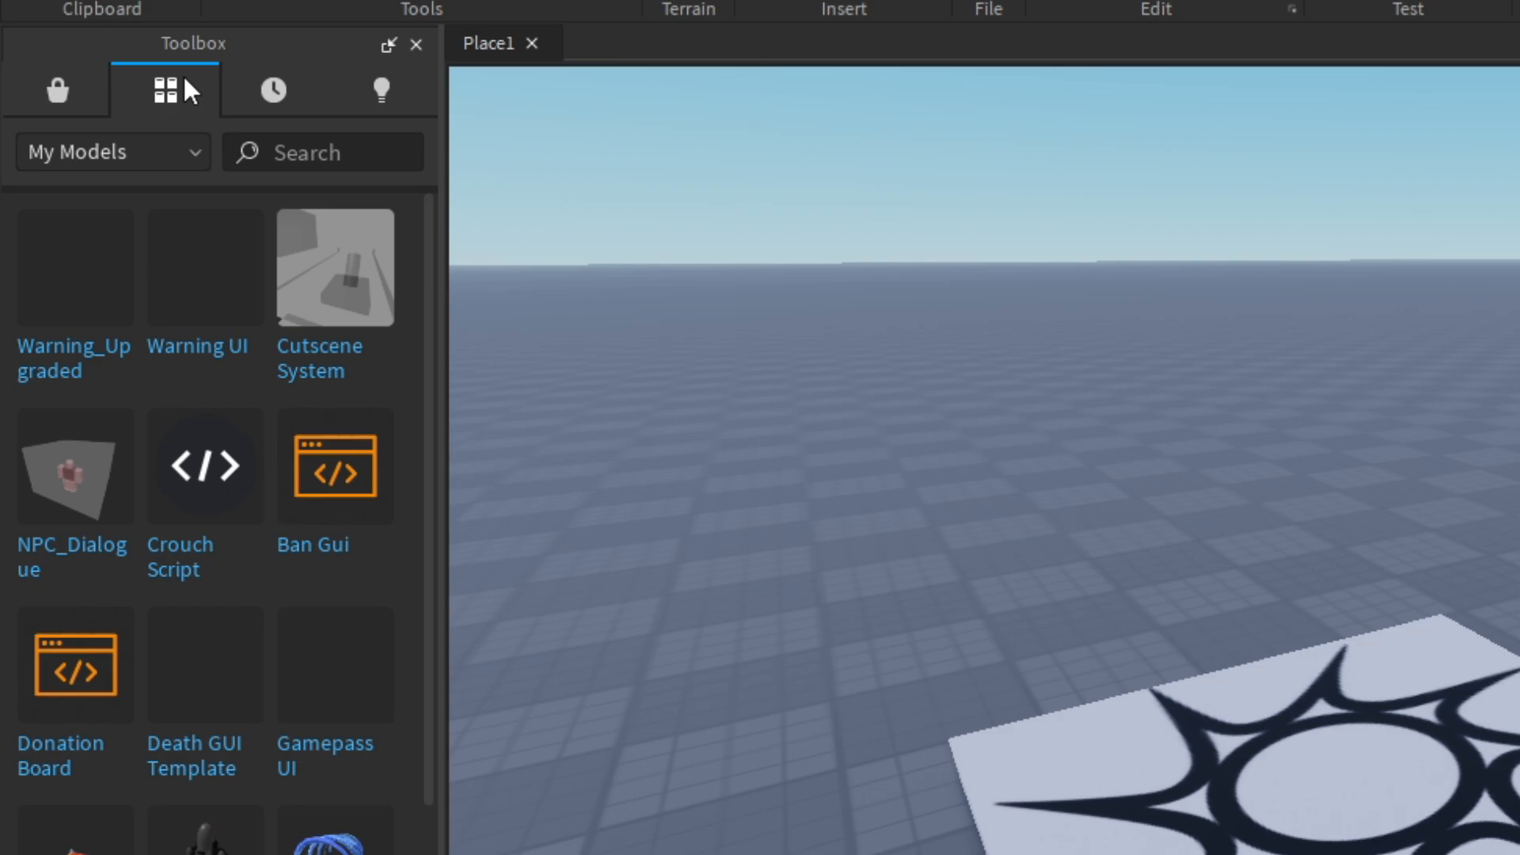
pyautogui.moveTo(200, 159)
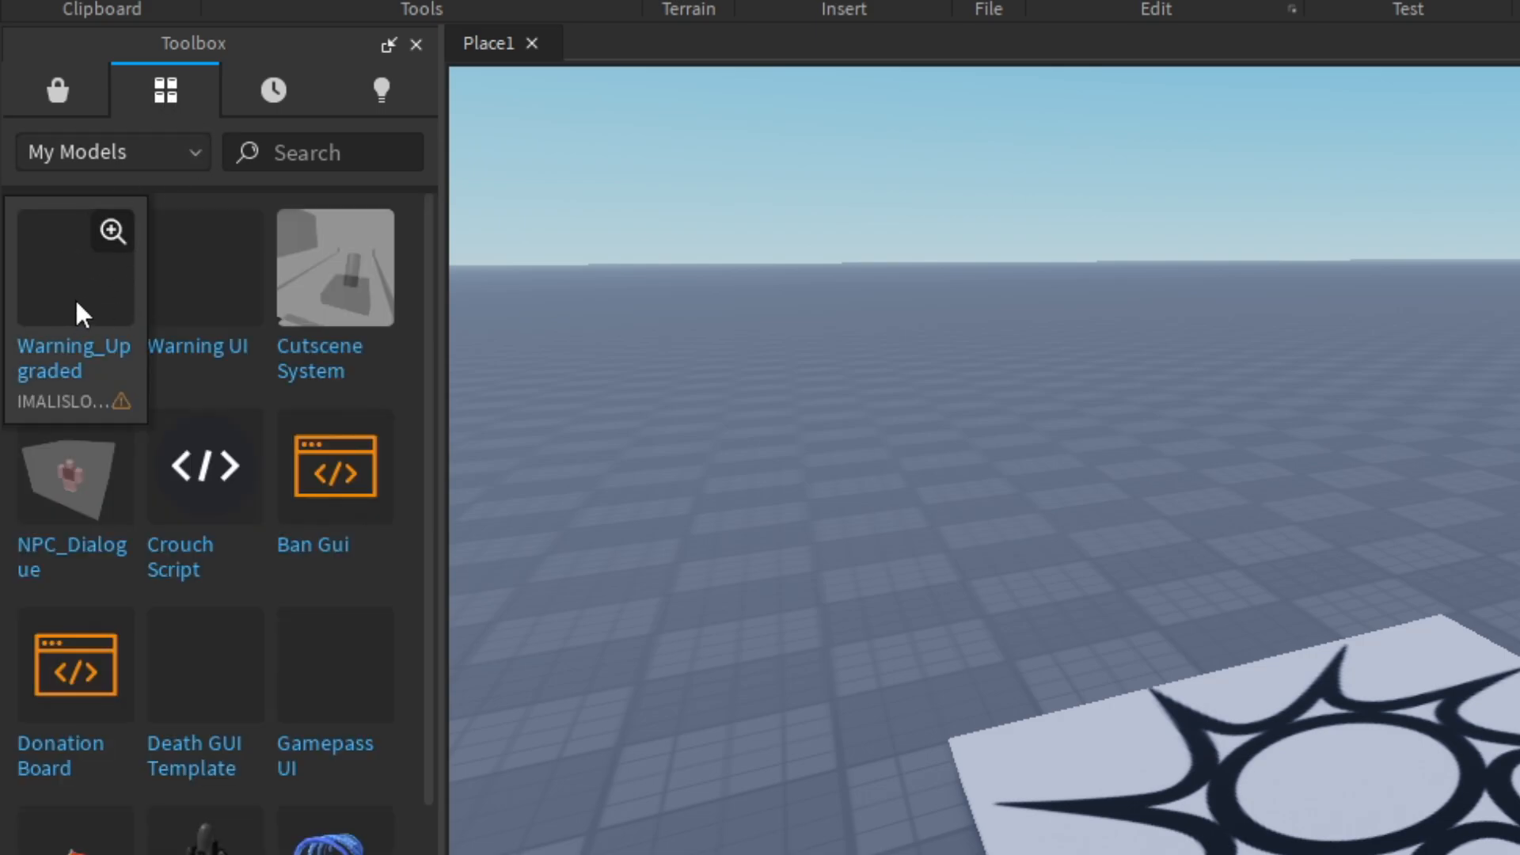
pyautogui.moveTo(63, 289)
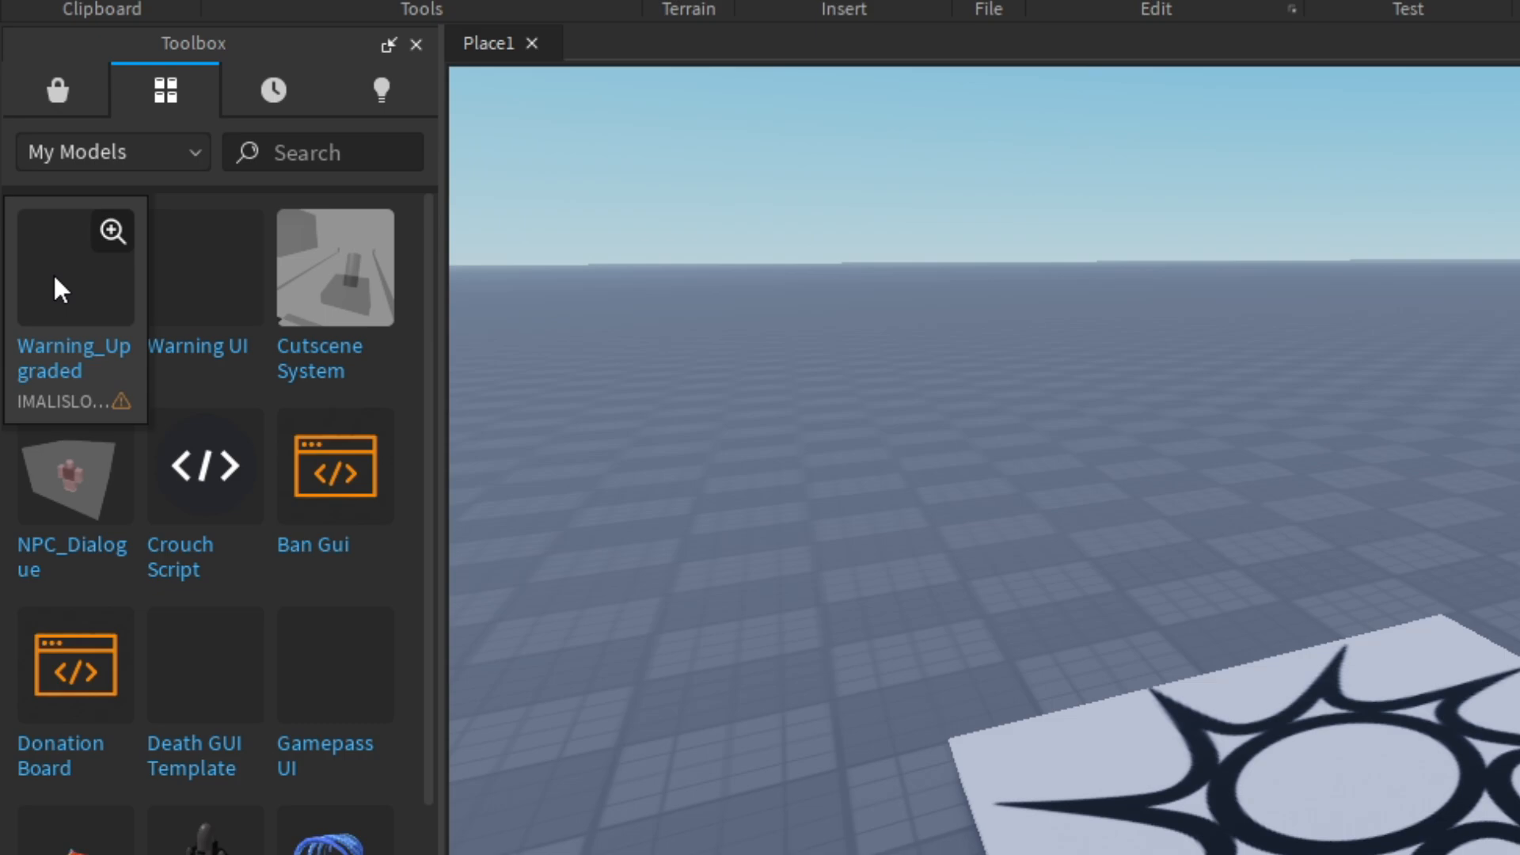
pyautogui.moveTo(73, 267)
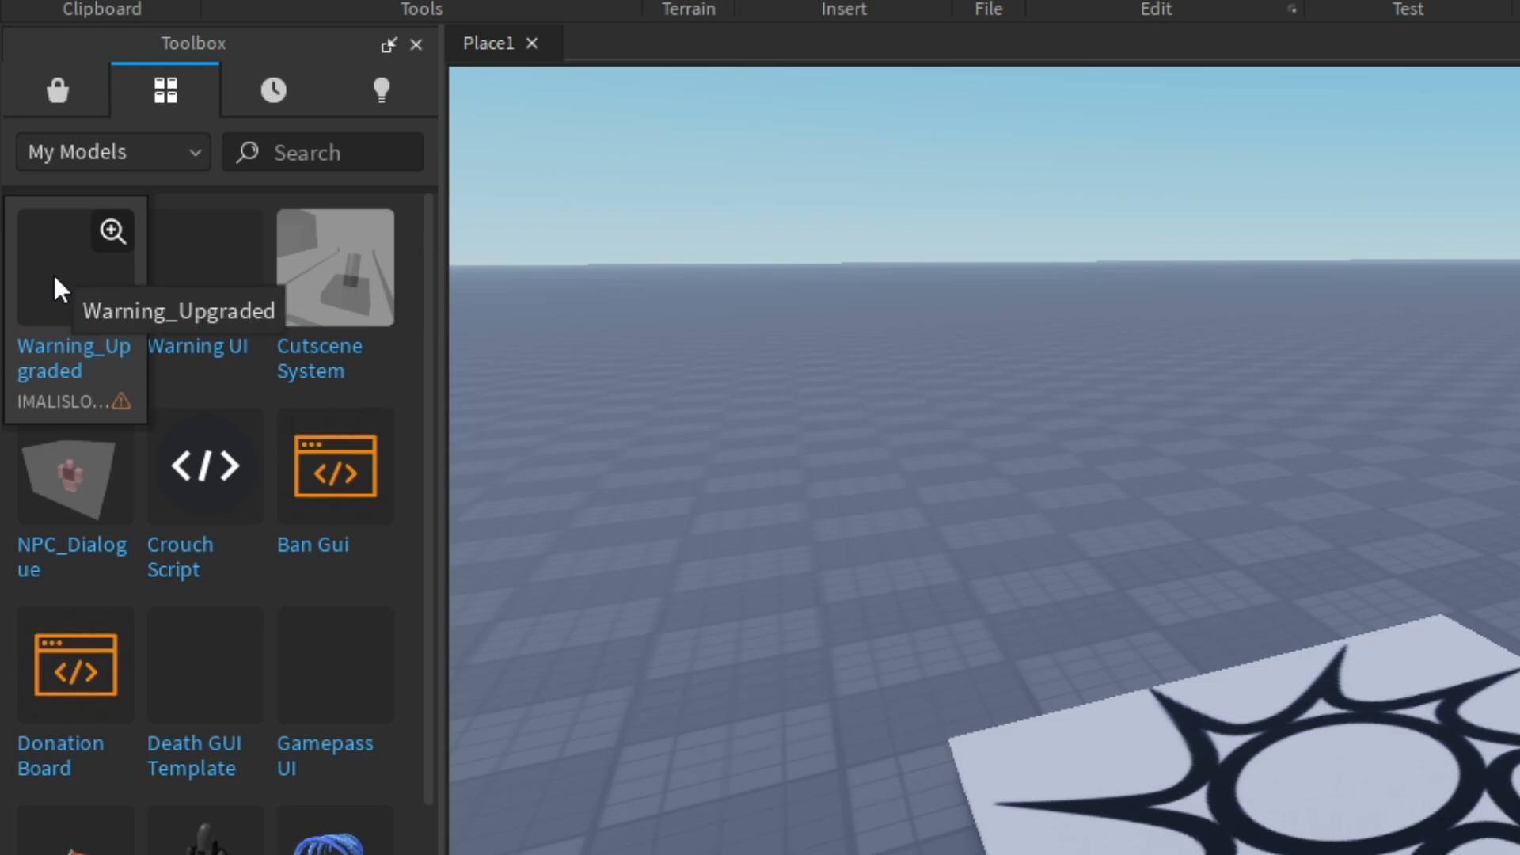
pyautogui.click(74, 267)
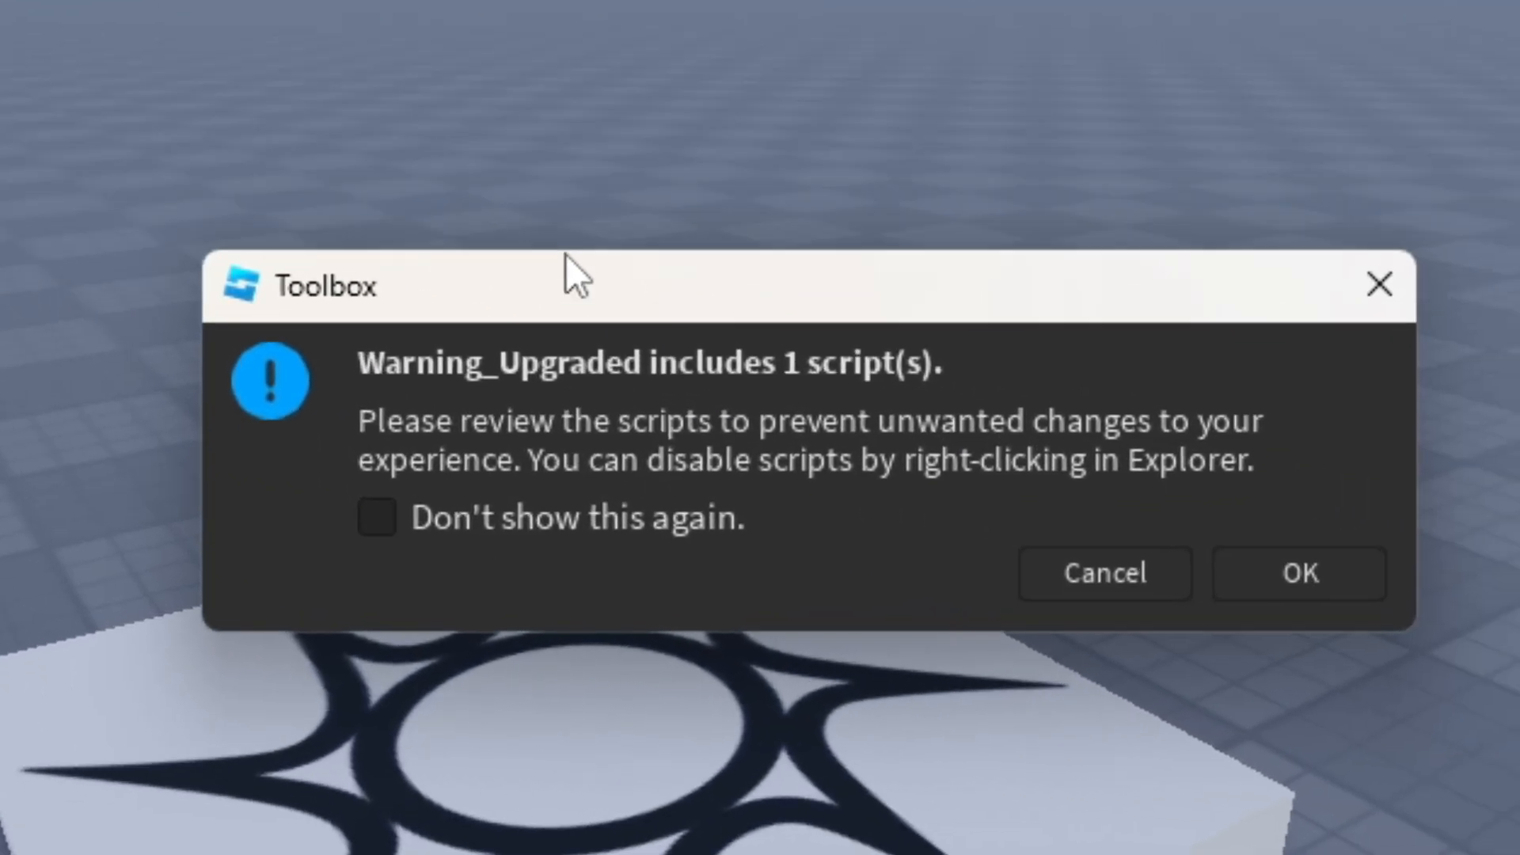
# Confirm the script warning so Warning_Upgraded is added to the place.
pyautogui.click(1299, 574)
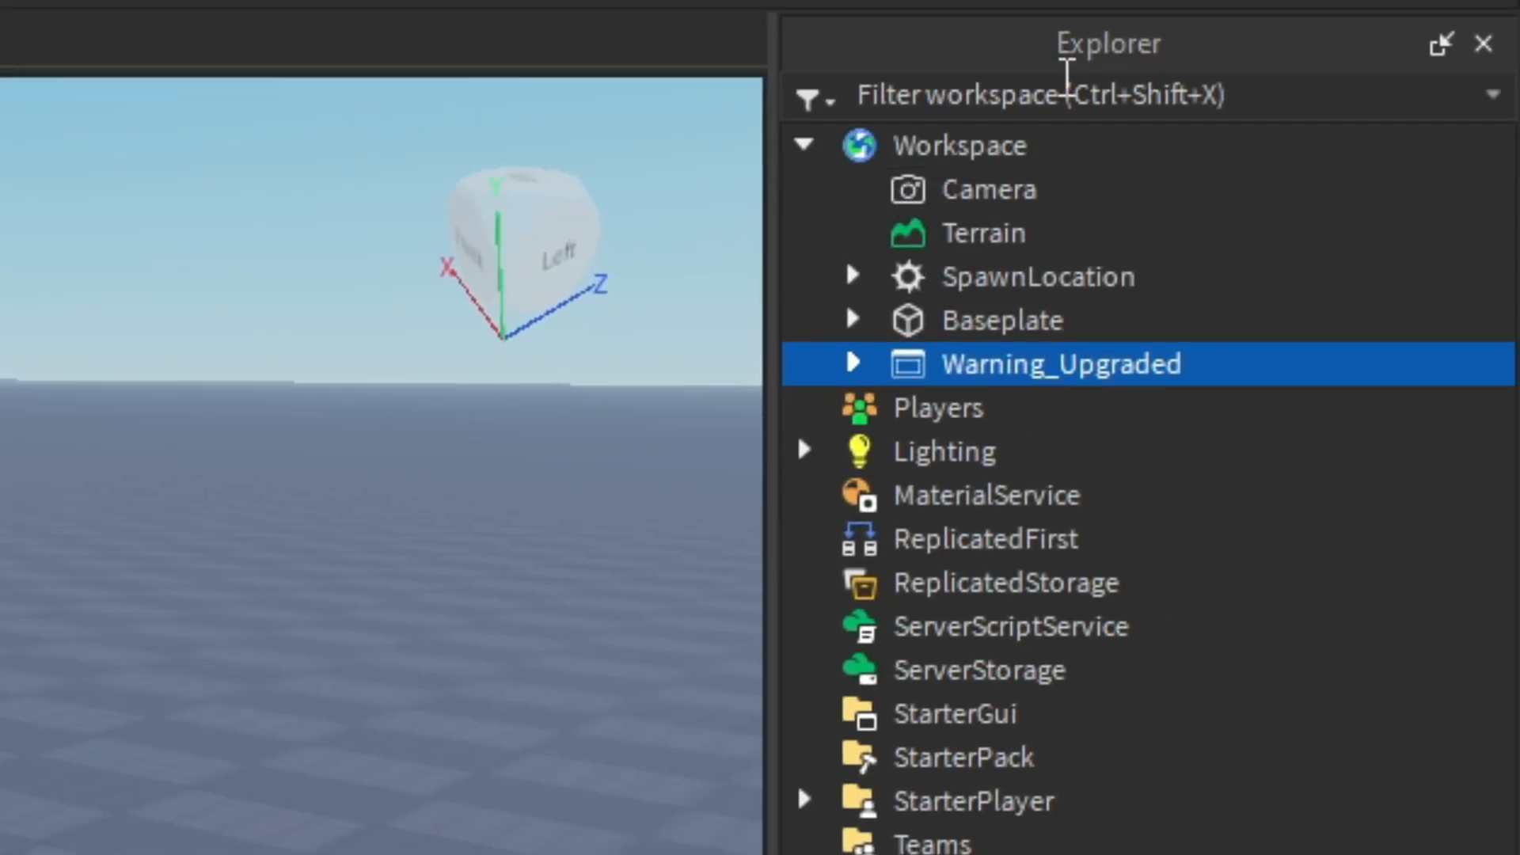
pyautogui.moveTo(960, 406)
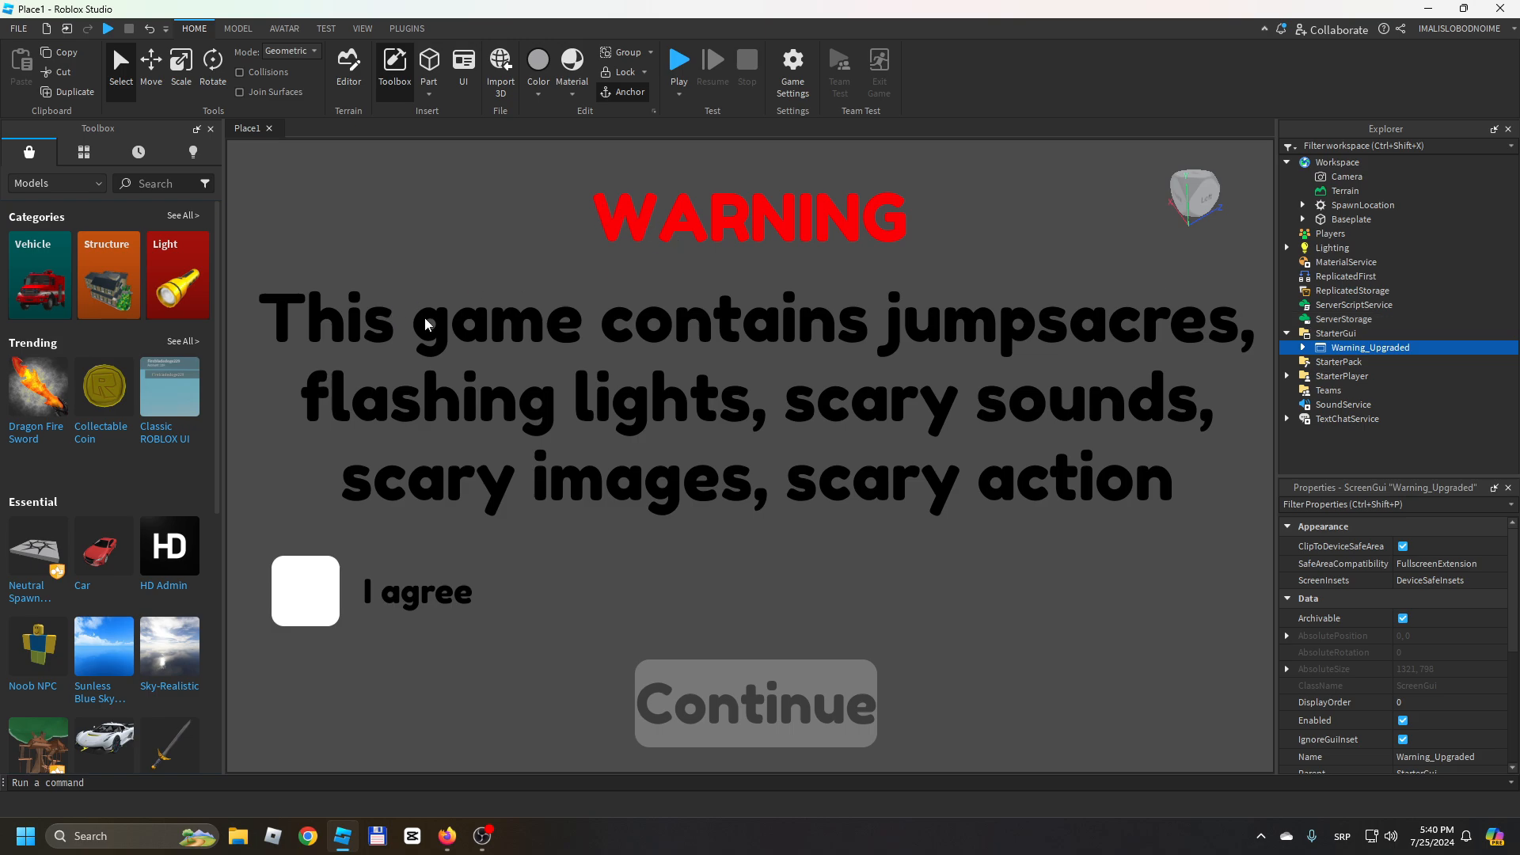
pyautogui.moveTo(1178, 345)
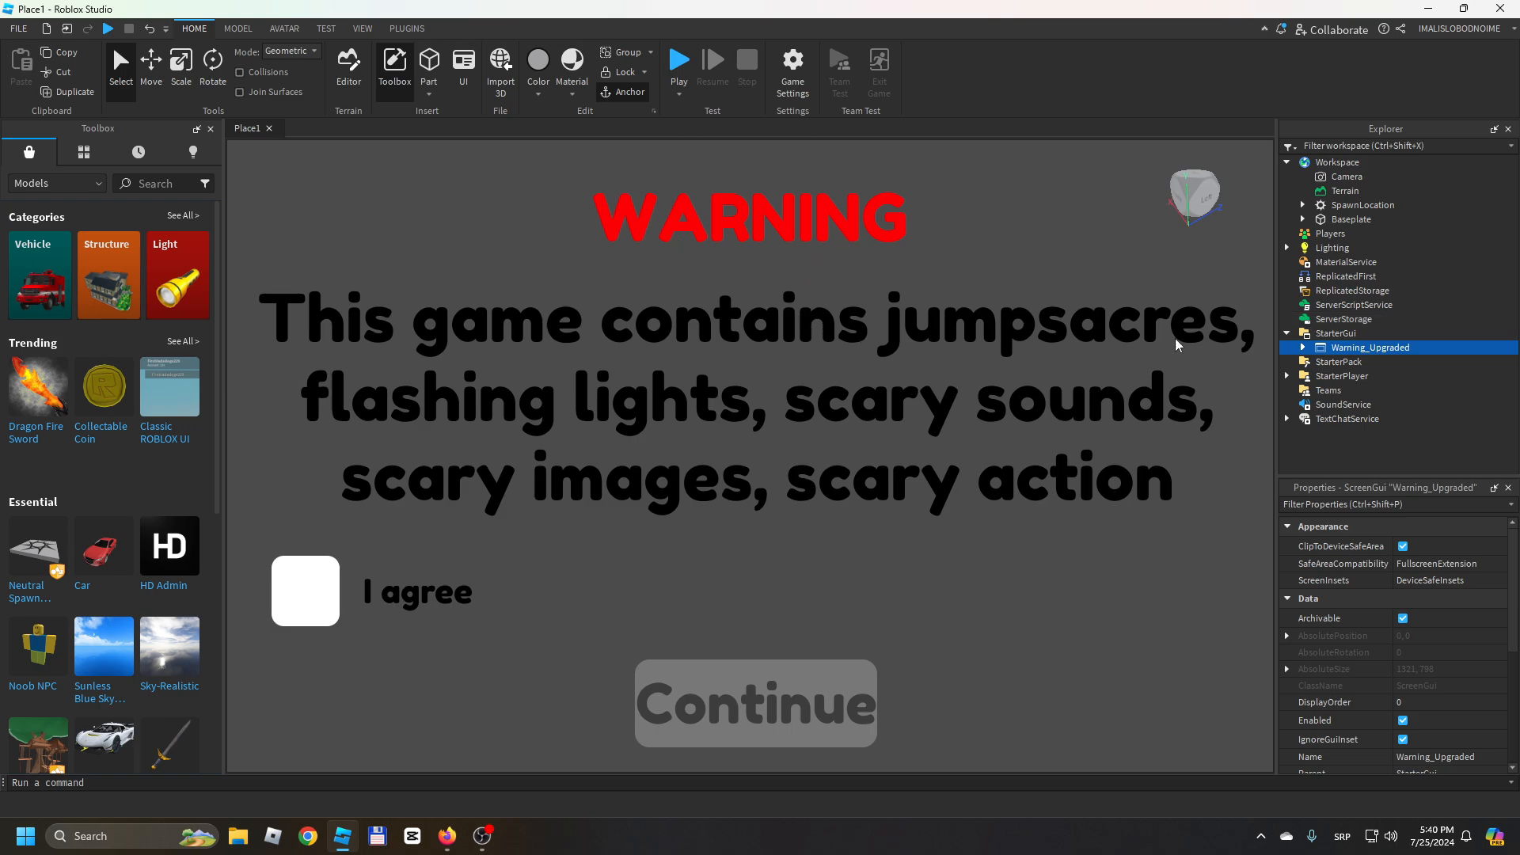
pyautogui.moveTo(1040, 429)
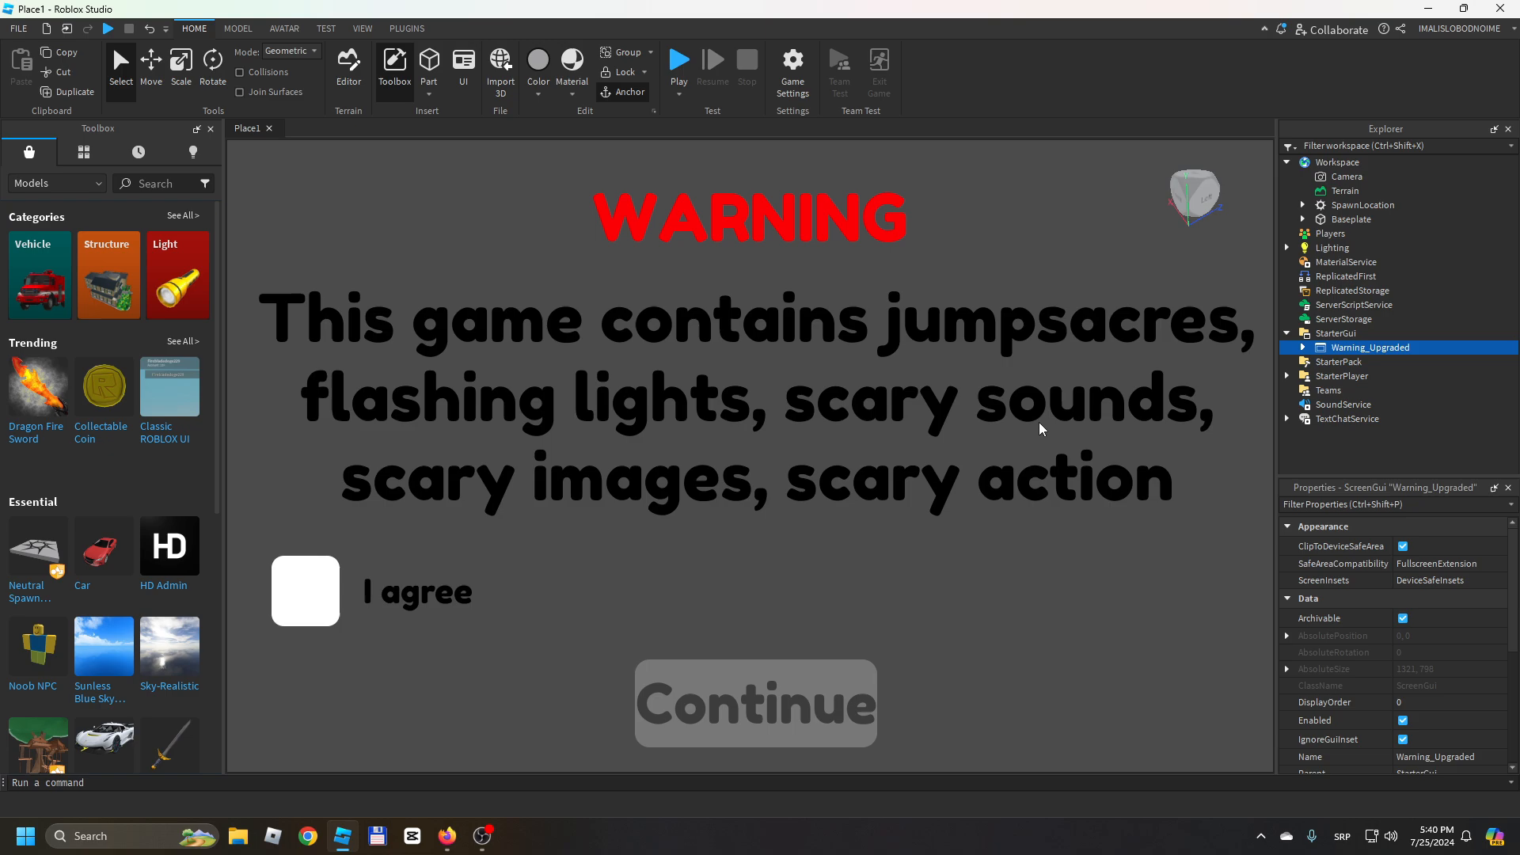
pyautogui.moveTo(383, 579)
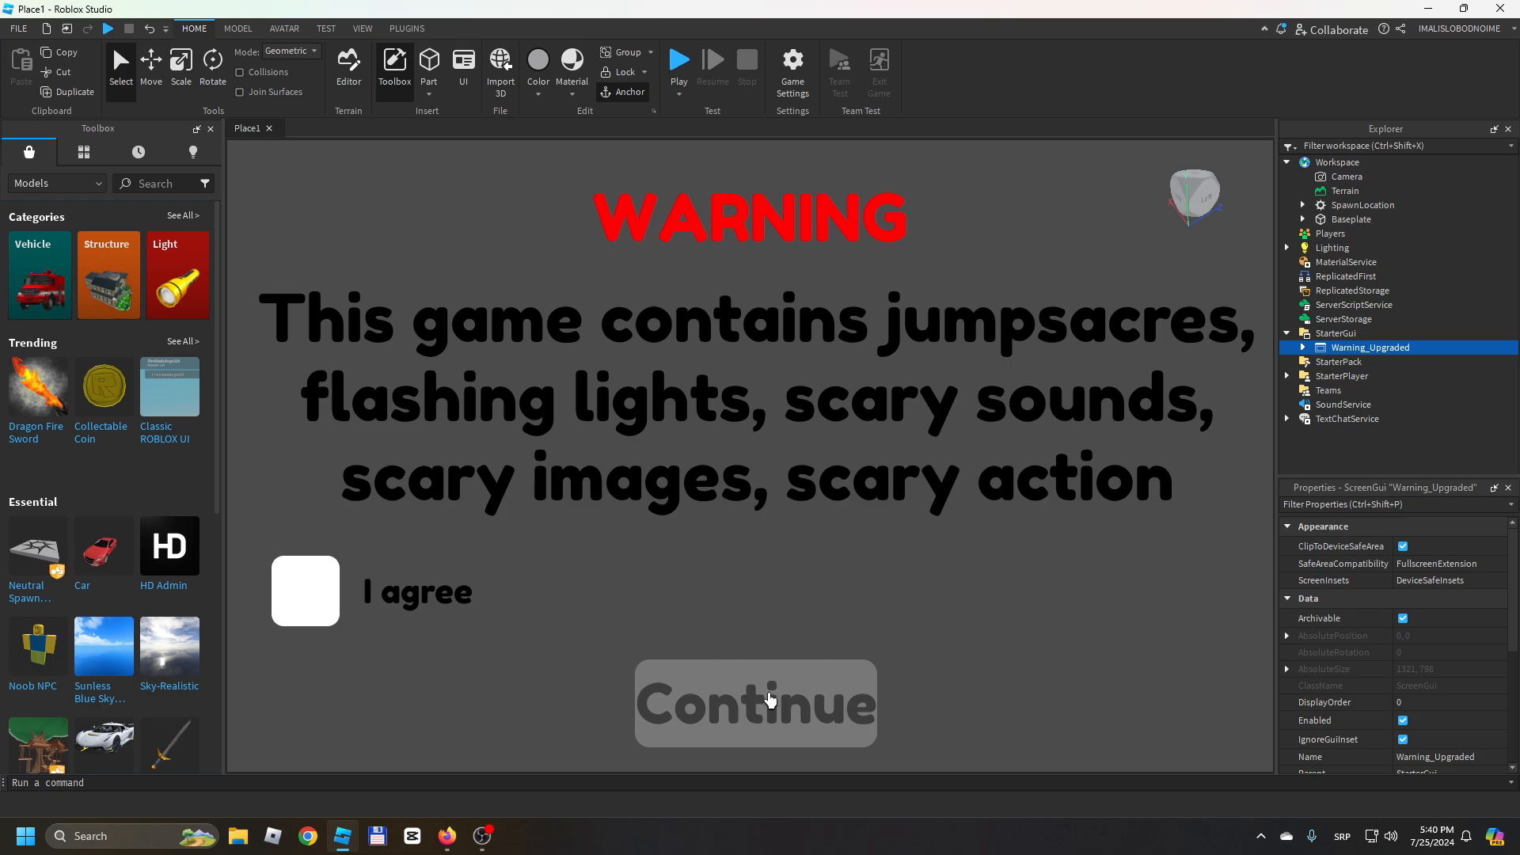
pyautogui.moveTo(793, 694)
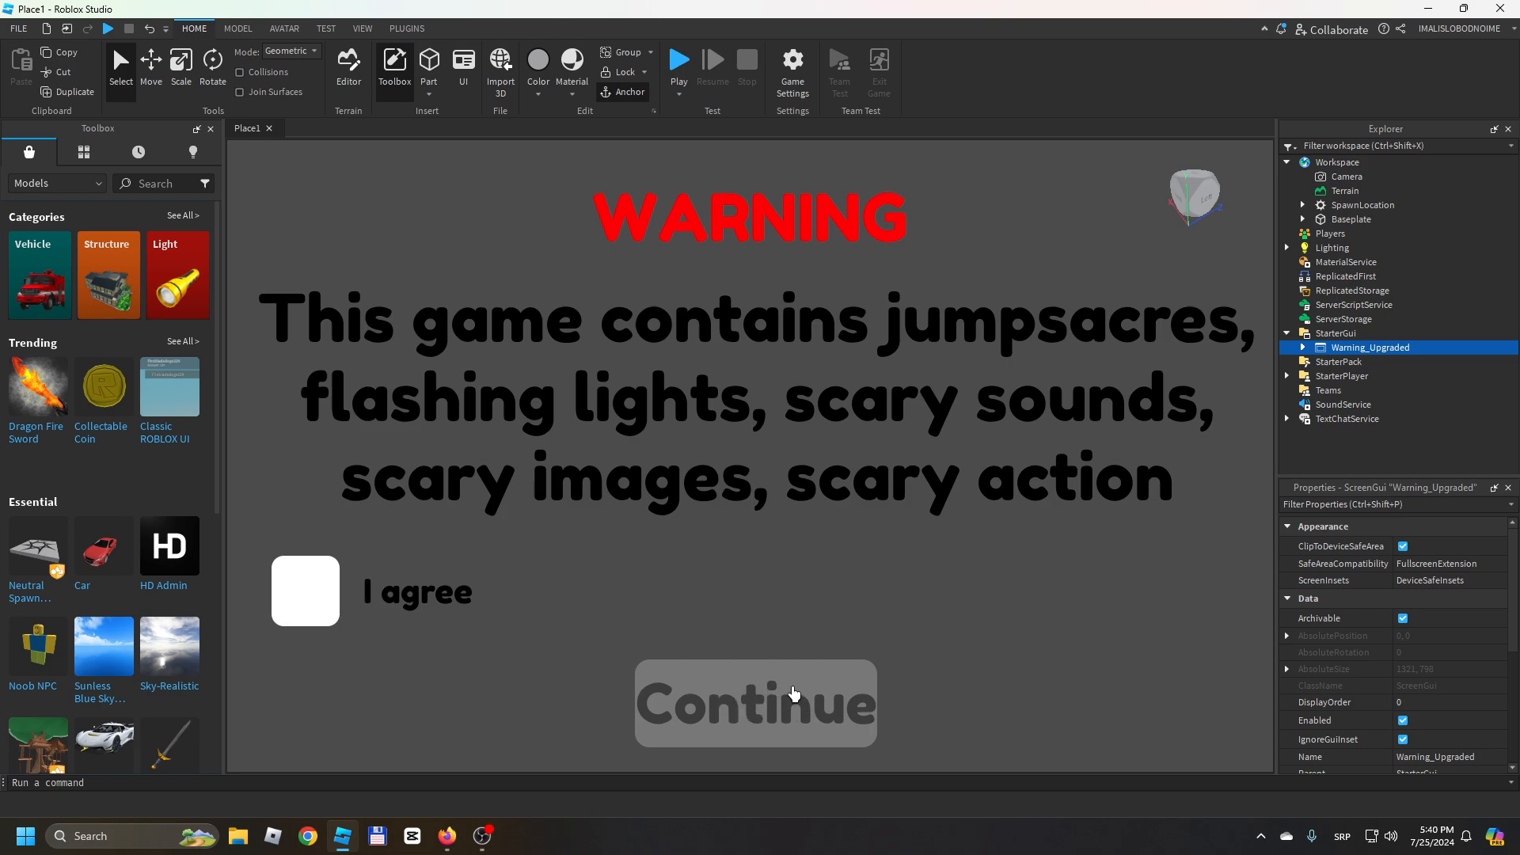
# Expand Warning_Upgraded and its Background to show the LocalScript, Tick, Continue and text labels.
pyautogui.click(1304, 346)
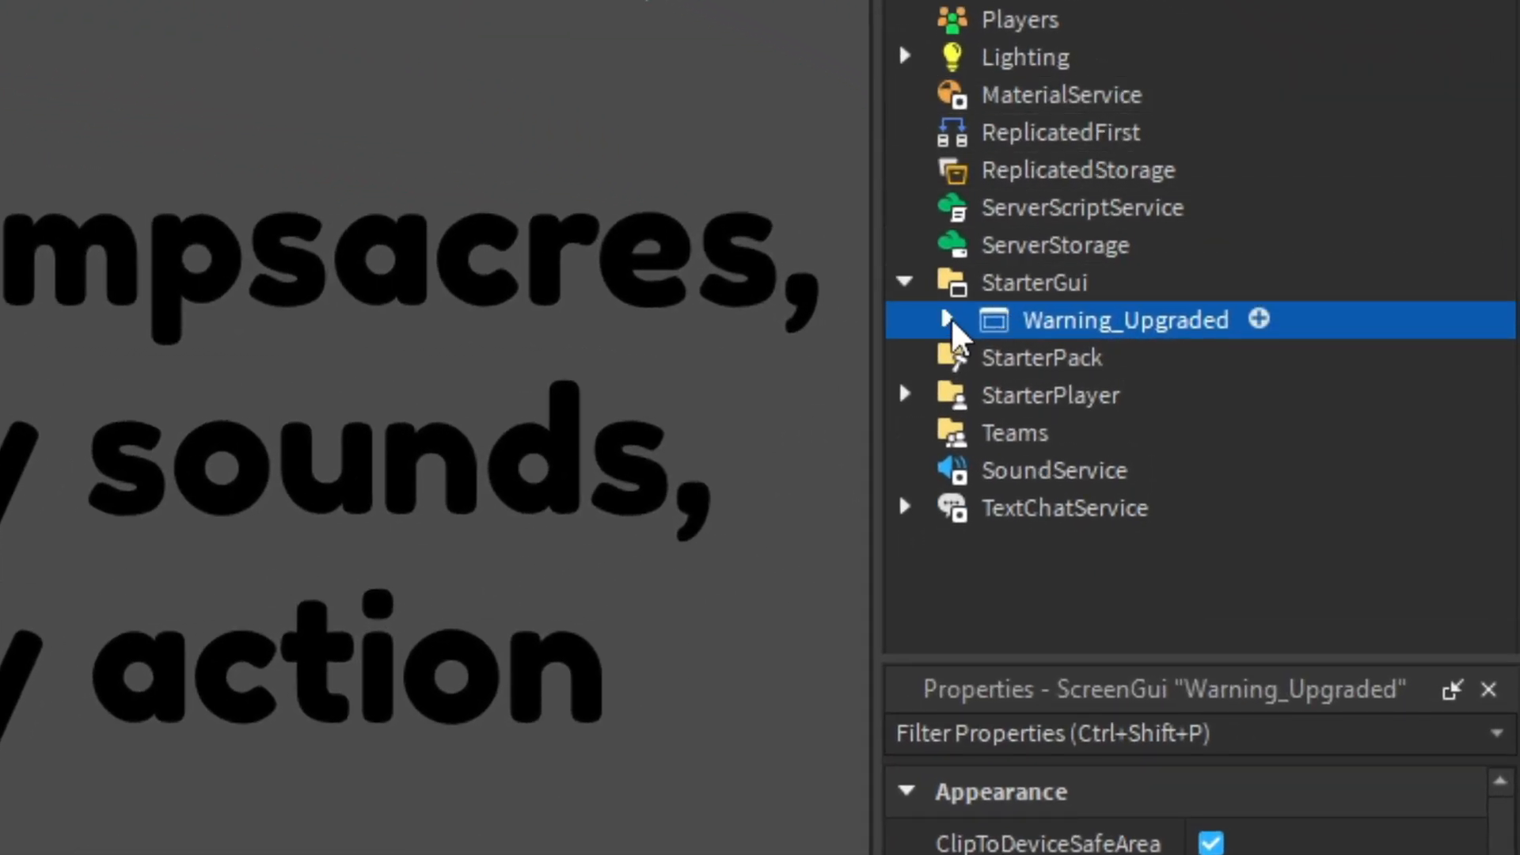
pyautogui.click(947, 319)
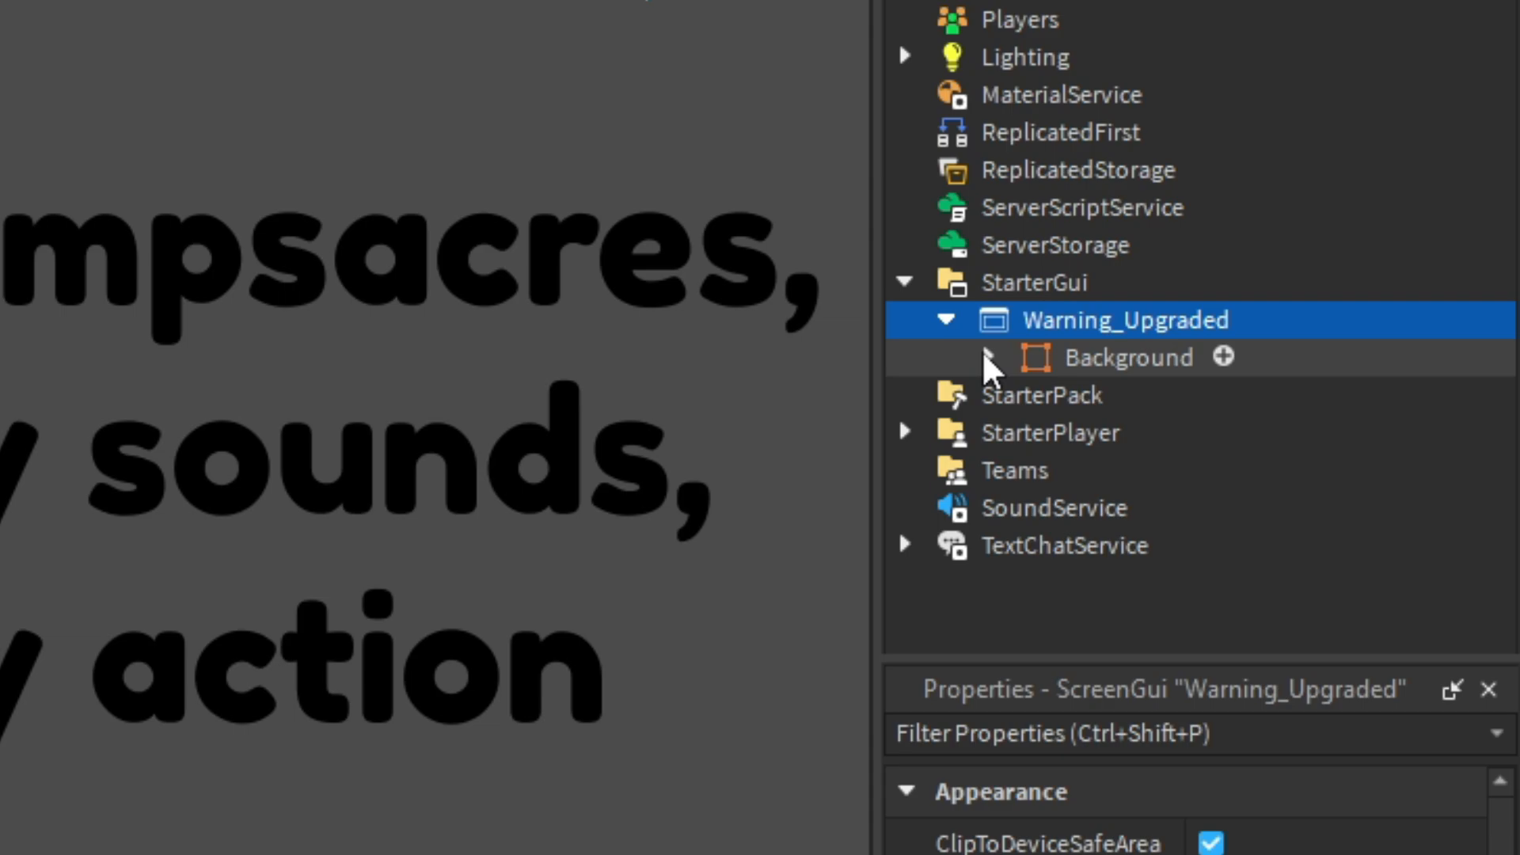
pyautogui.click(988, 357)
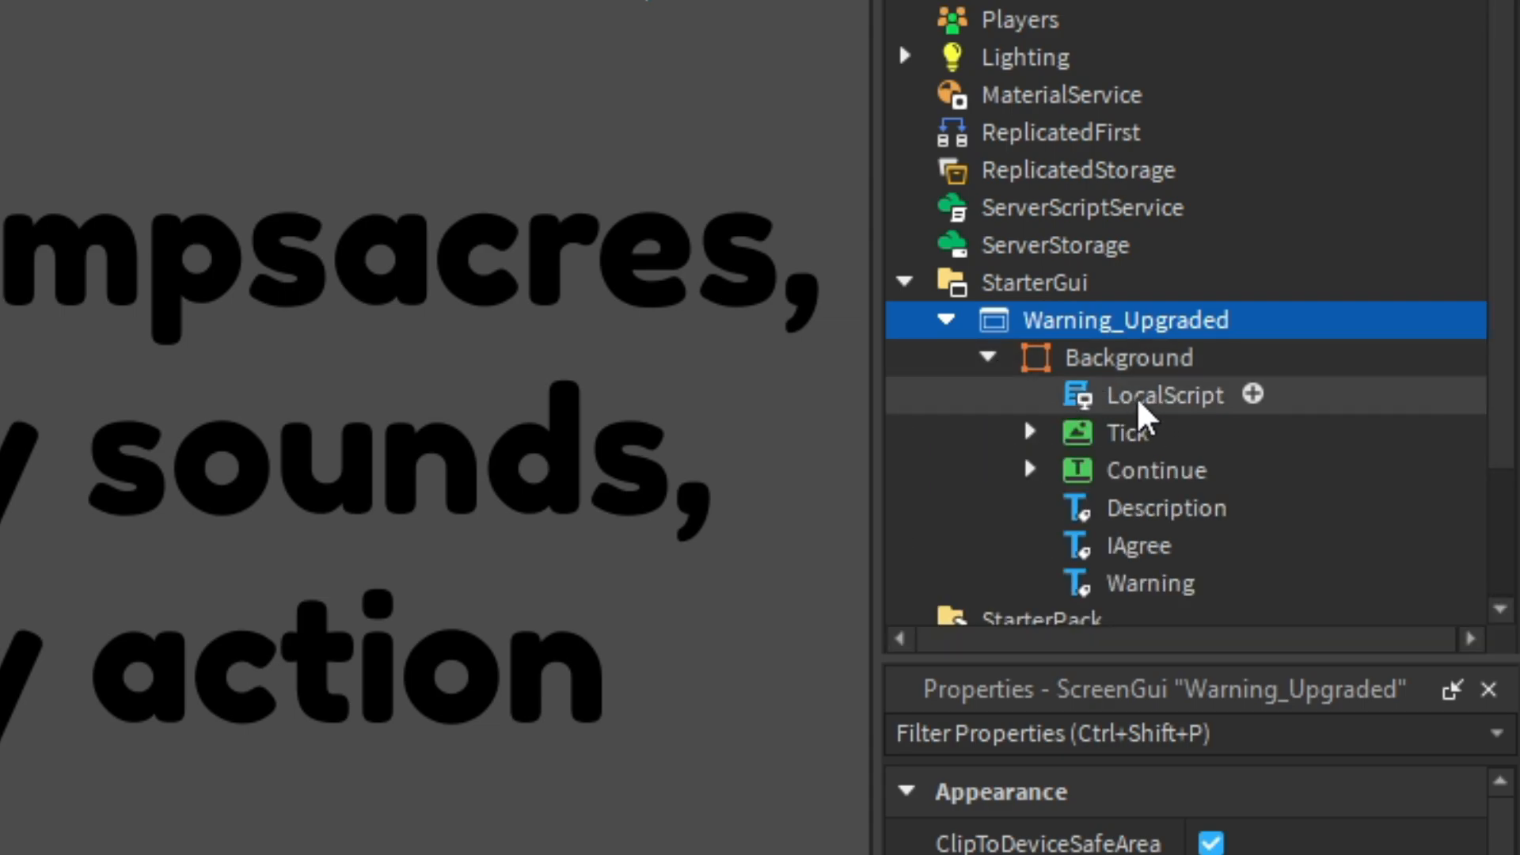
pyautogui.moveTo(1098, 570)
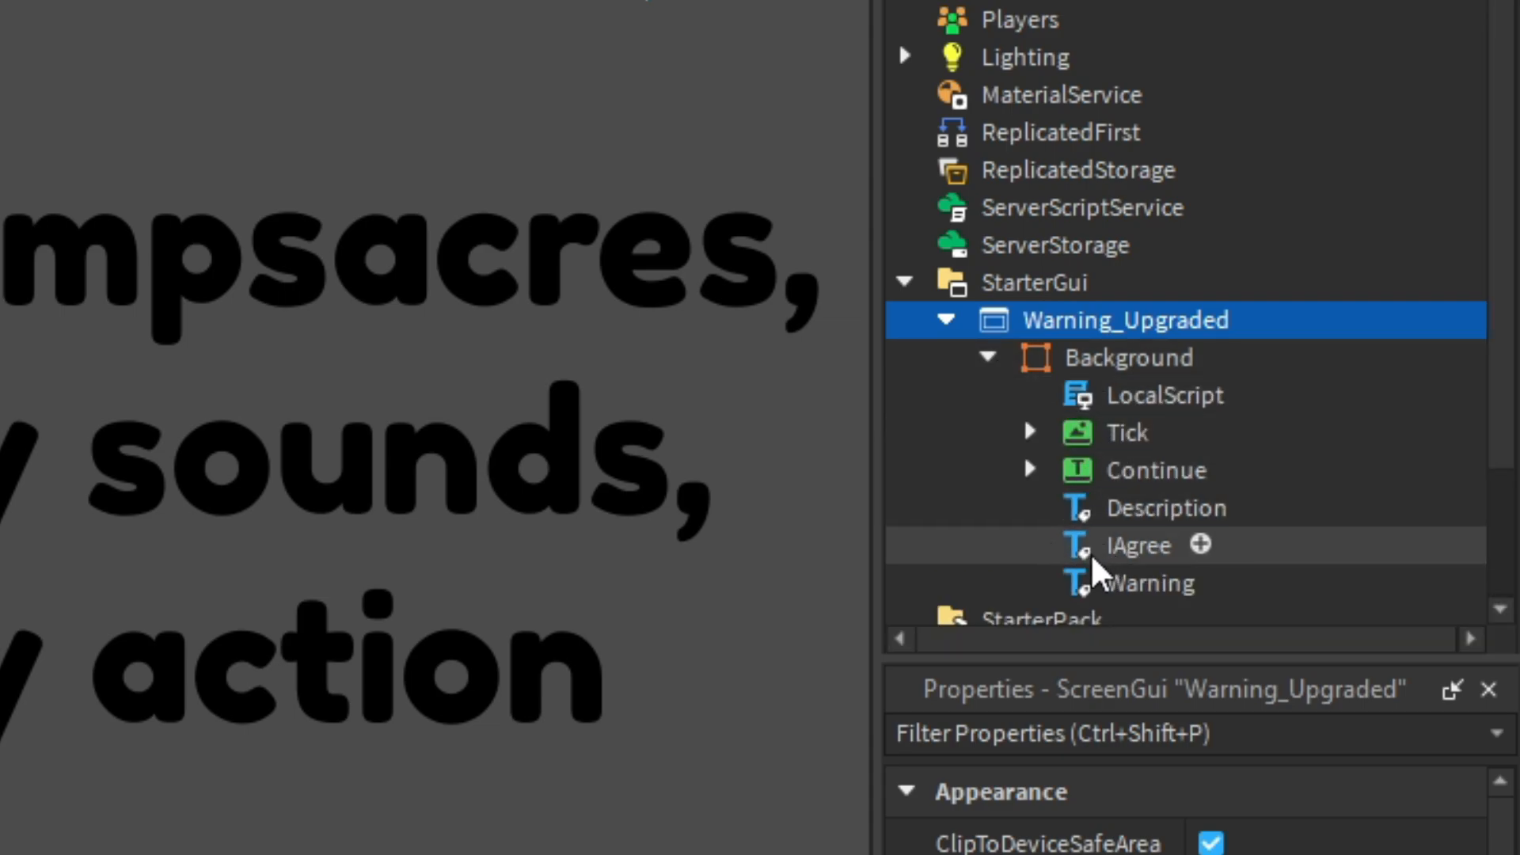
pyautogui.moveTo(1120, 587)
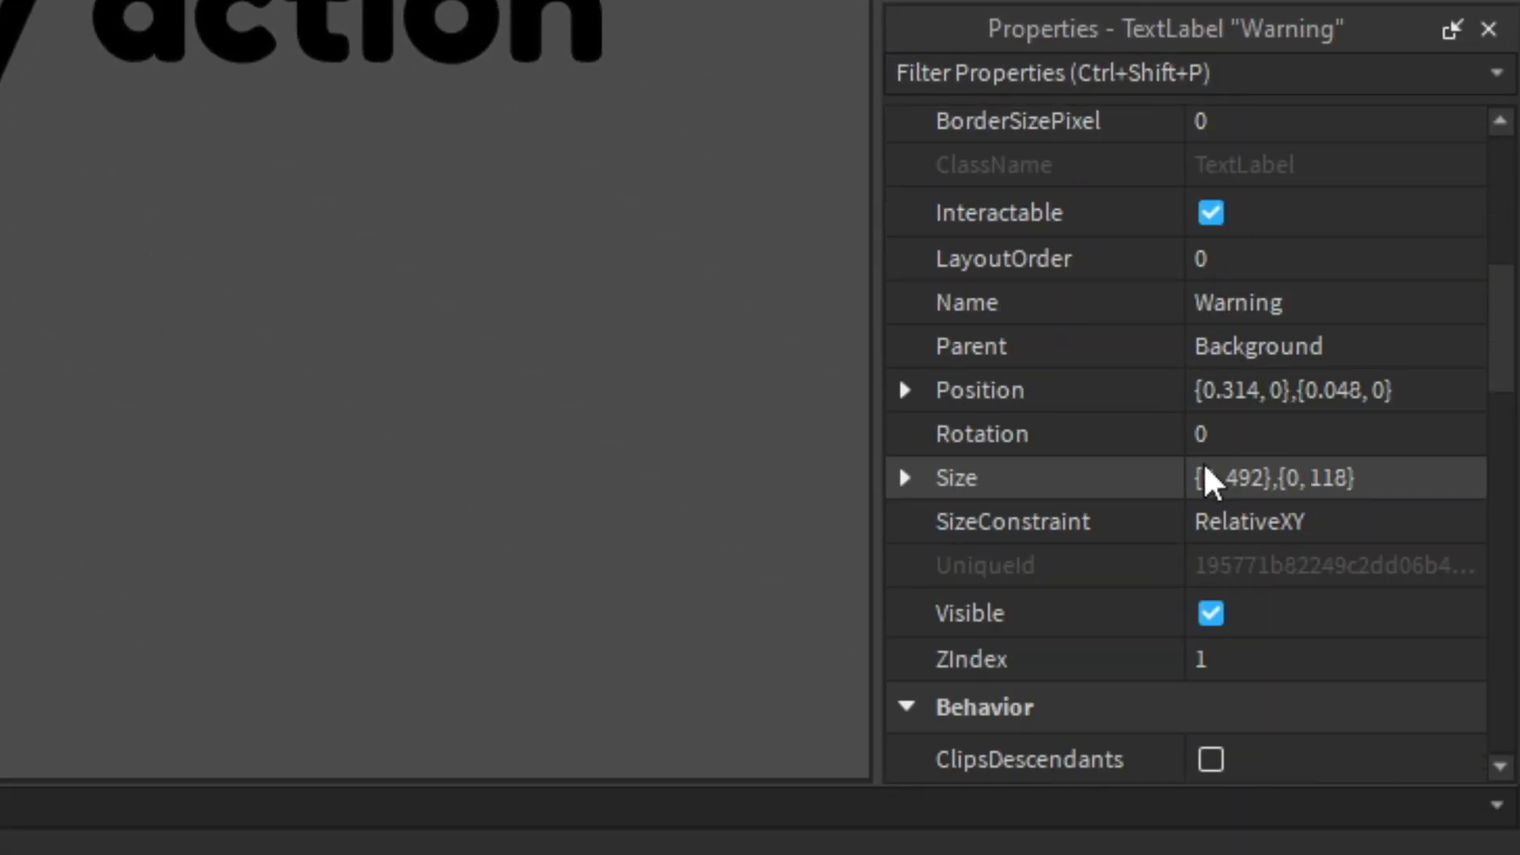
# Replace the heading label's WARNING text with RULES in Properties.
pyautogui.scroll(-3)
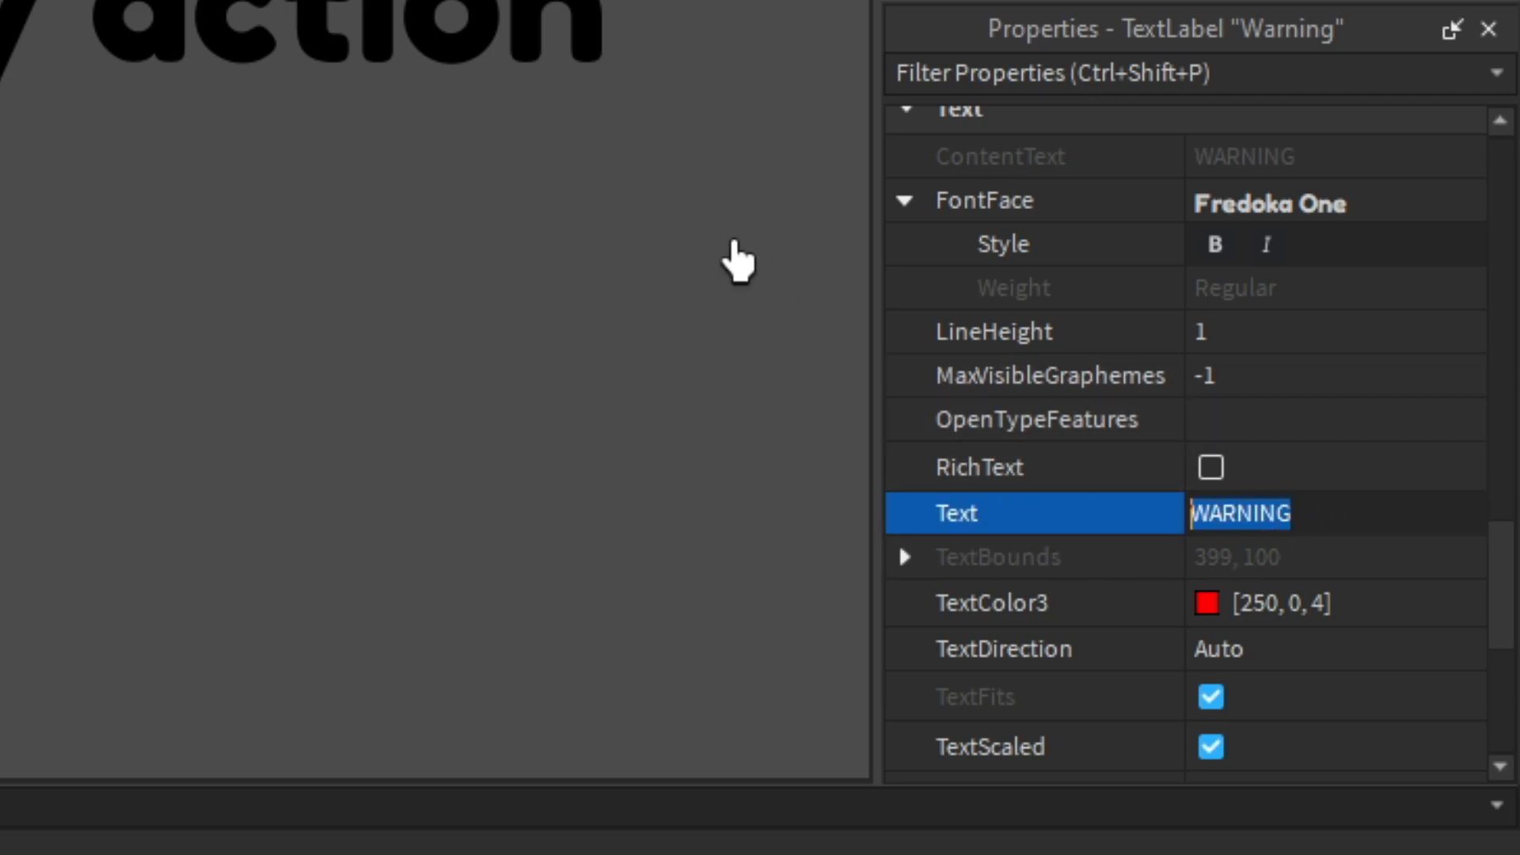
pyautogui.write('RULES')
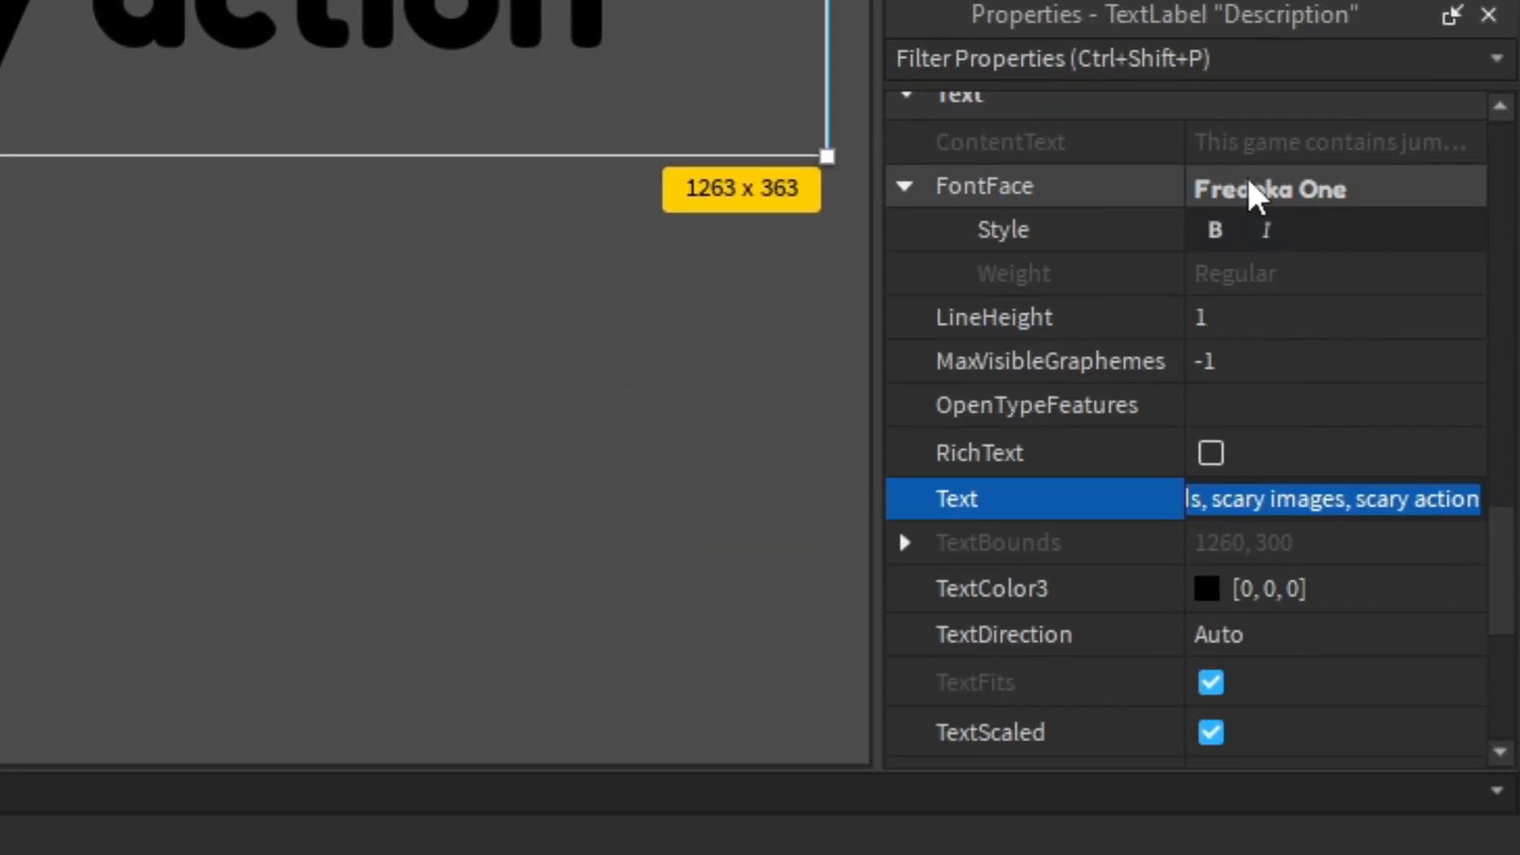
pyautogui.write('You mu')
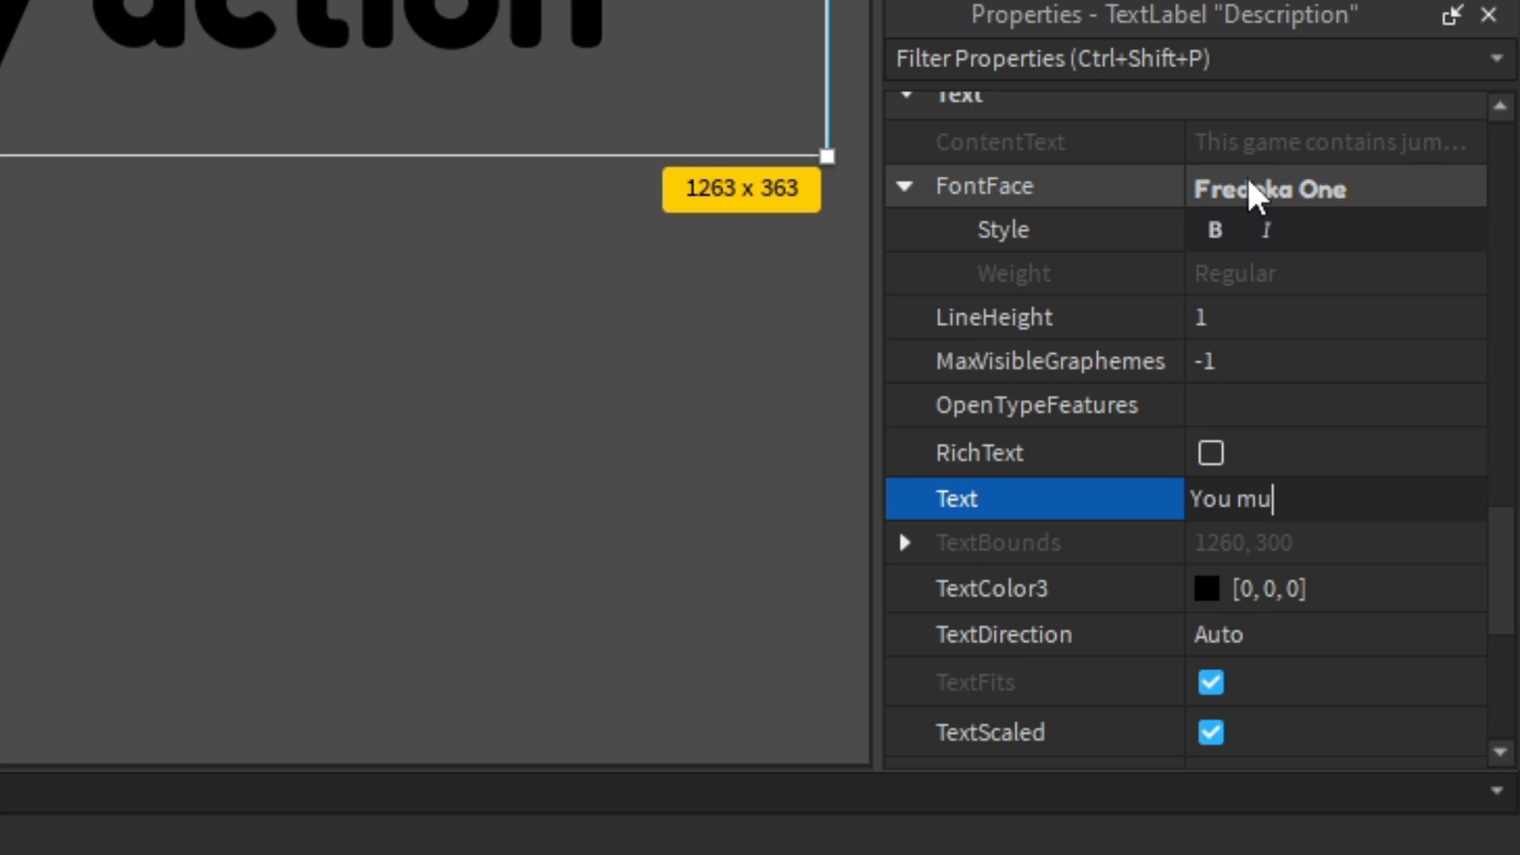
pyautogui.write('st not bu')
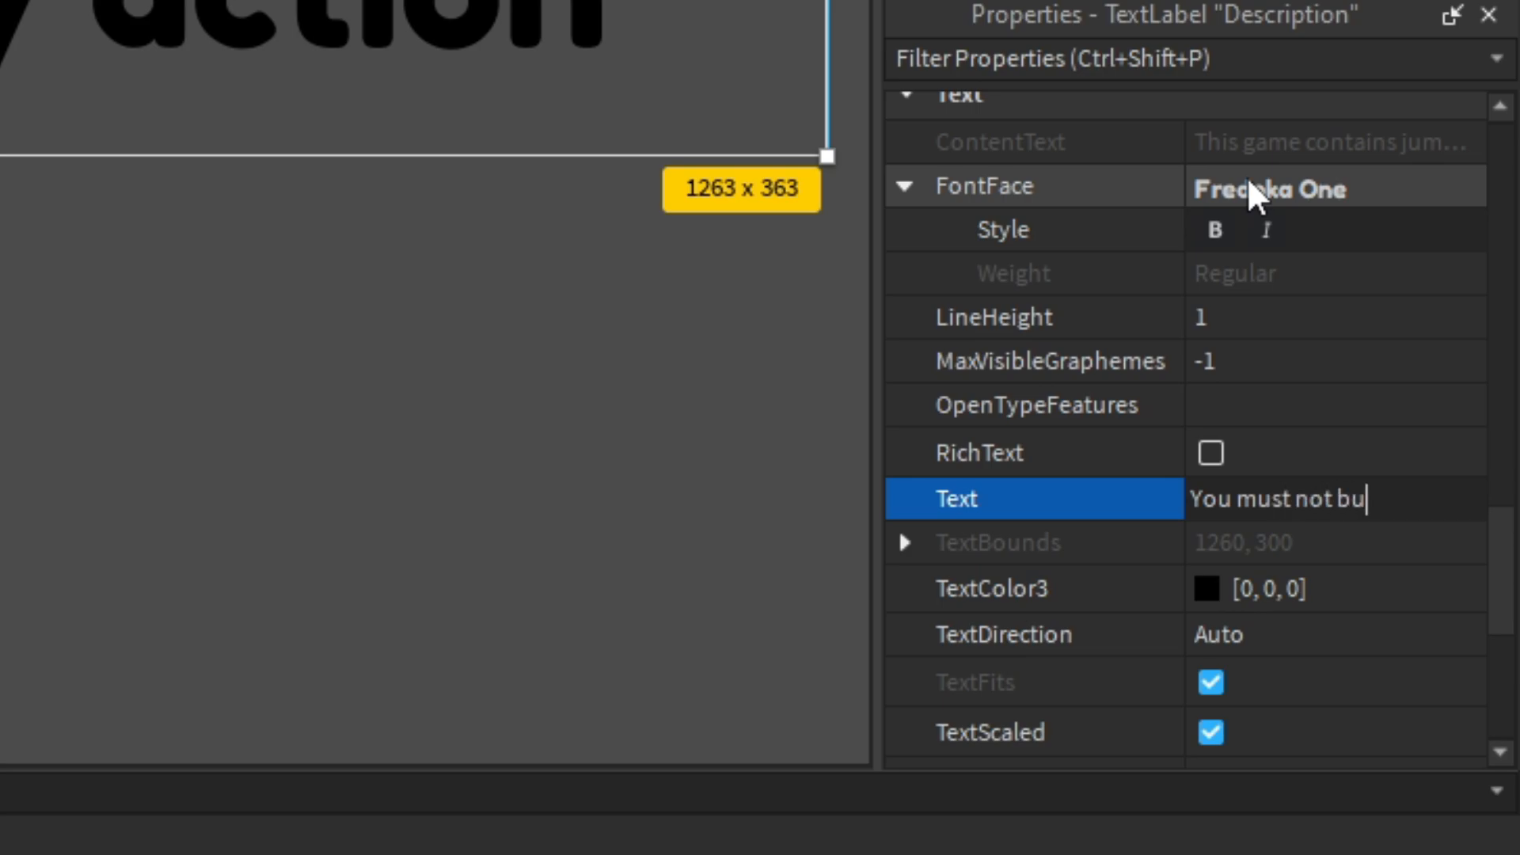
pyautogui.write("lly other's or")
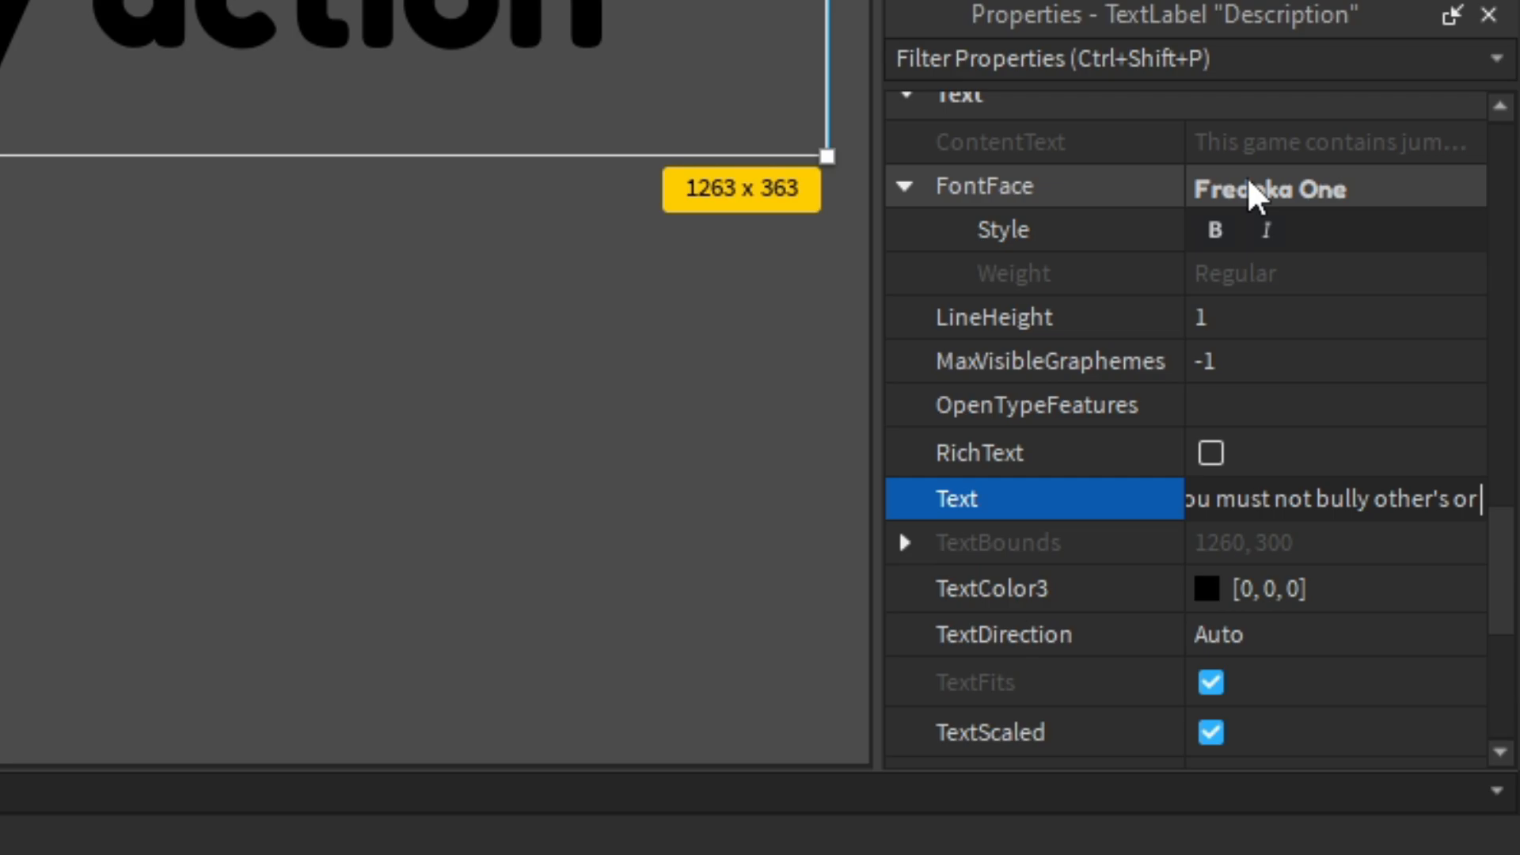
pyautogui.write('you will get banned')
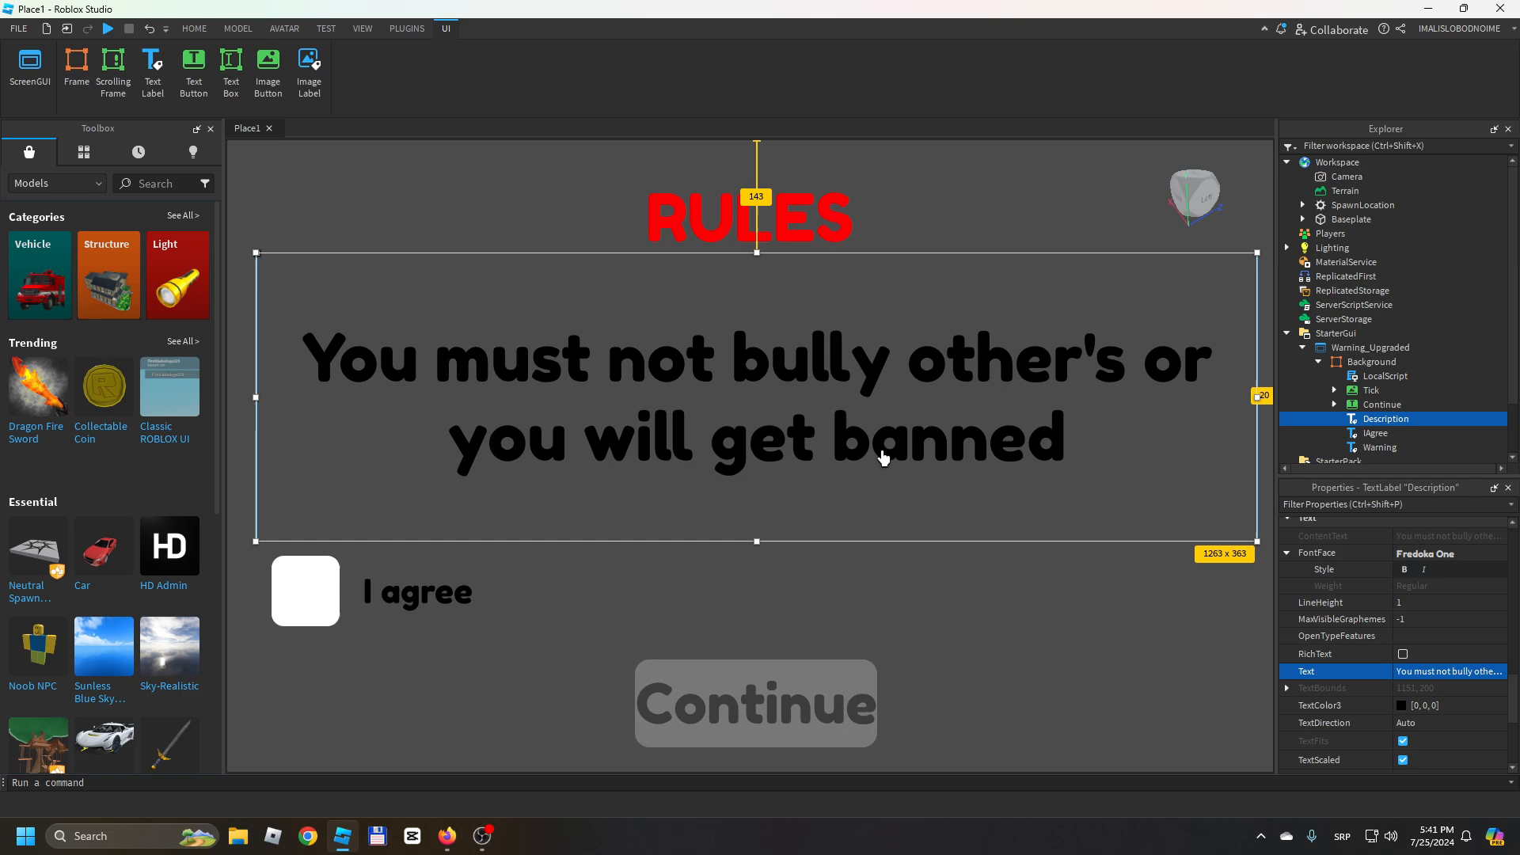
pyautogui.moveTo(856, 328)
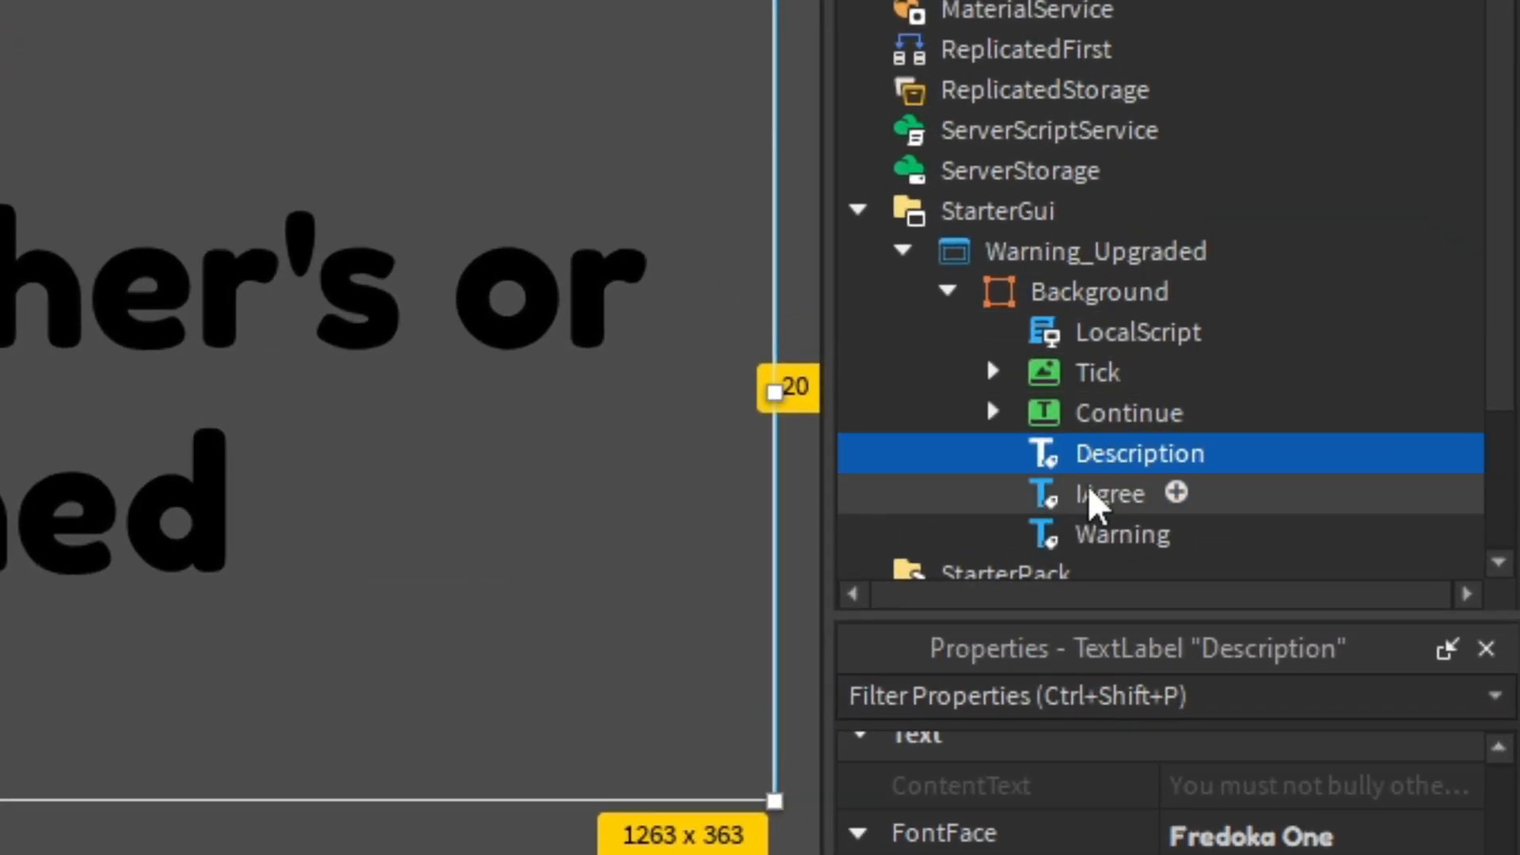
pyautogui.click(1123, 535)
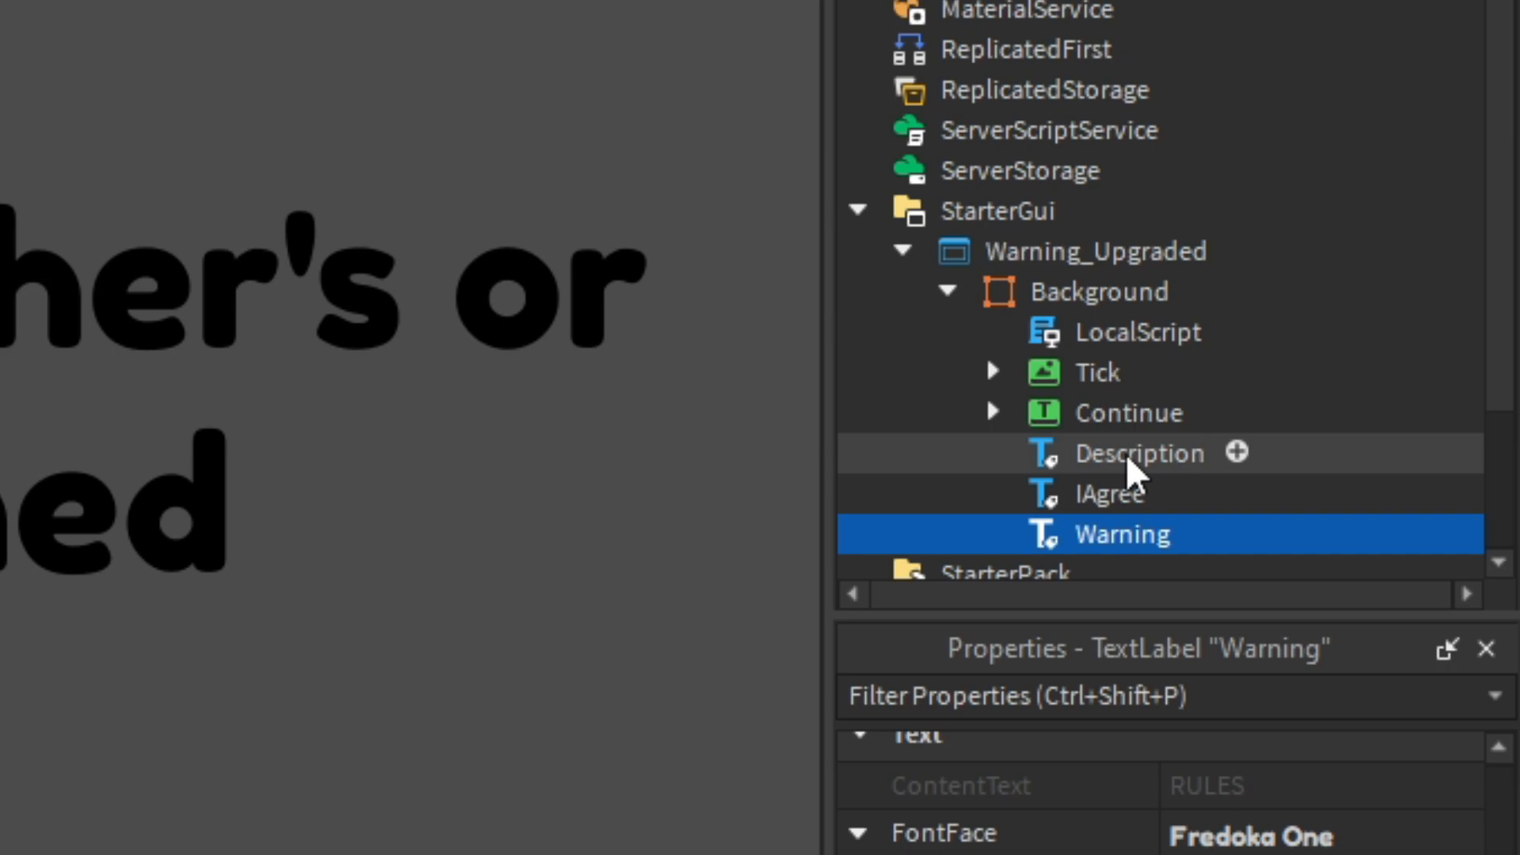
pyautogui.click(1108, 492)
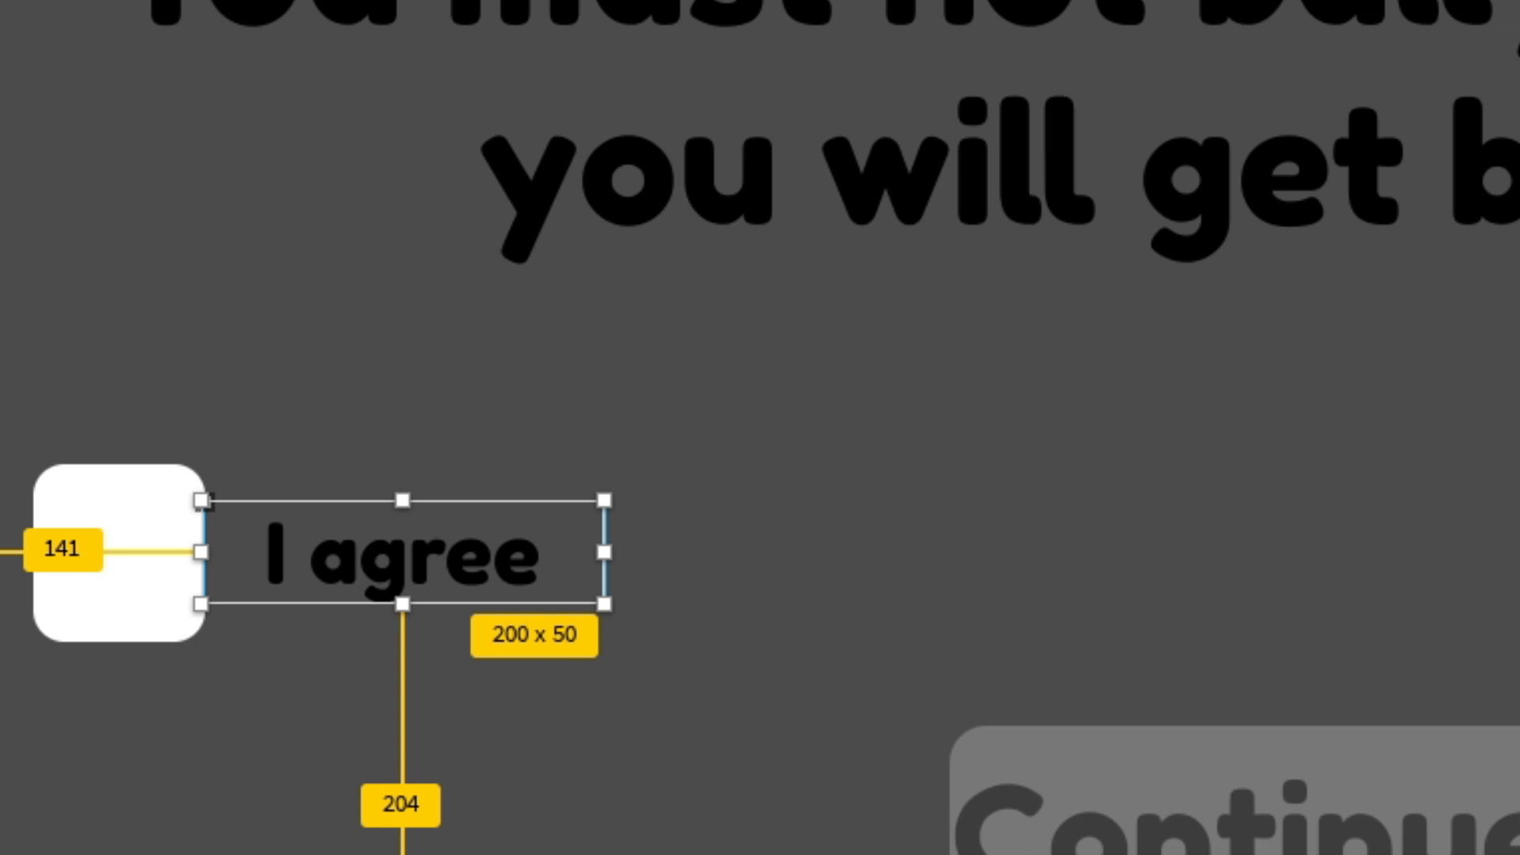
pyautogui.click(1154, 551)
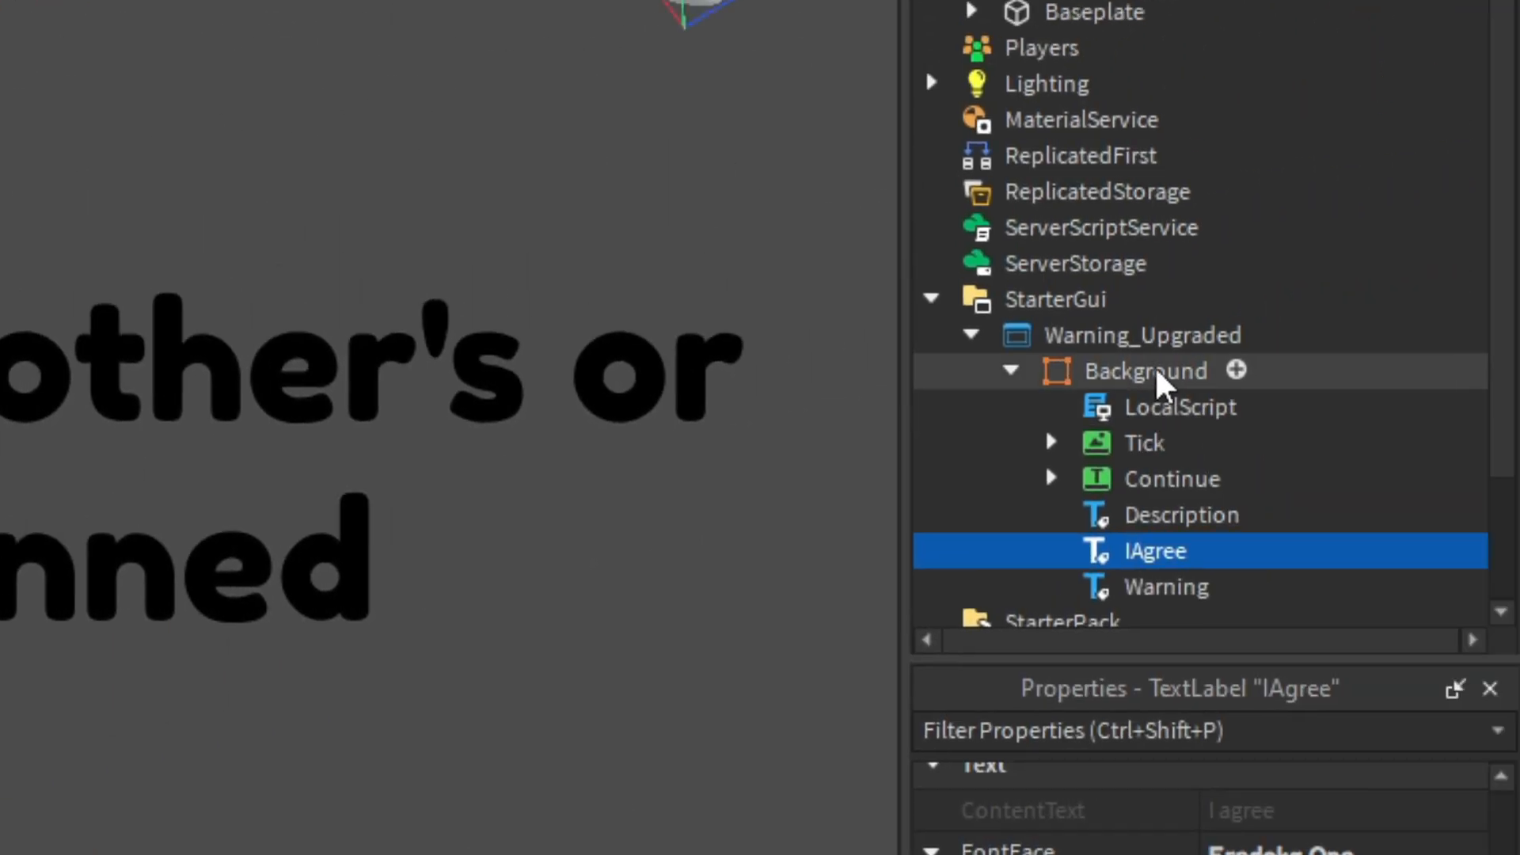
pyautogui.moveTo(1135, 514)
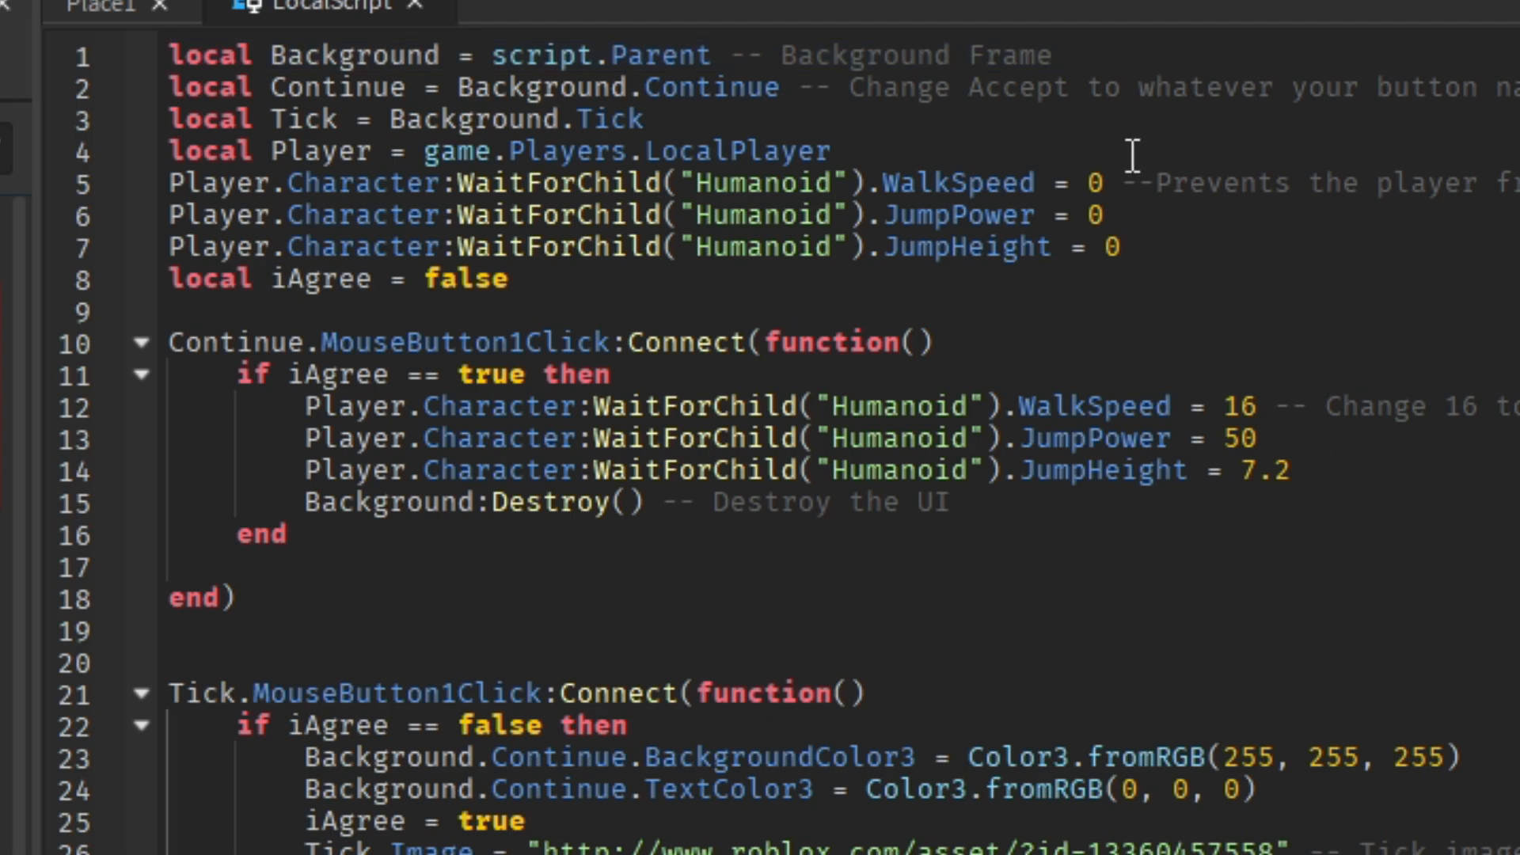
# Highlight the LocalScript lines that freeze player movement, then clear the highlight.
pyautogui.moveTo(167, 183); pyautogui.dragTo(1115, 246)
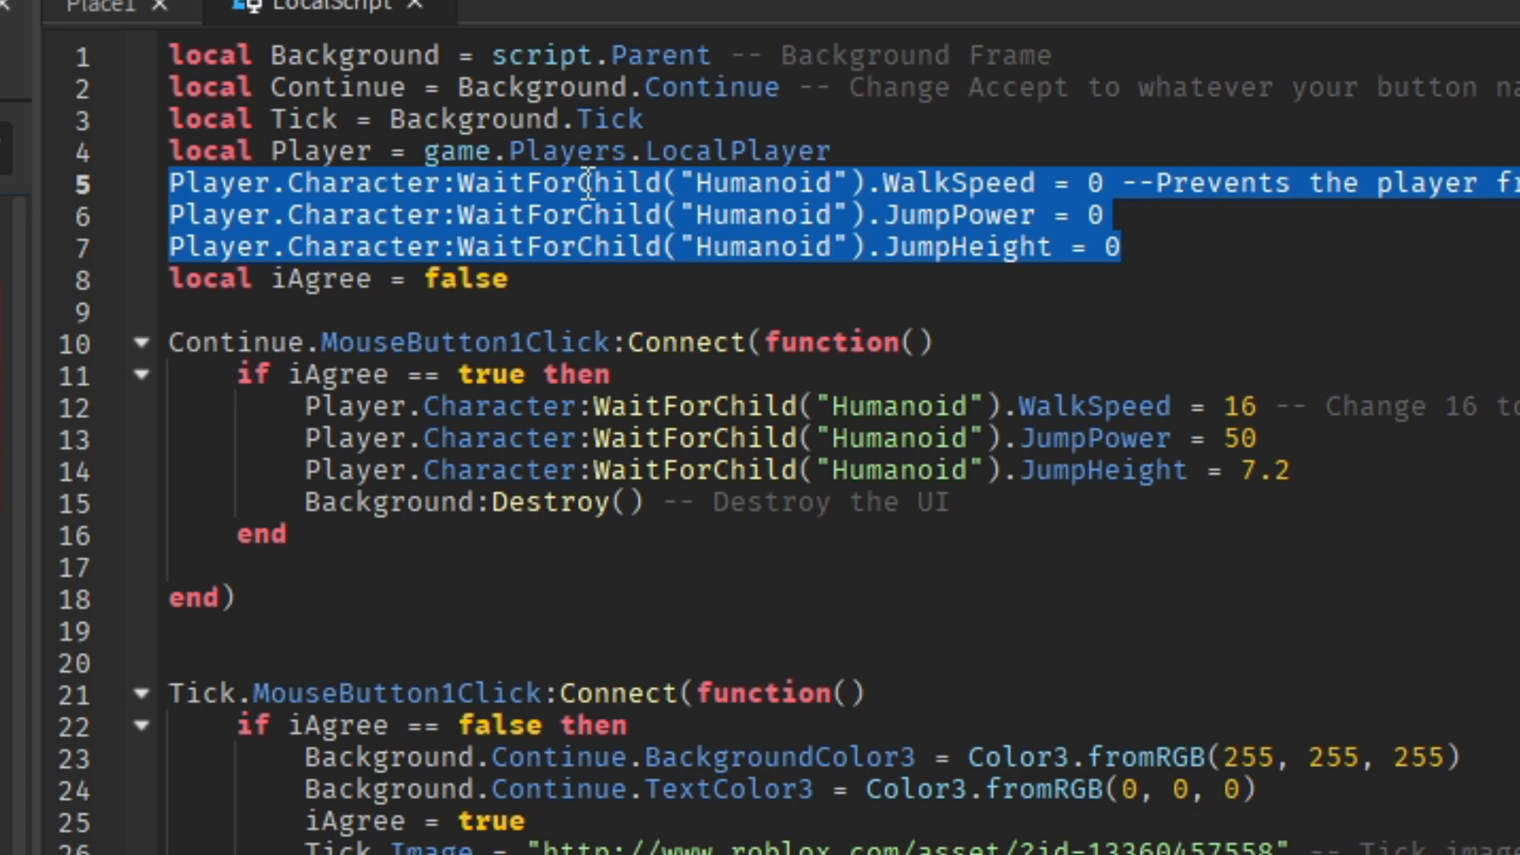
pyautogui.click(1042, 246)
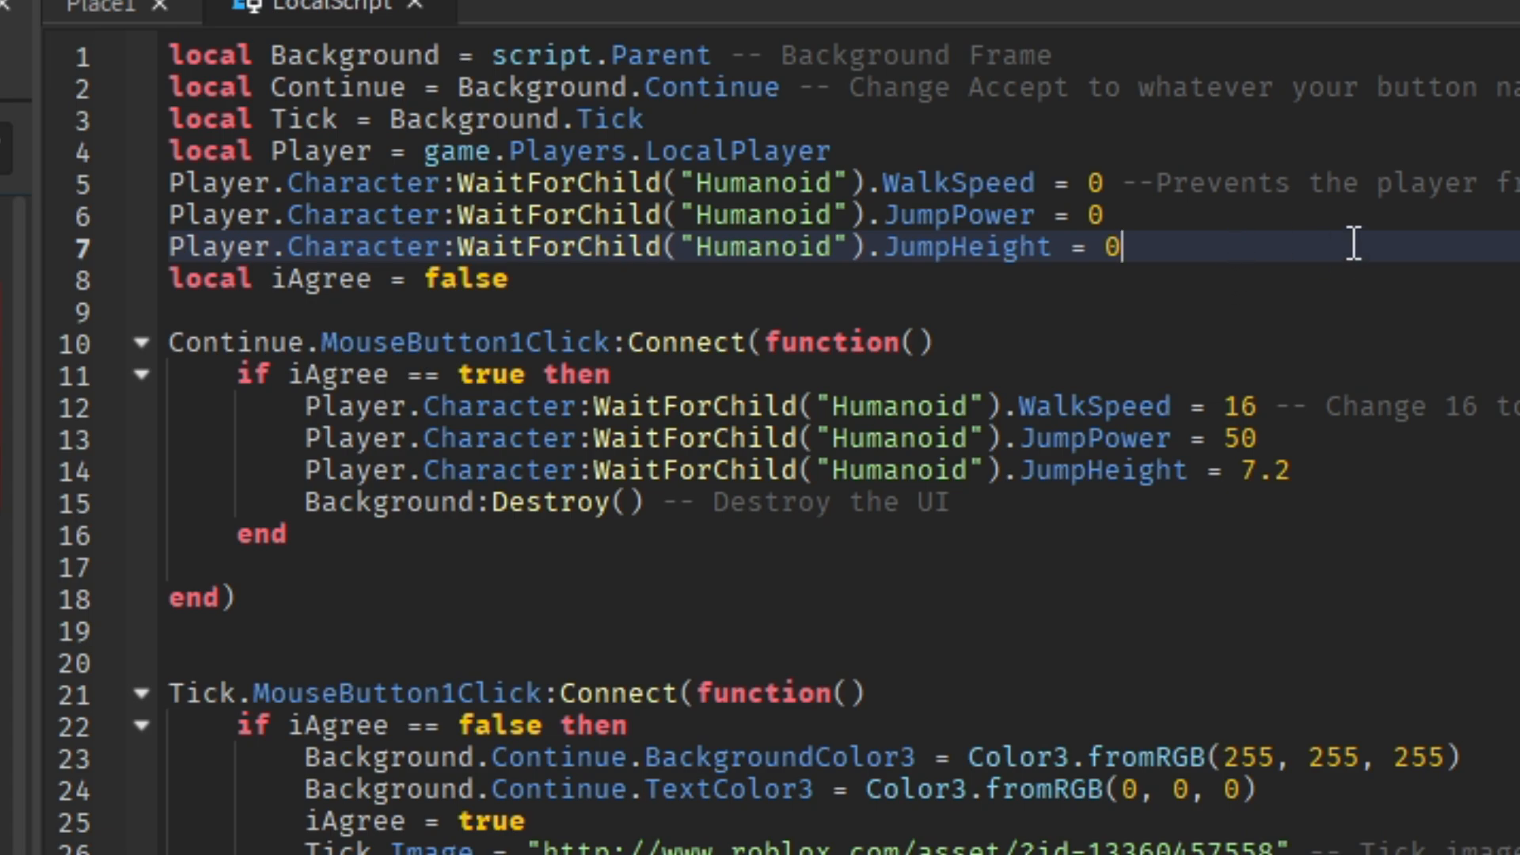
pyautogui.moveTo(1247, 301)
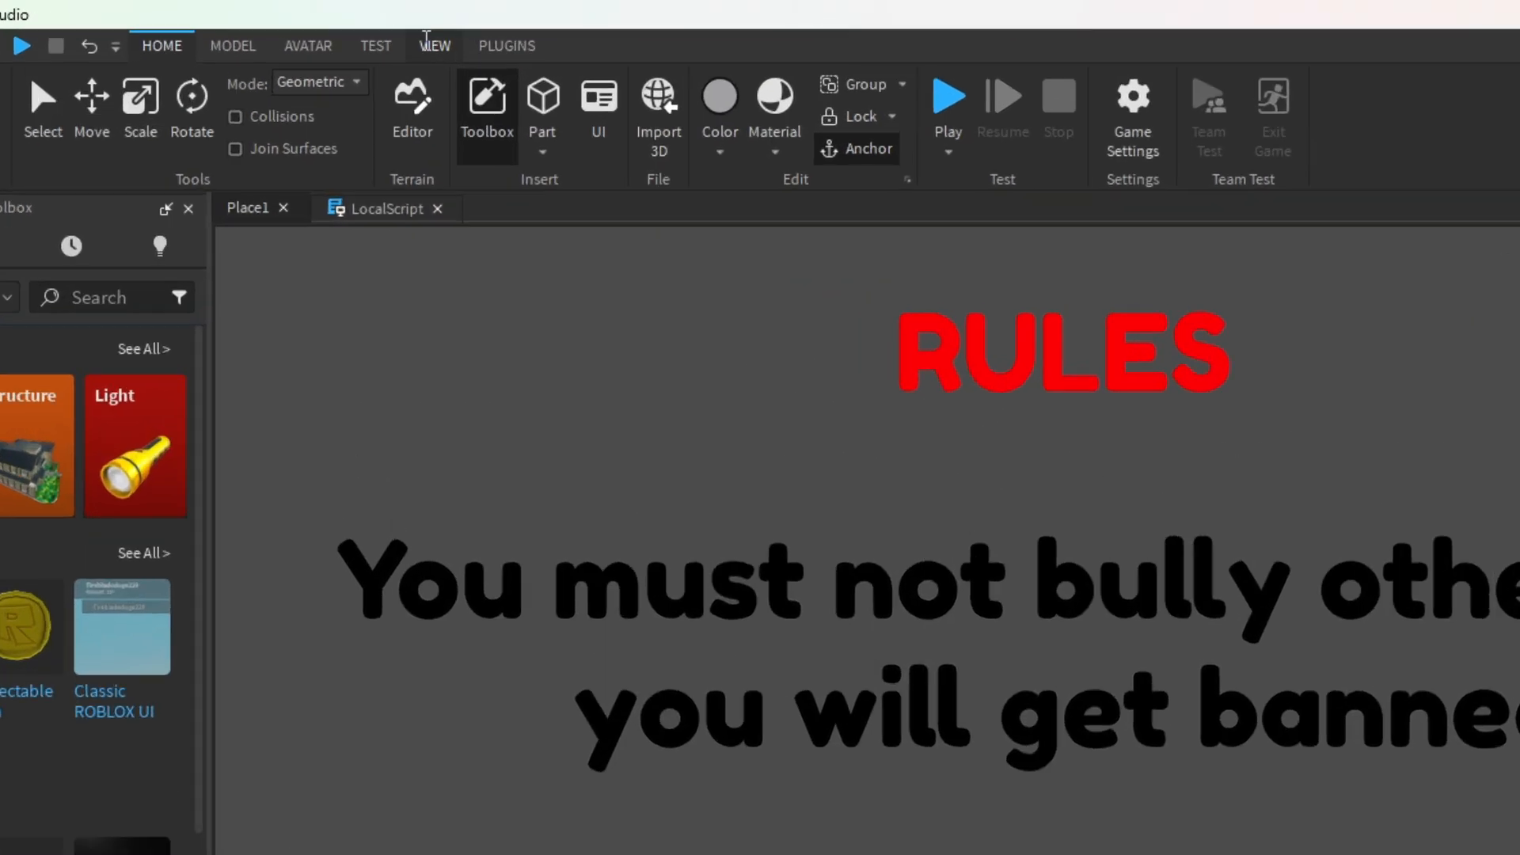
# Start a play test so the RULES screen with I agree and greyed Continue appears.
pyautogui.click(435, 46)
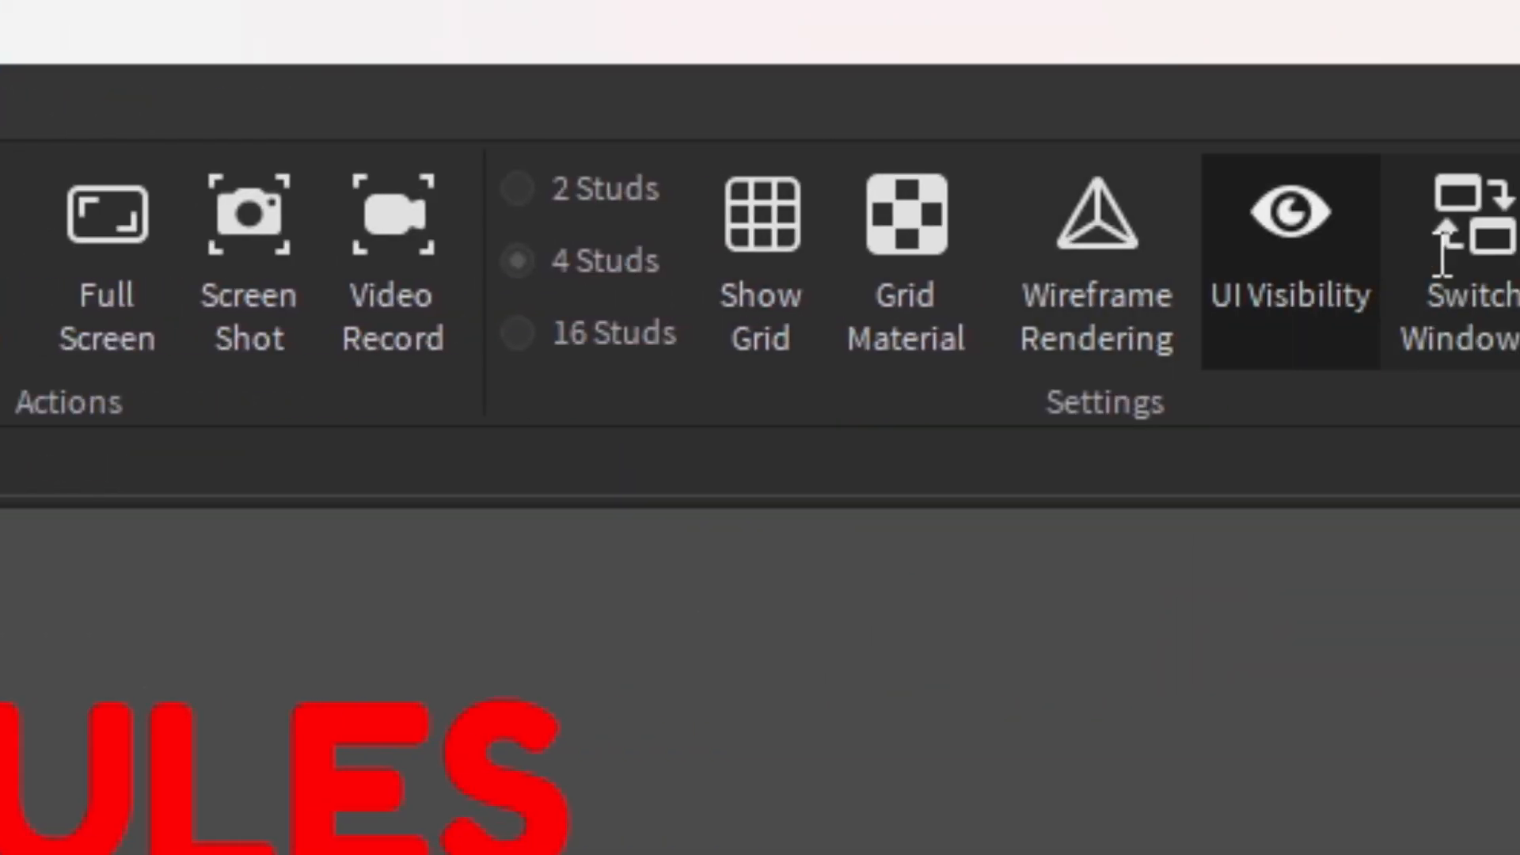
pyautogui.click(1290, 212)
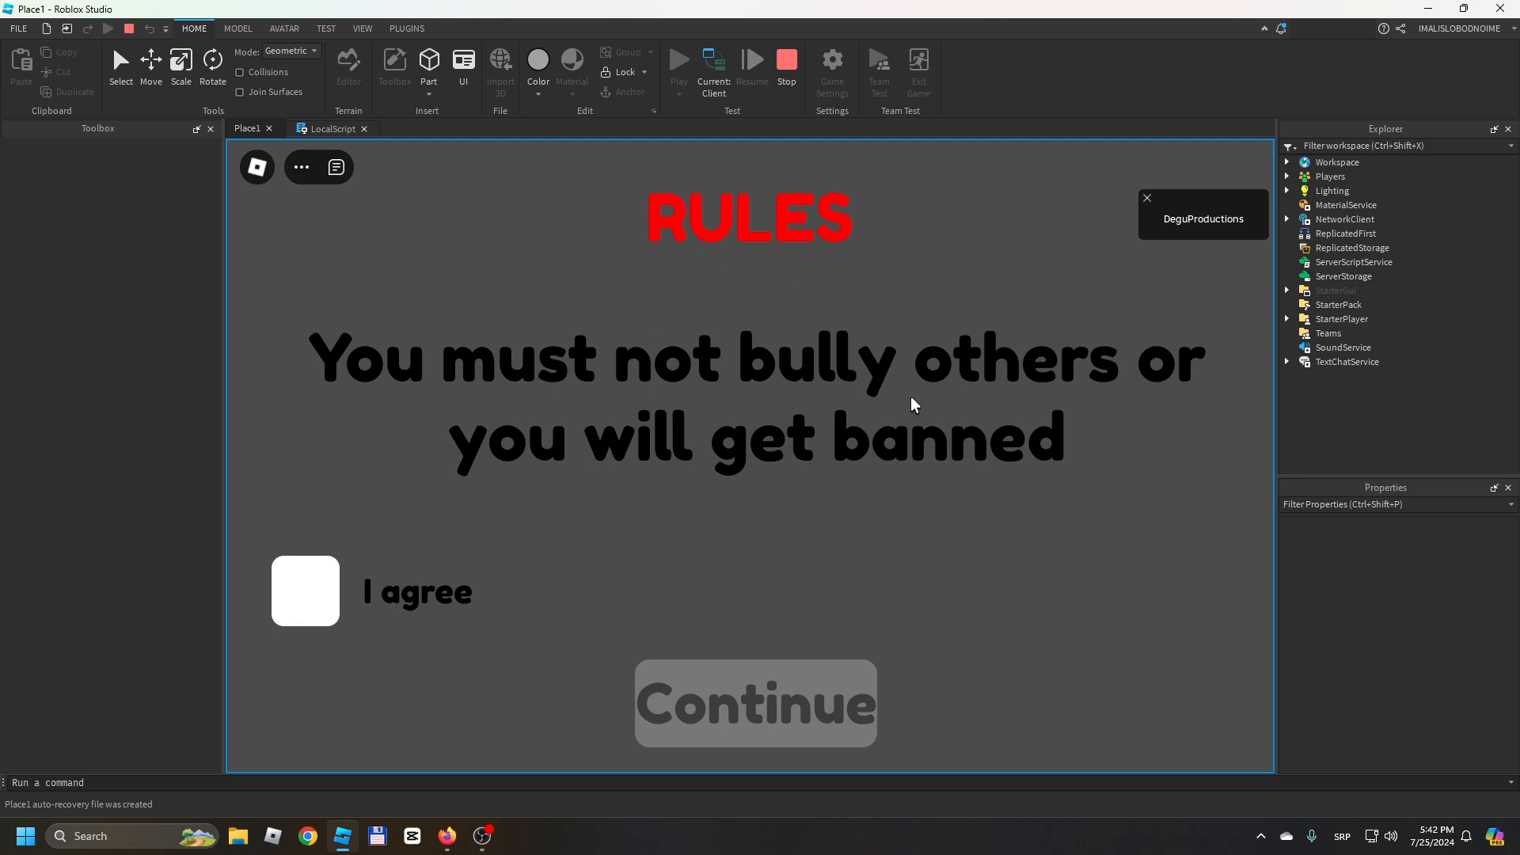
# Hide the Toolbox to widen the running game view.
pyautogui.click(209, 129)
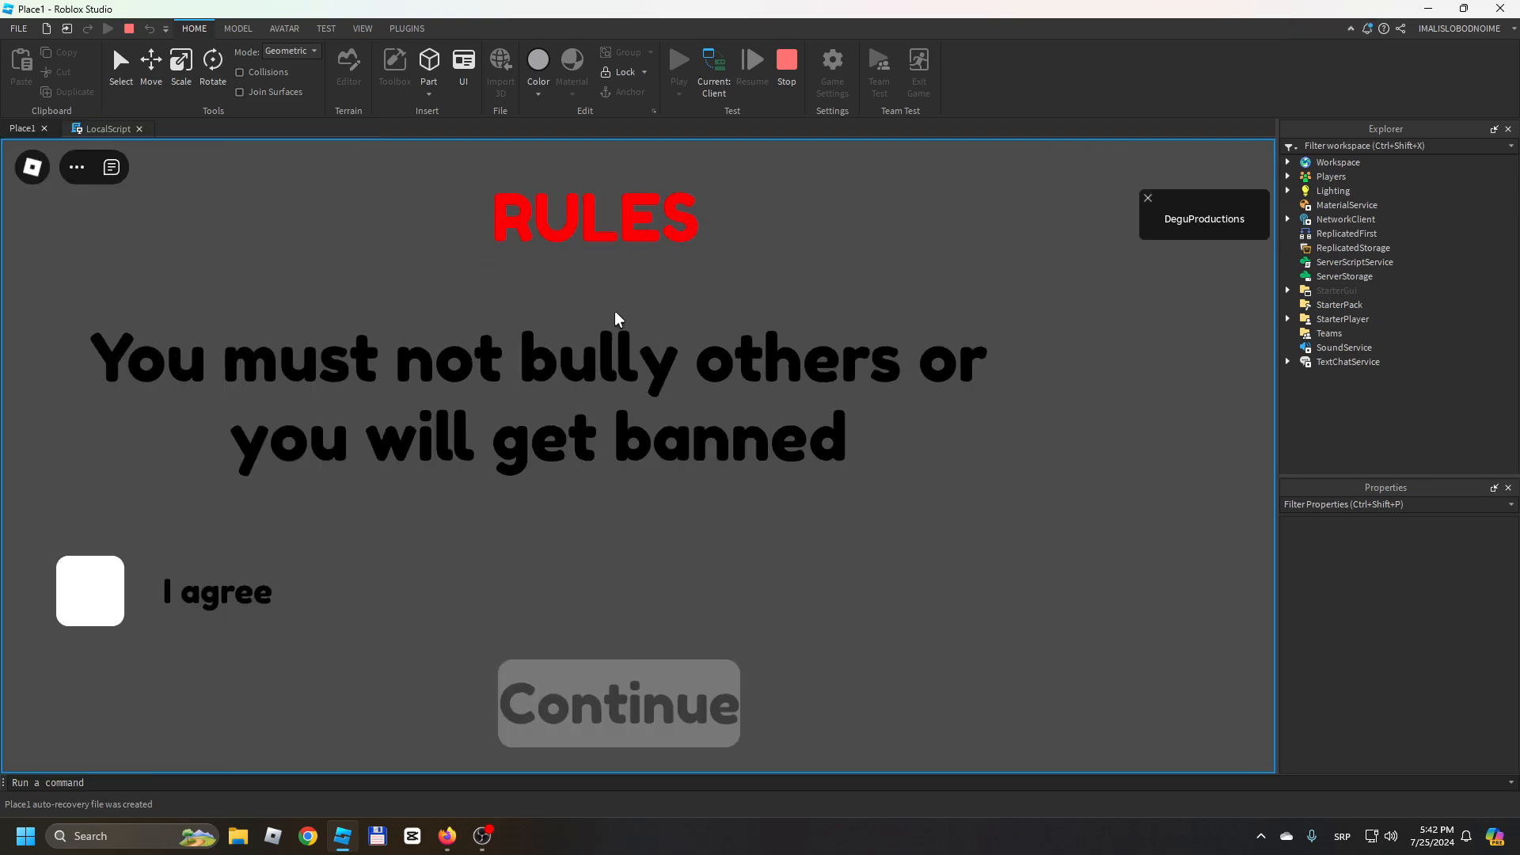
pyautogui.moveTo(712, 390)
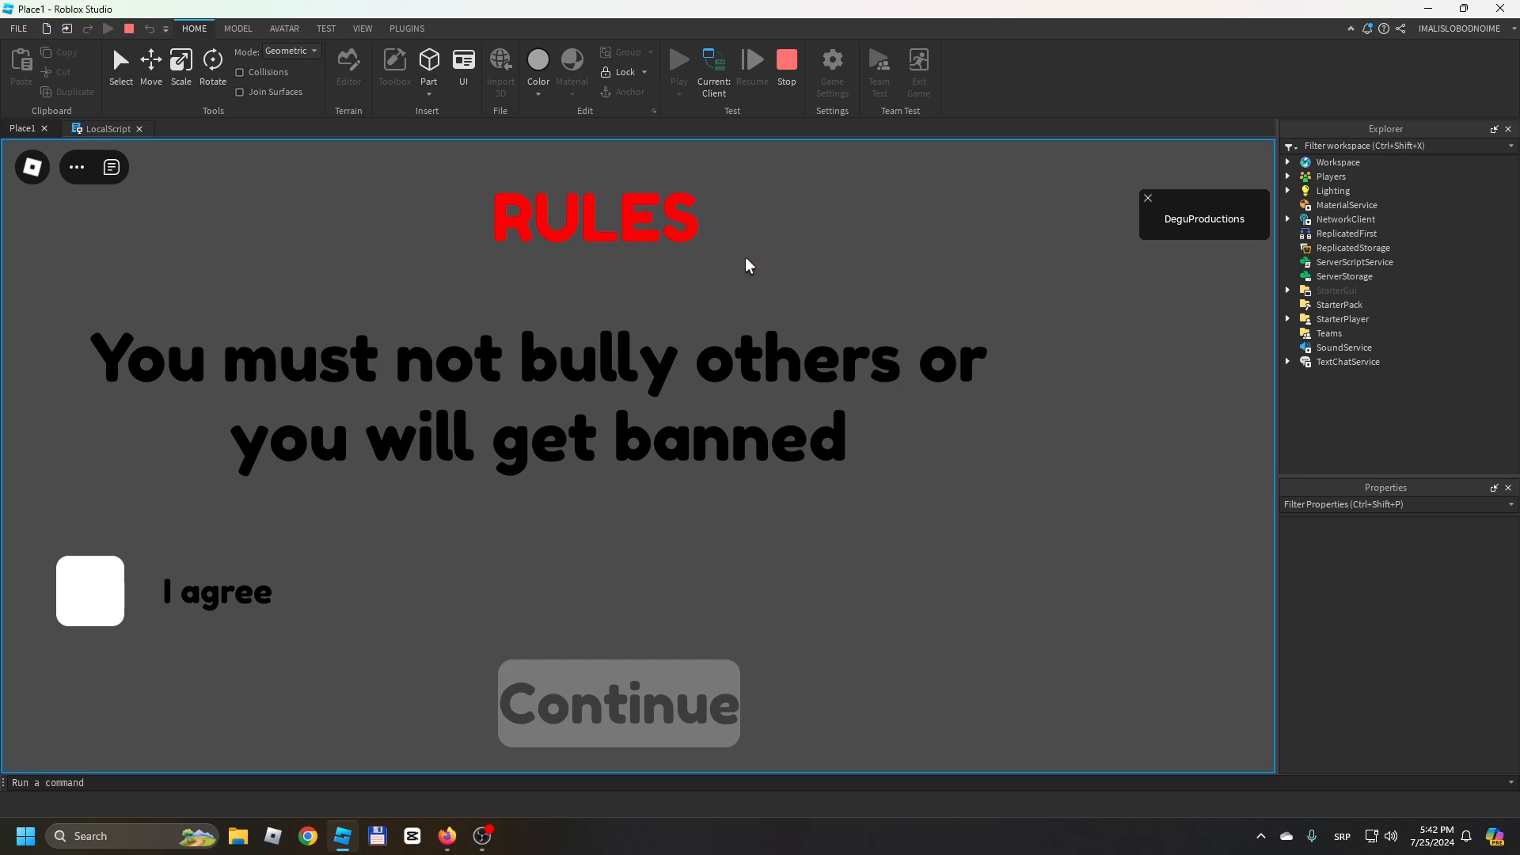
pyautogui.moveTo(664, 242)
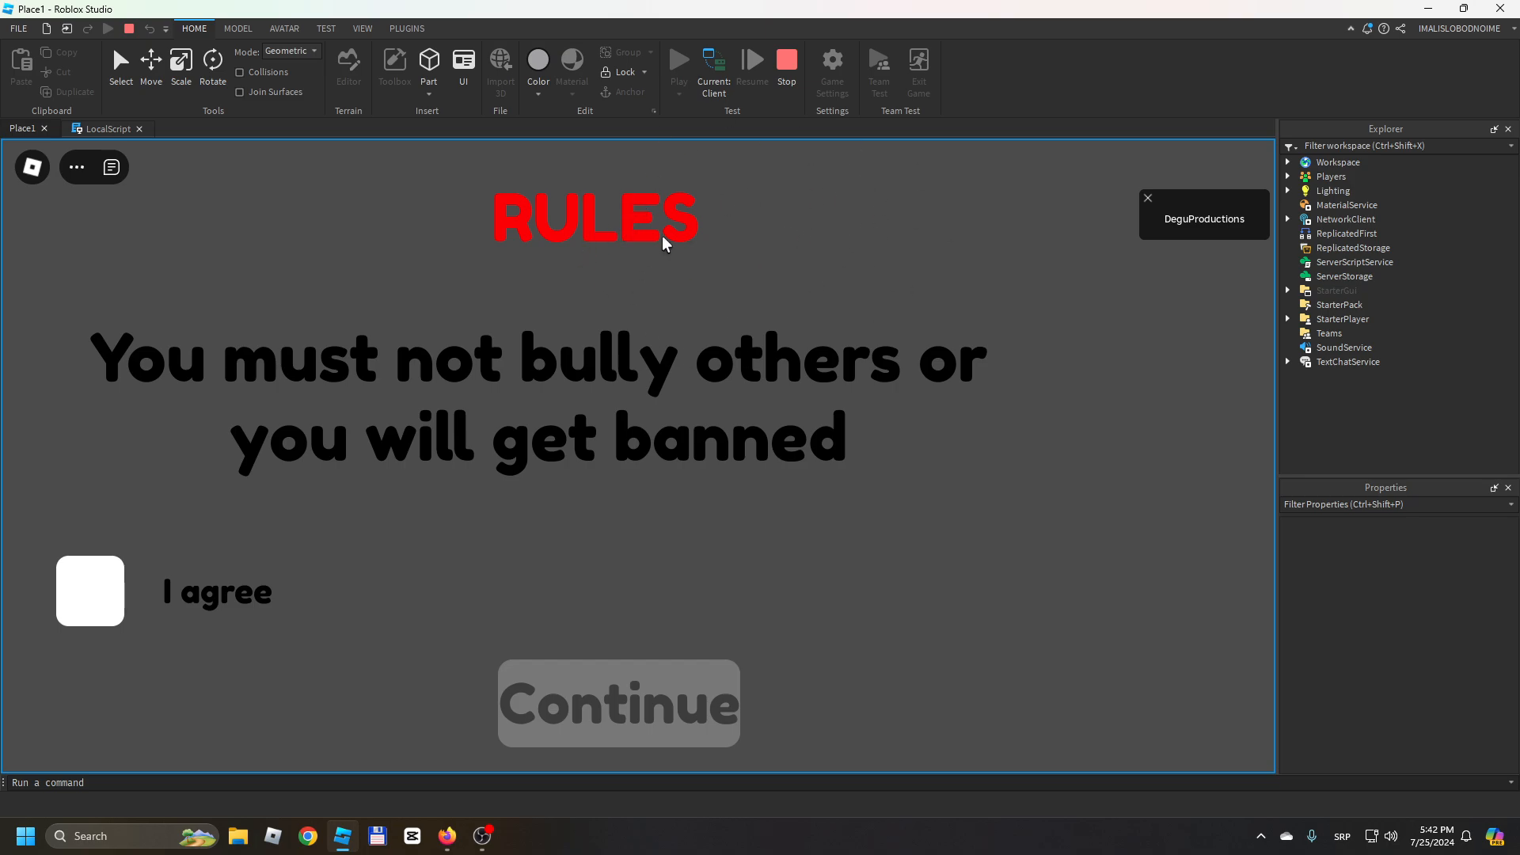
pyautogui.moveTo(562, 195)
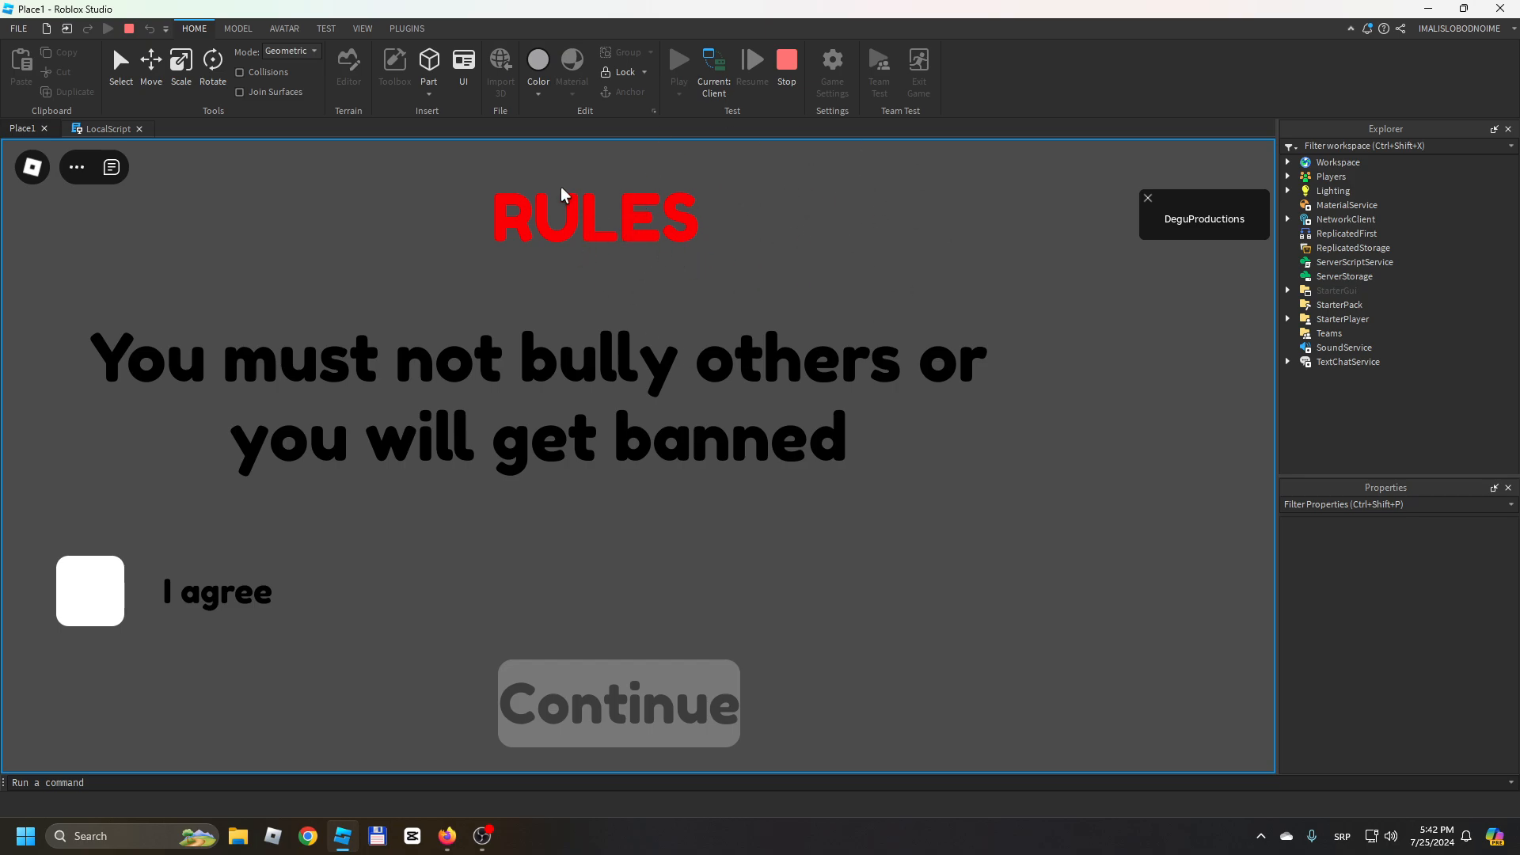
pyautogui.moveTo(514, 236)
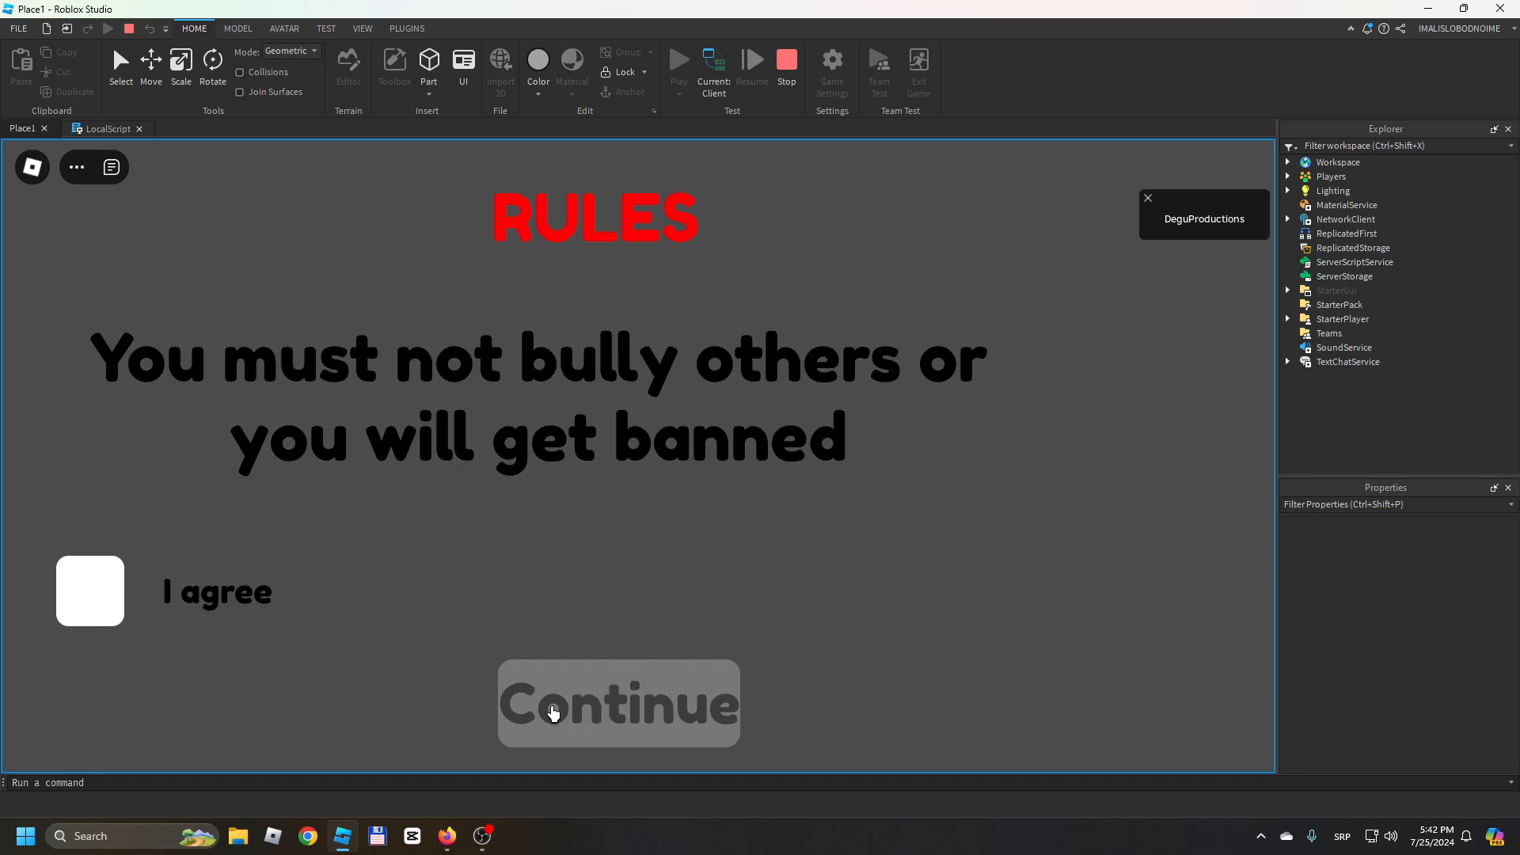
pyautogui.moveTo(626, 698)
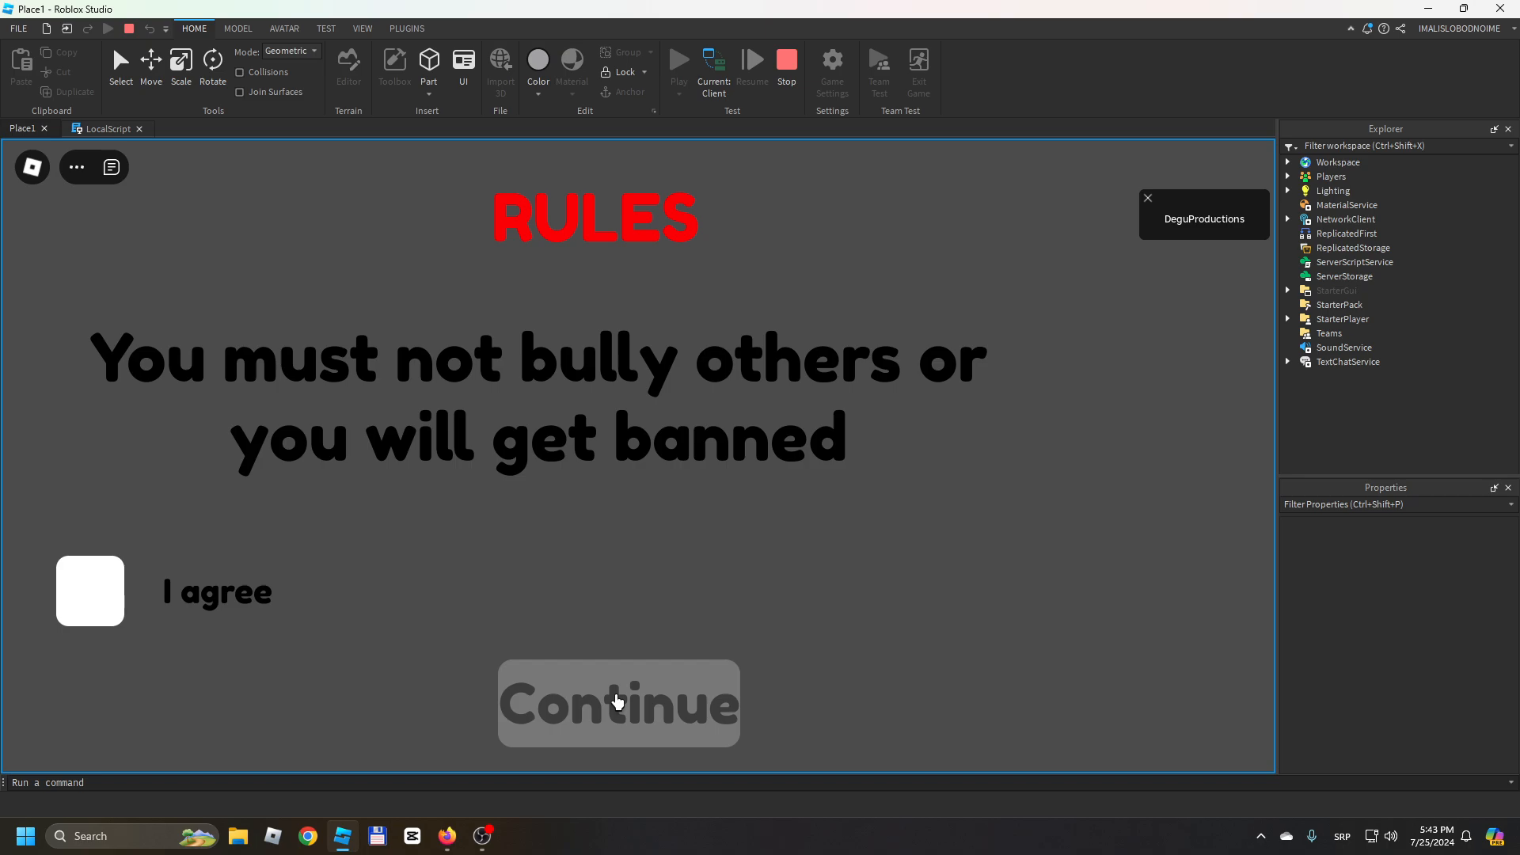
pyautogui.moveTo(837, 435)
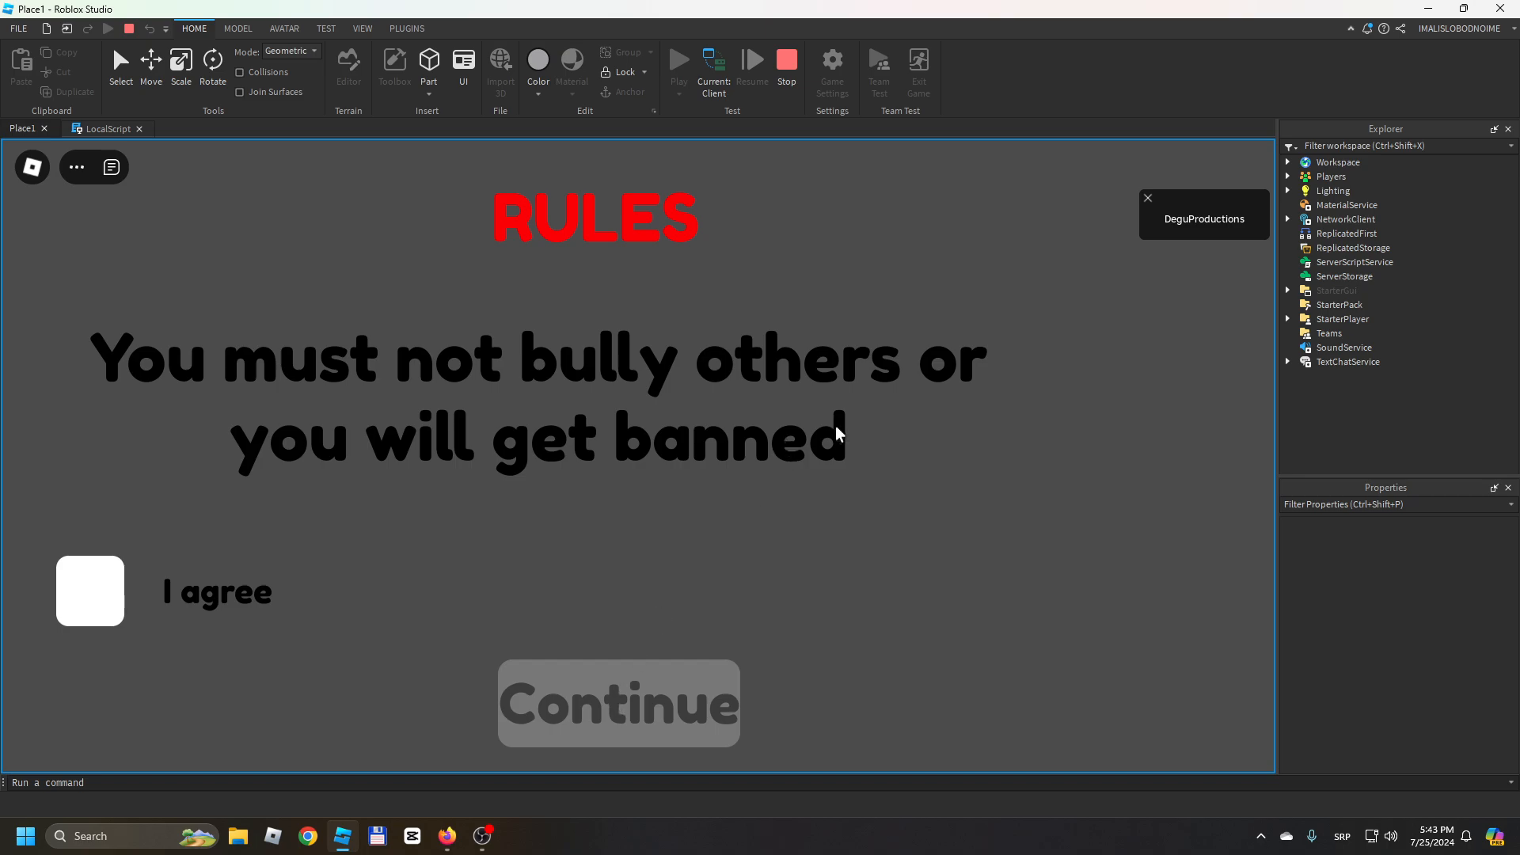
pyautogui.moveTo(791, 422)
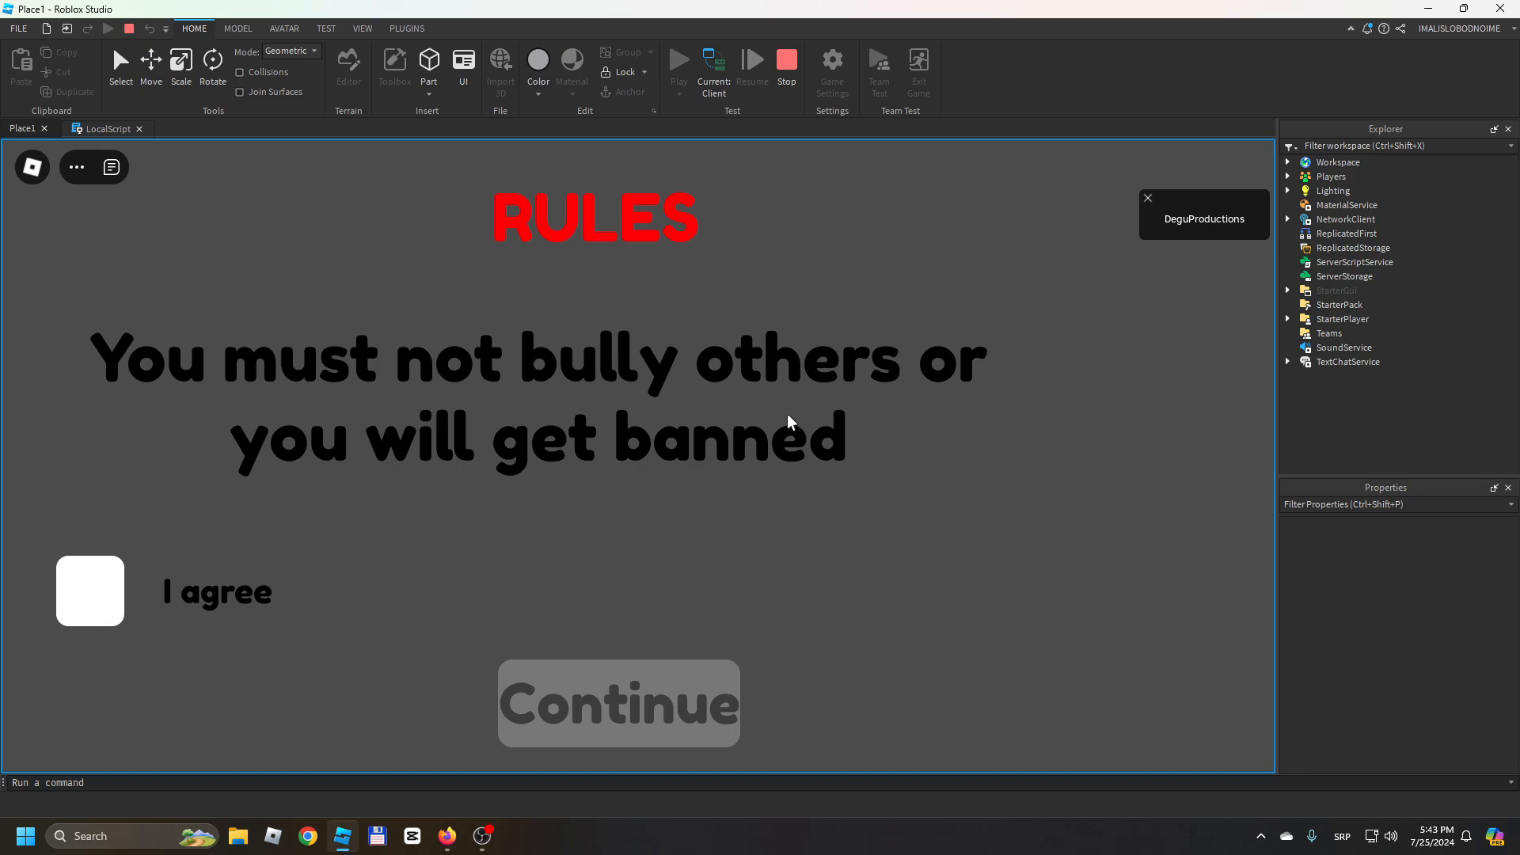
pyautogui.moveTo(597, 515)
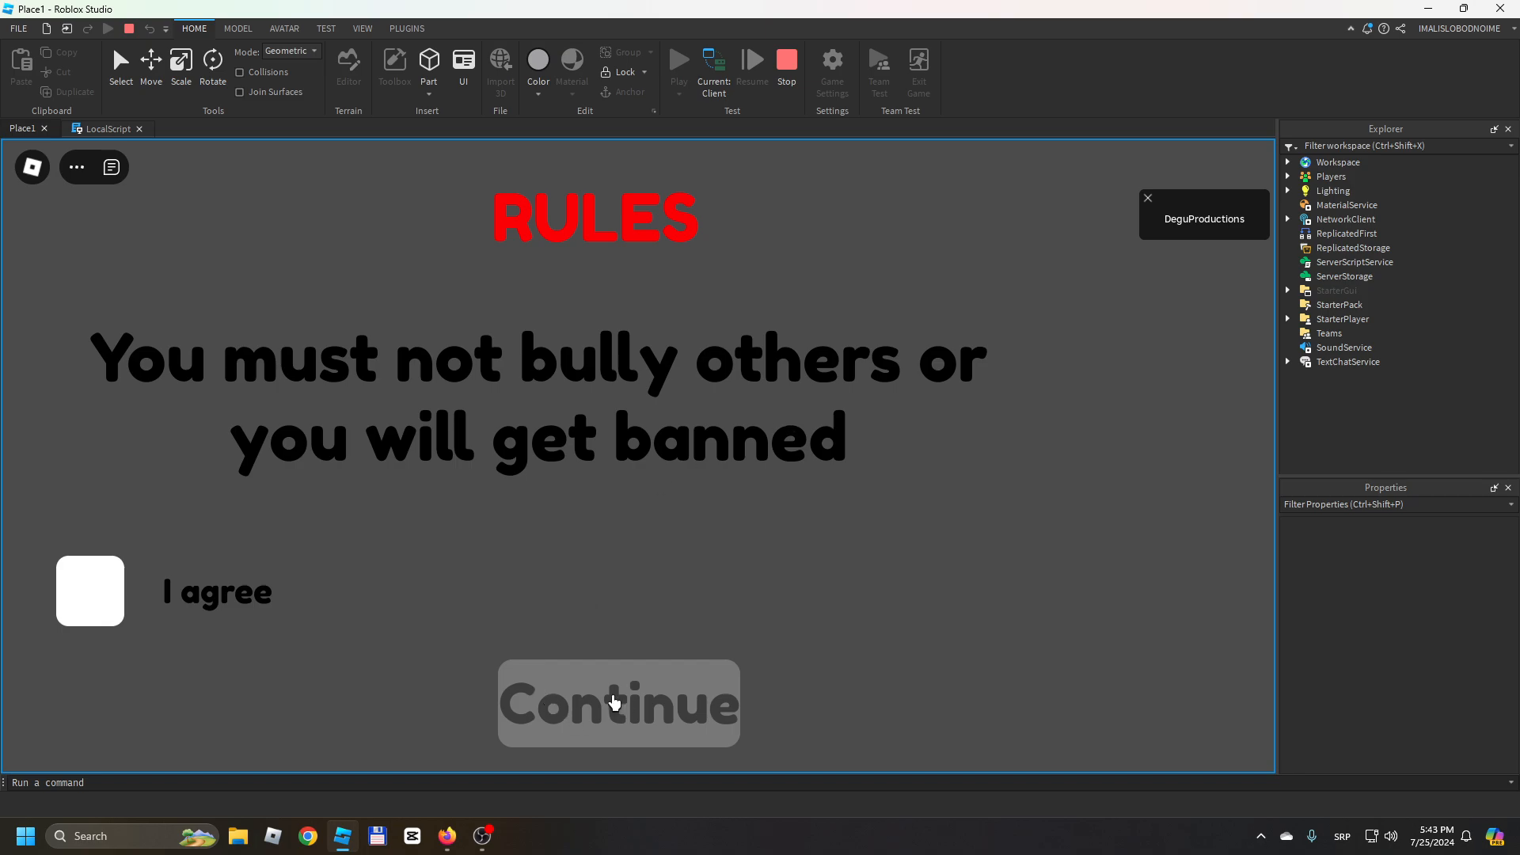
pyautogui.moveTo(412, 476)
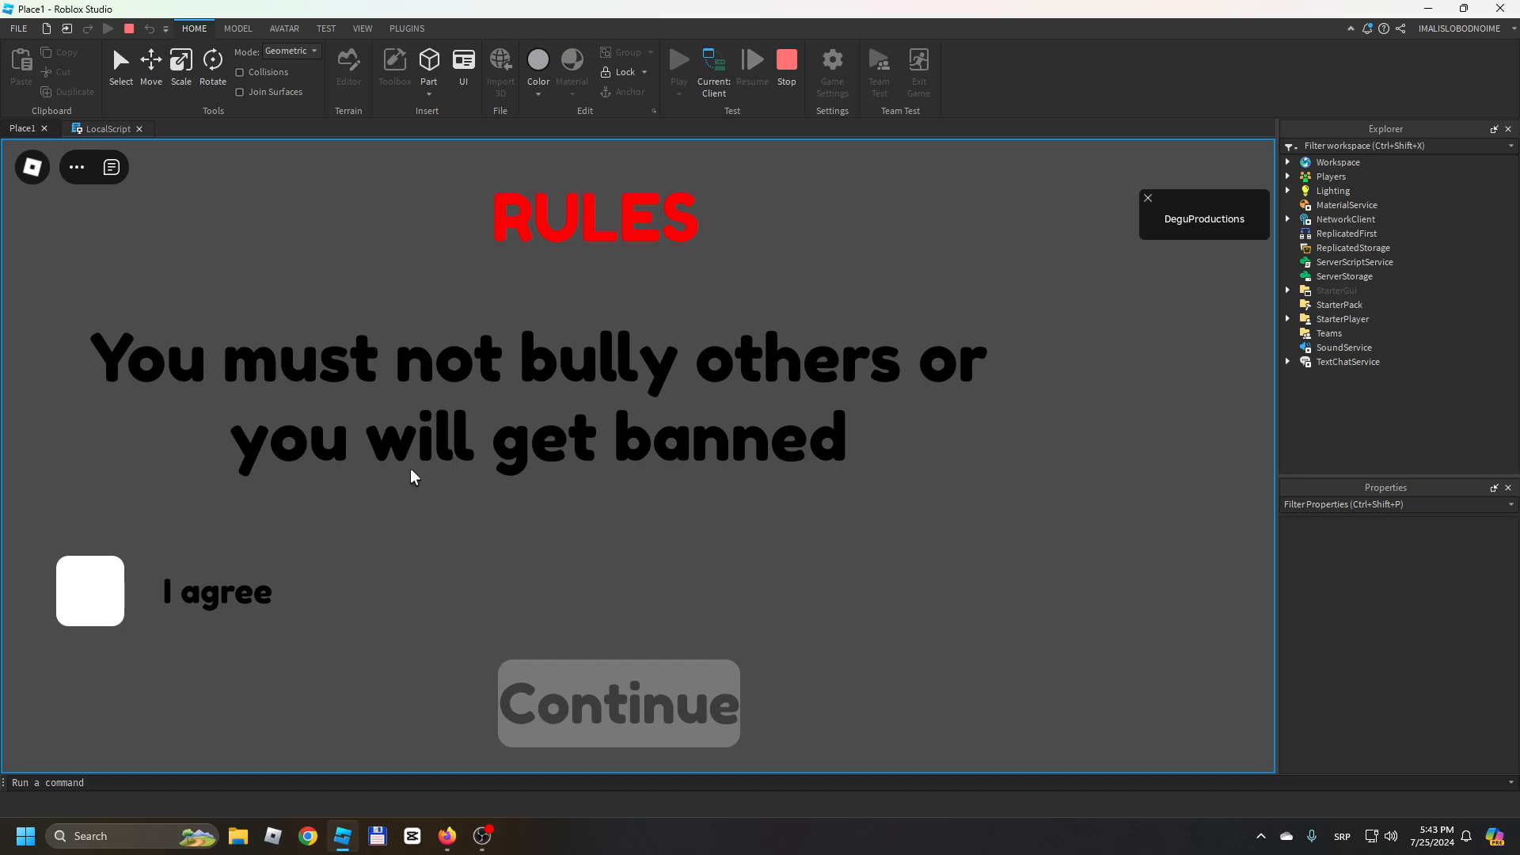
pyautogui.moveTo(90, 589)
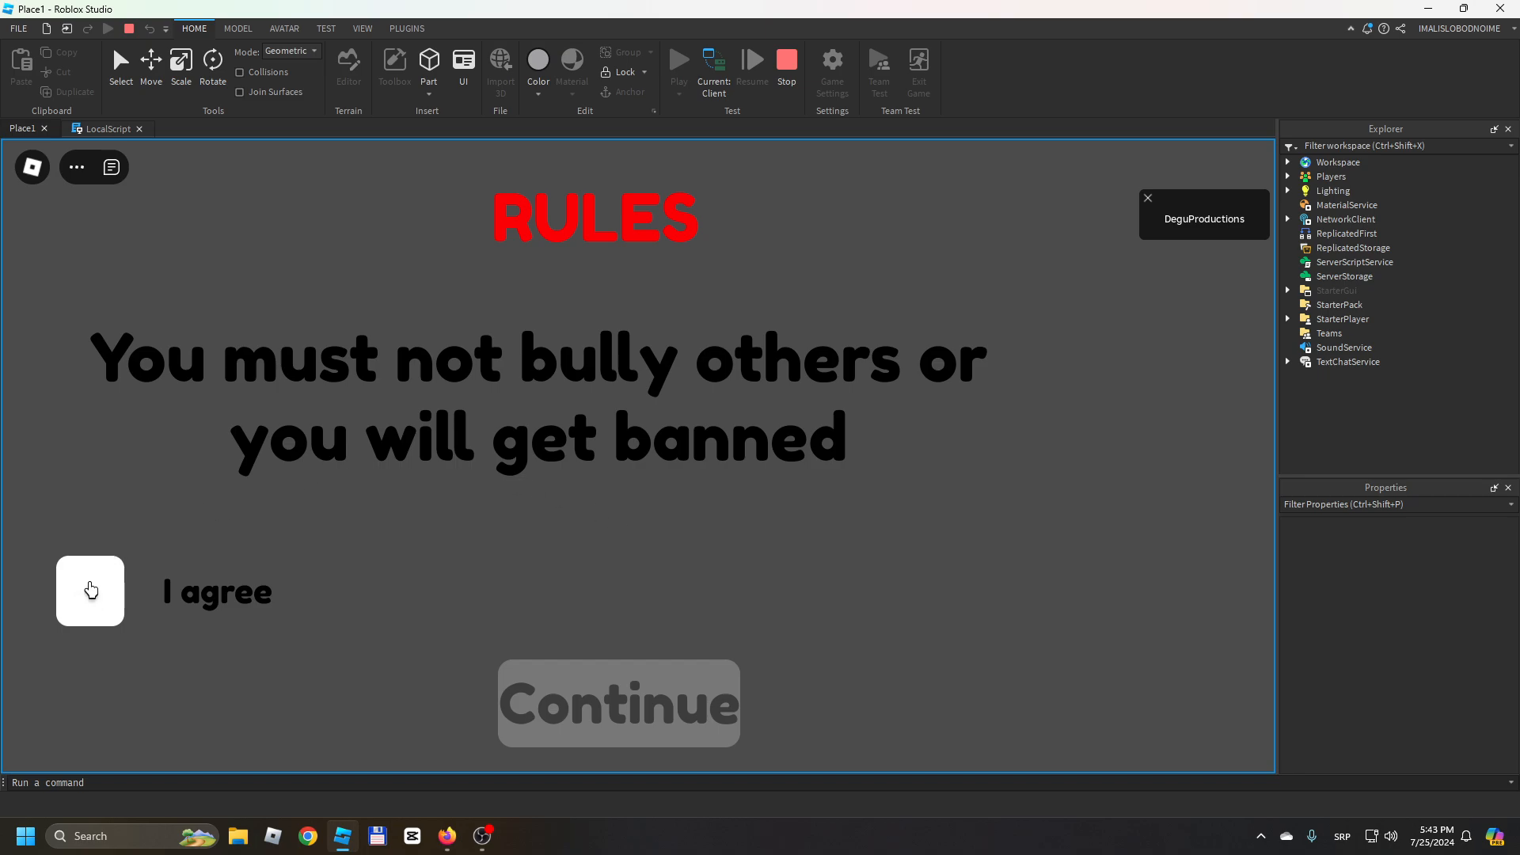
# Toggle the I agree box, leave it ticked, and accept the rules with Continue.
pyautogui.click(89, 591)
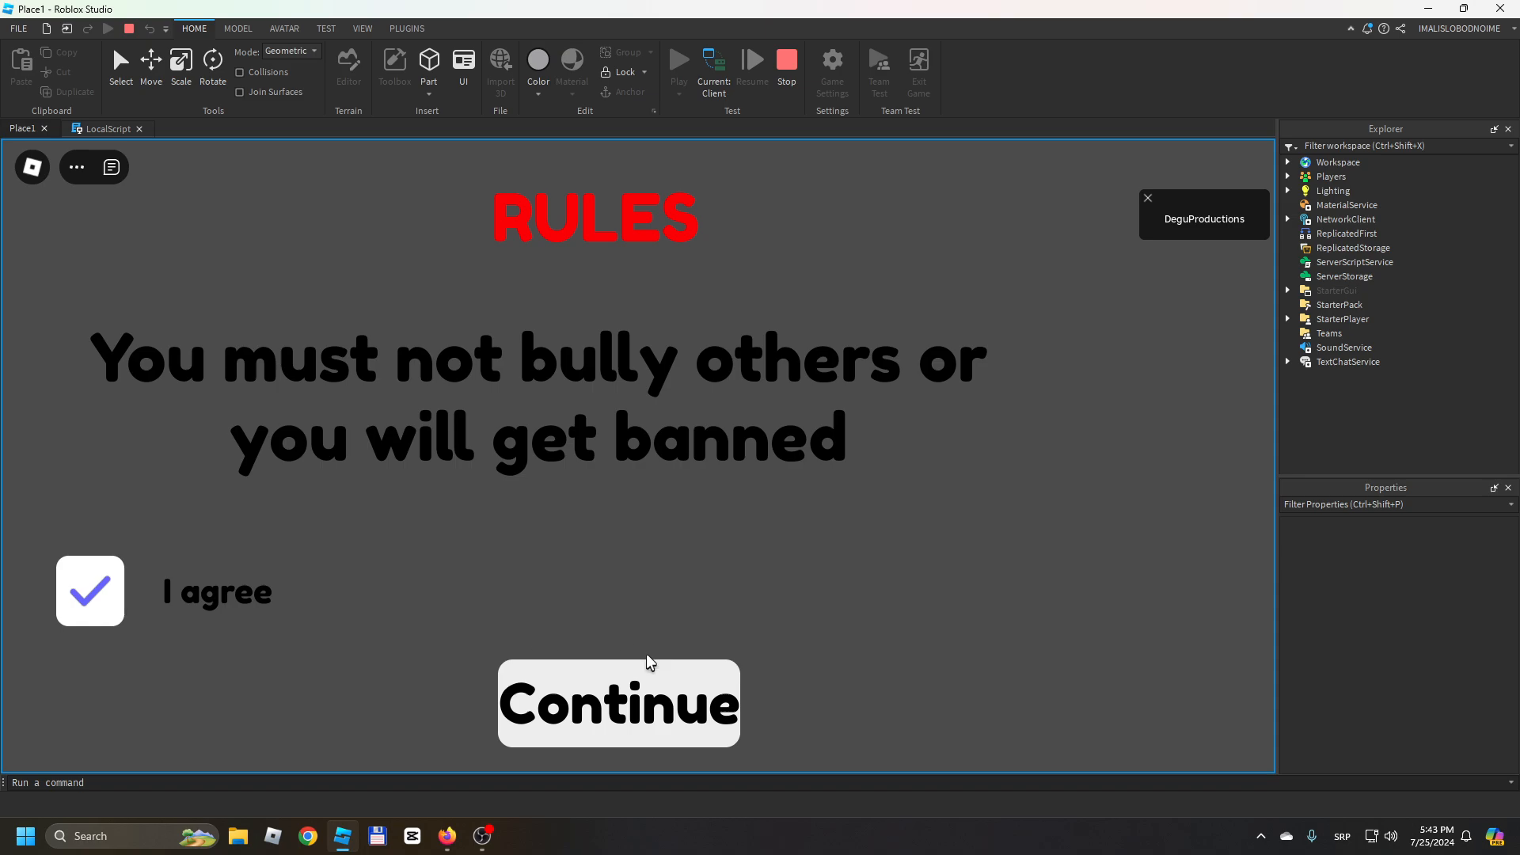
pyautogui.click(89, 590)
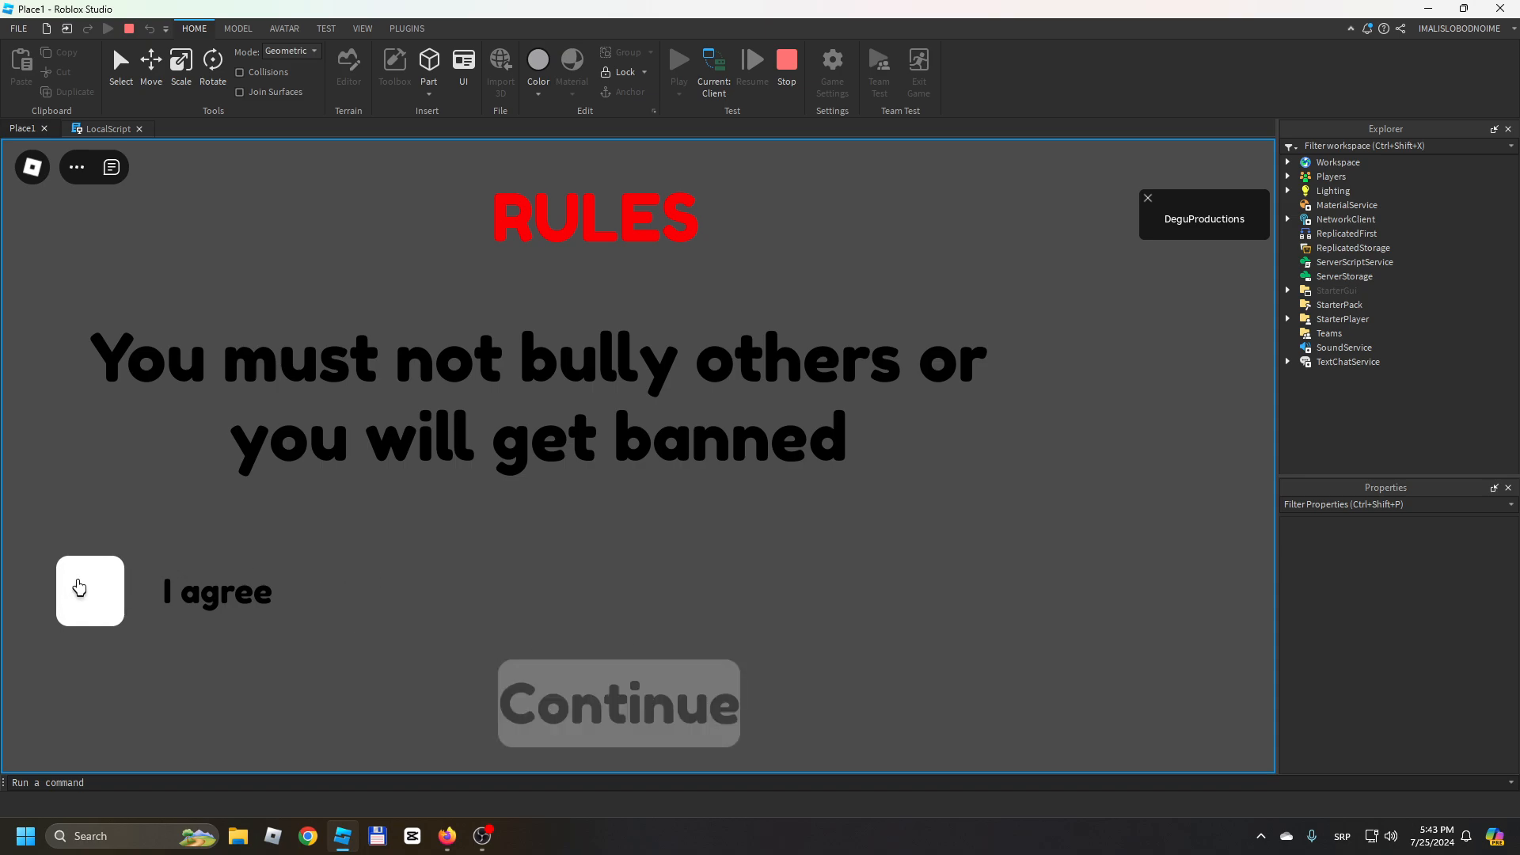
pyautogui.click(89, 590)
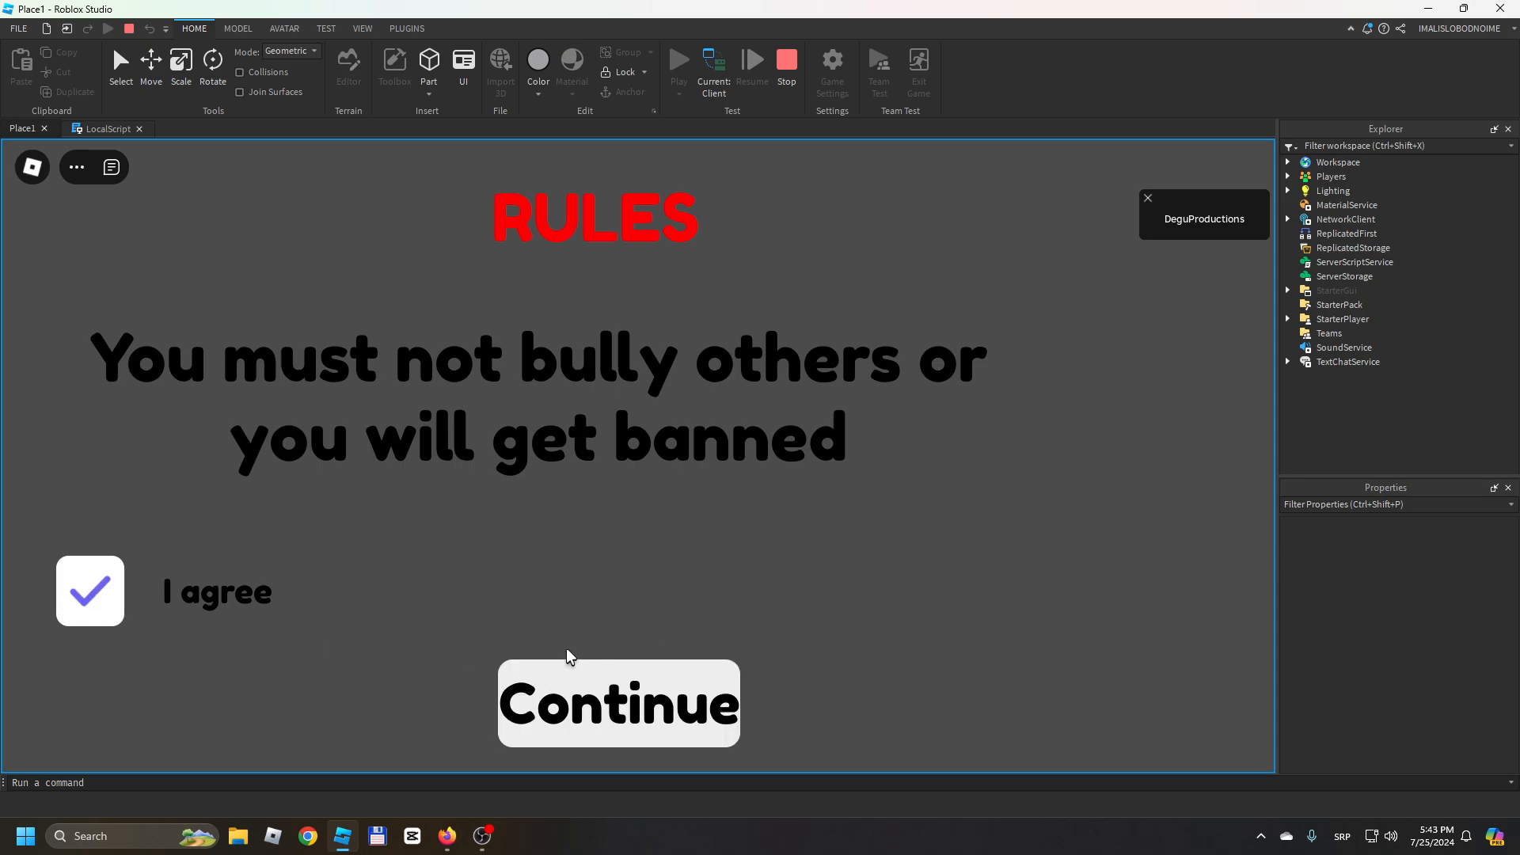
pyautogui.moveTo(76, 589)
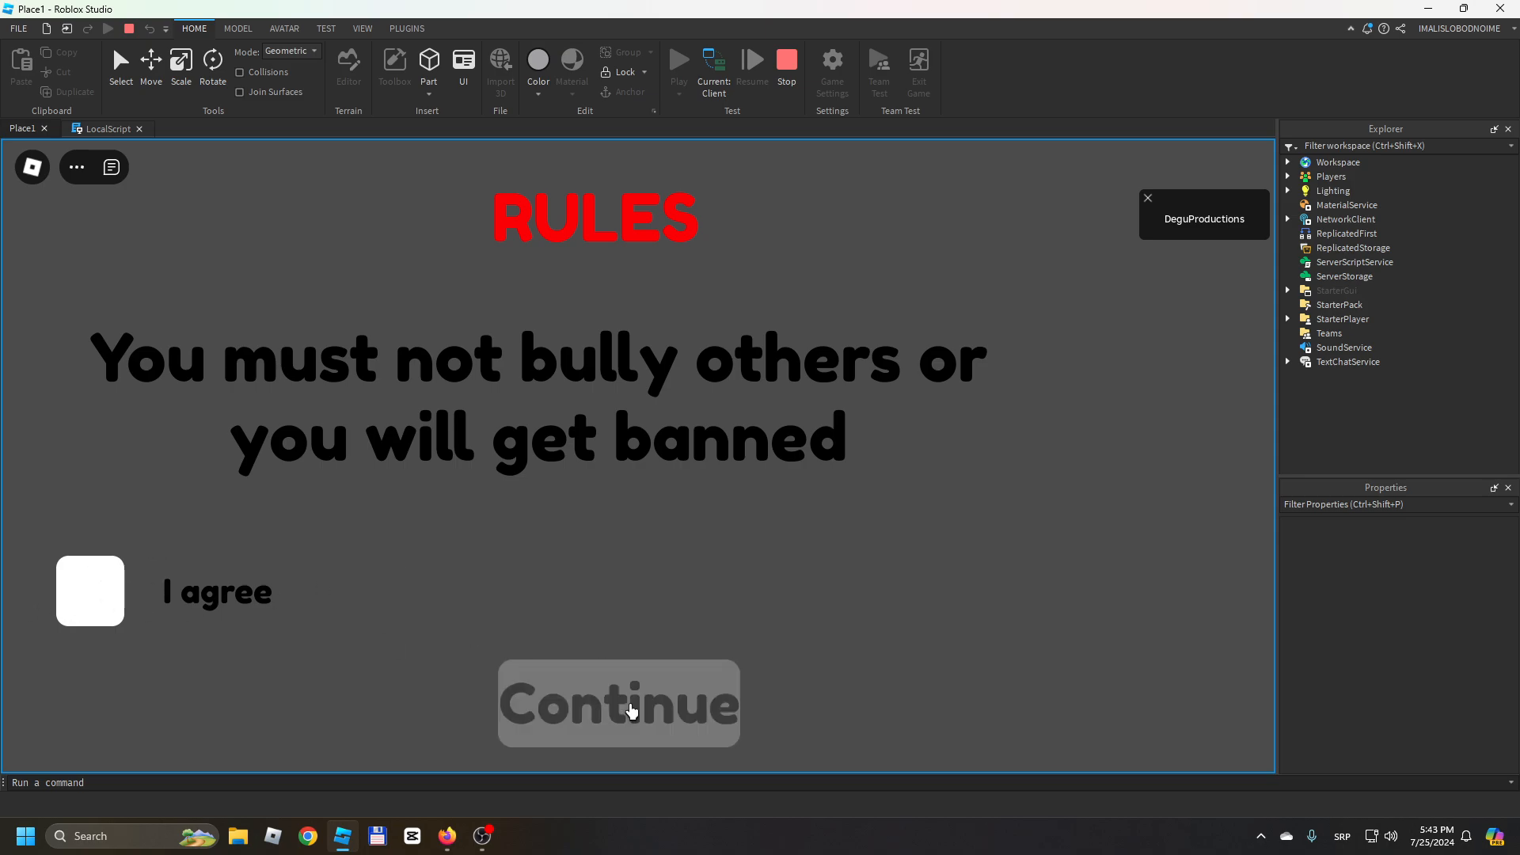
pyautogui.moveTo(137, 549)
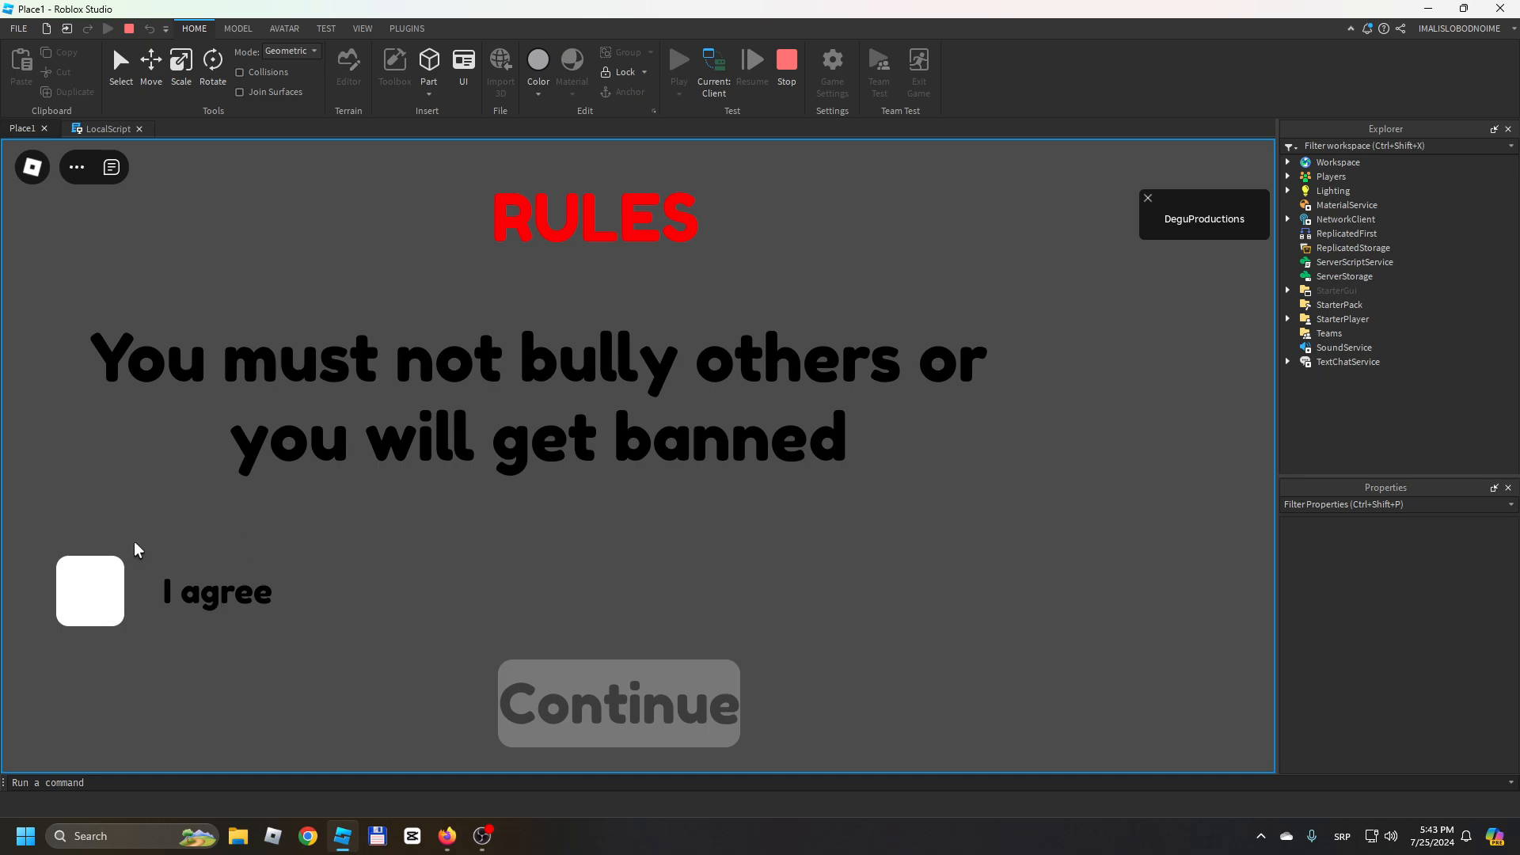
pyautogui.click(90, 592)
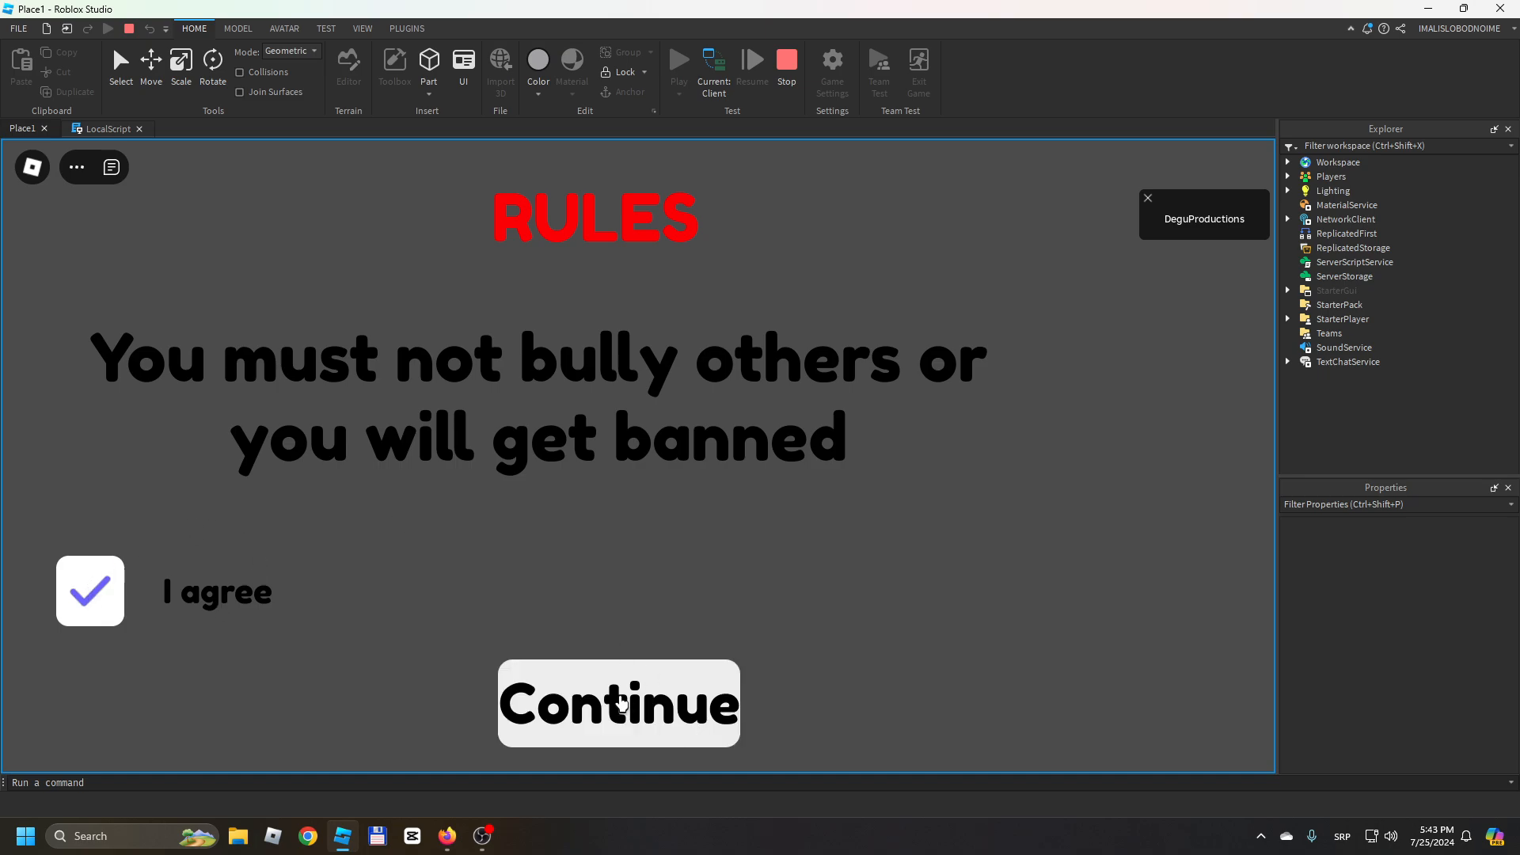
pyautogui.click(617, 703)
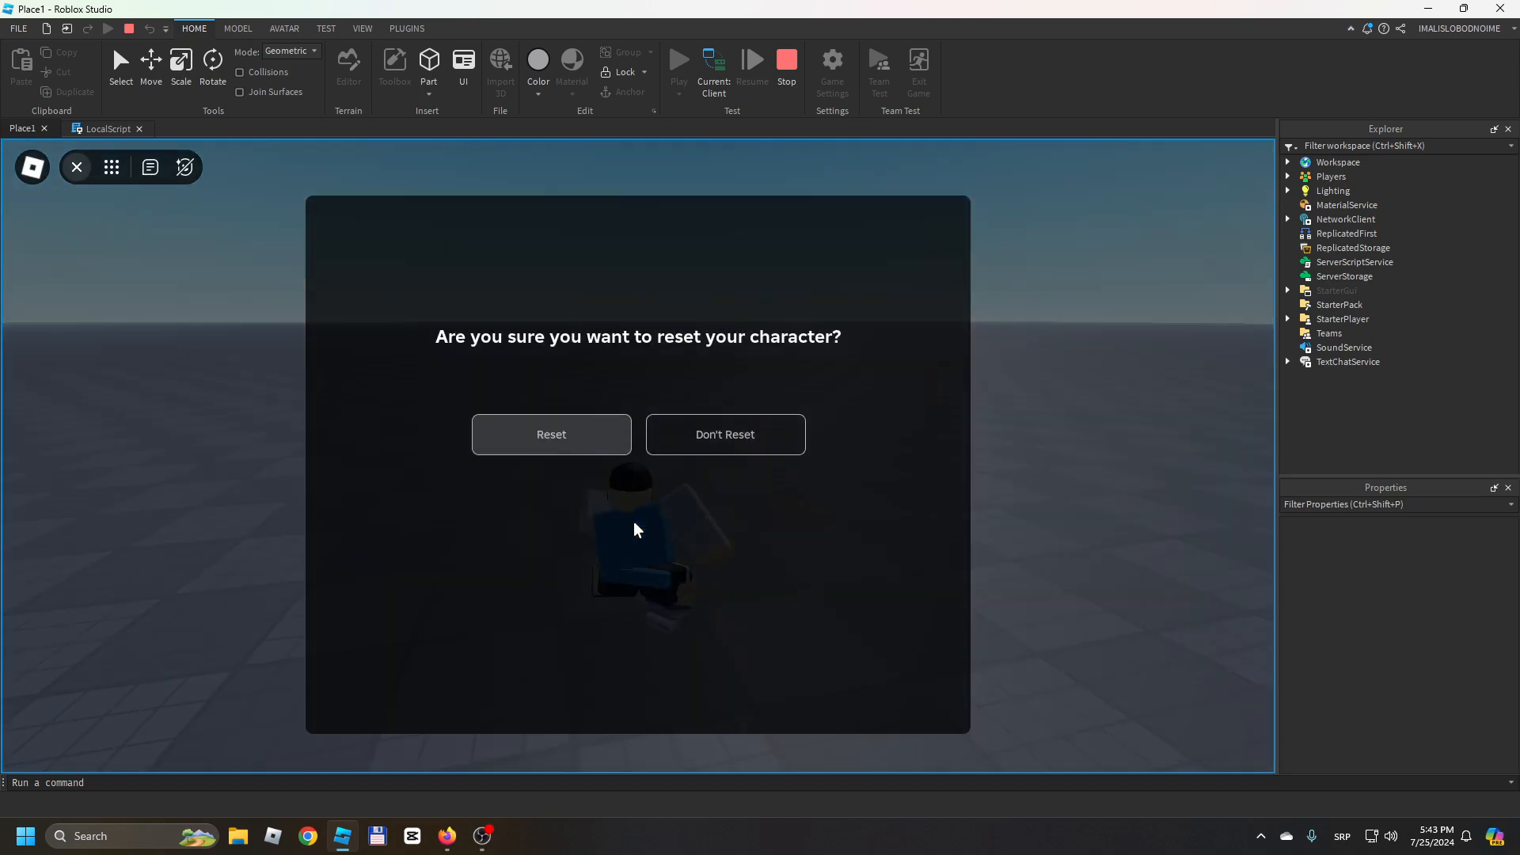
# Confirm resetting the character on the baseplate.
pyautogui.click(551, 433)
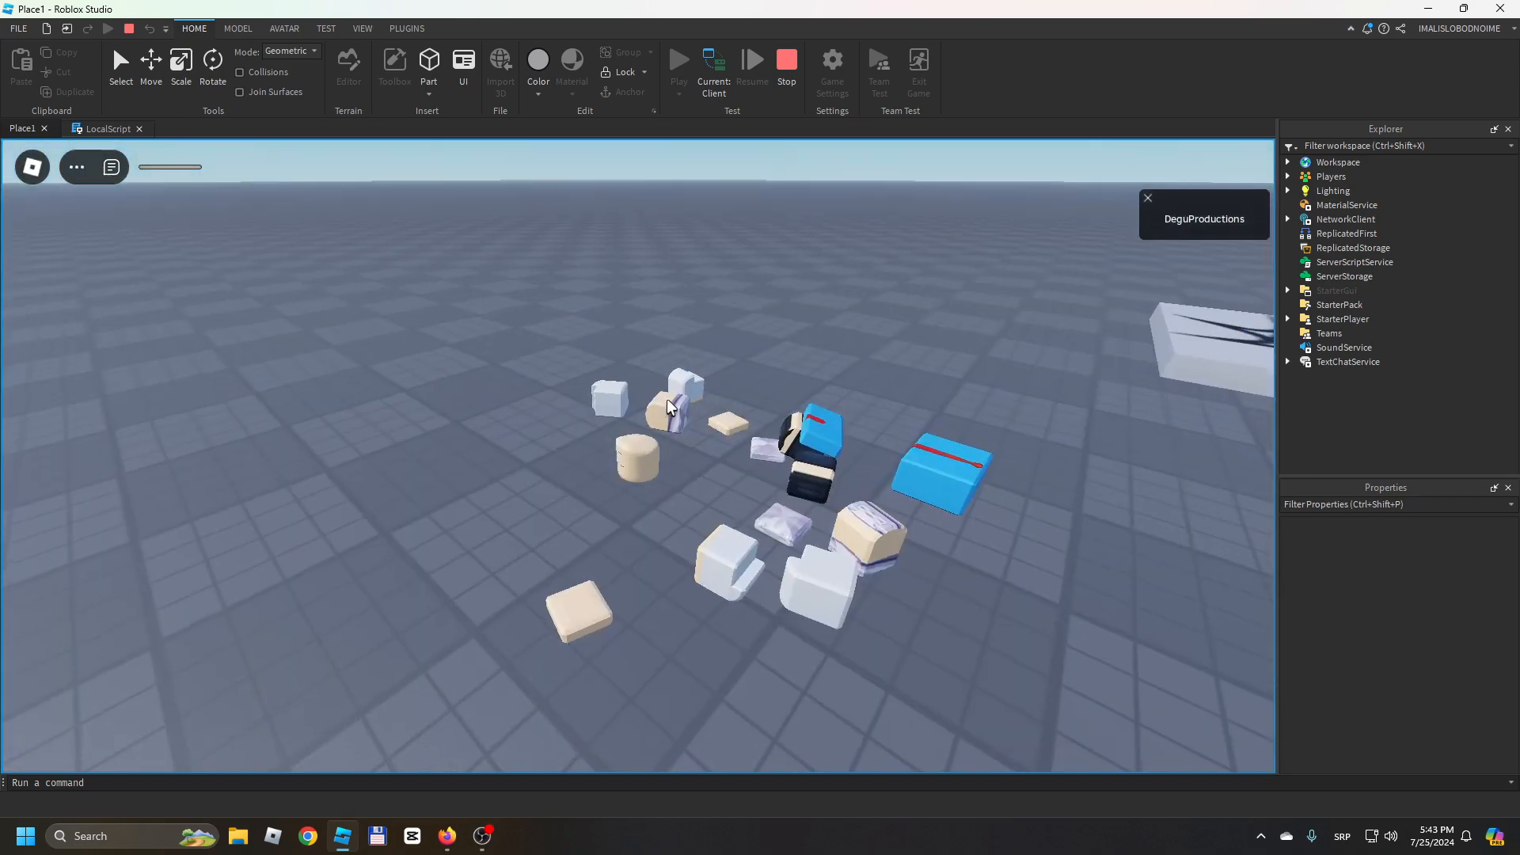